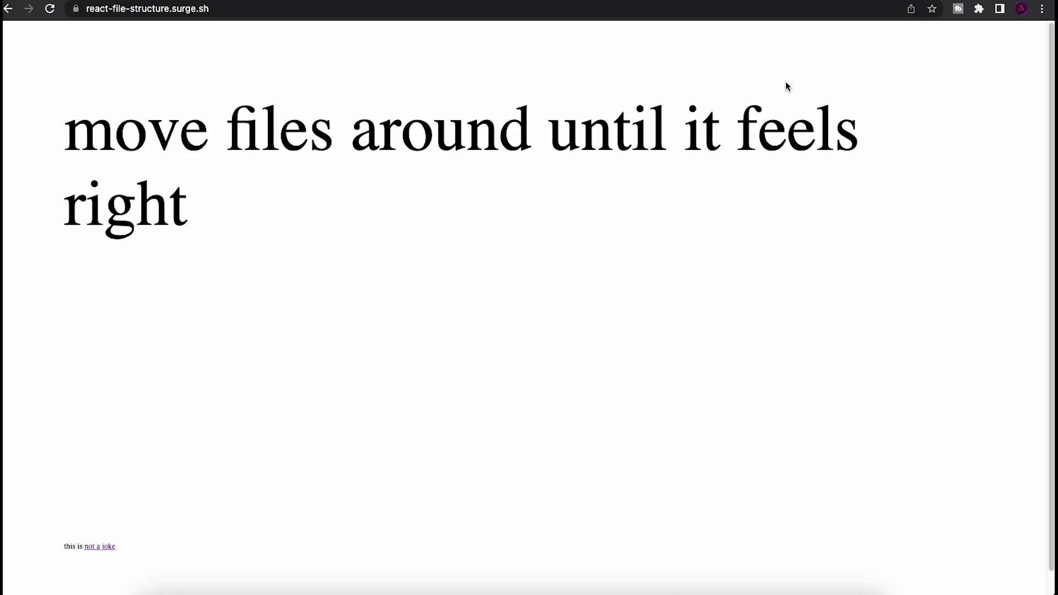
pyautogui.moveTo(120, 200)
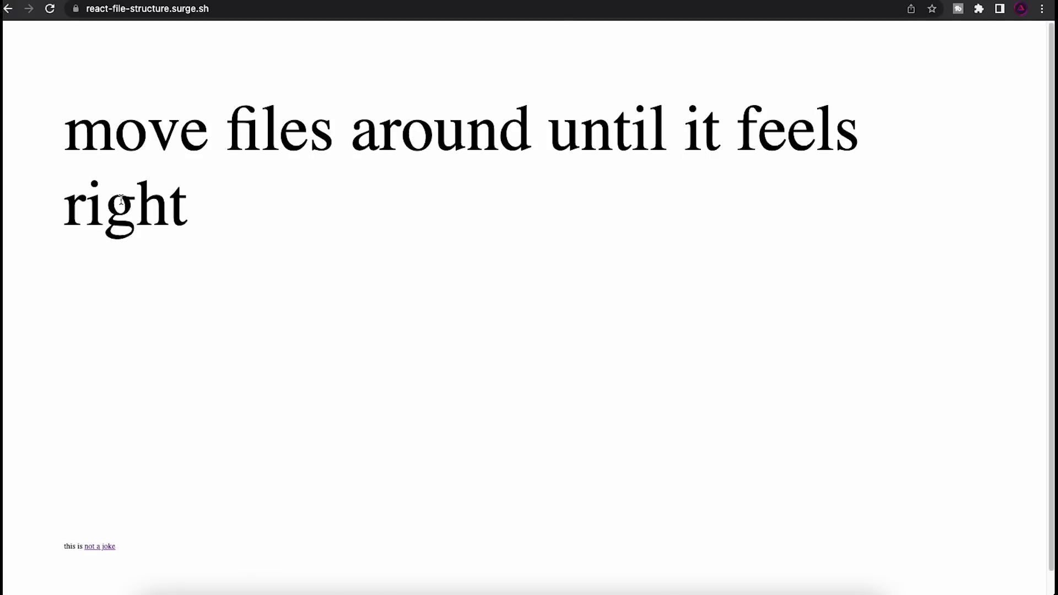
pyautogui.moveTo(169, 395)
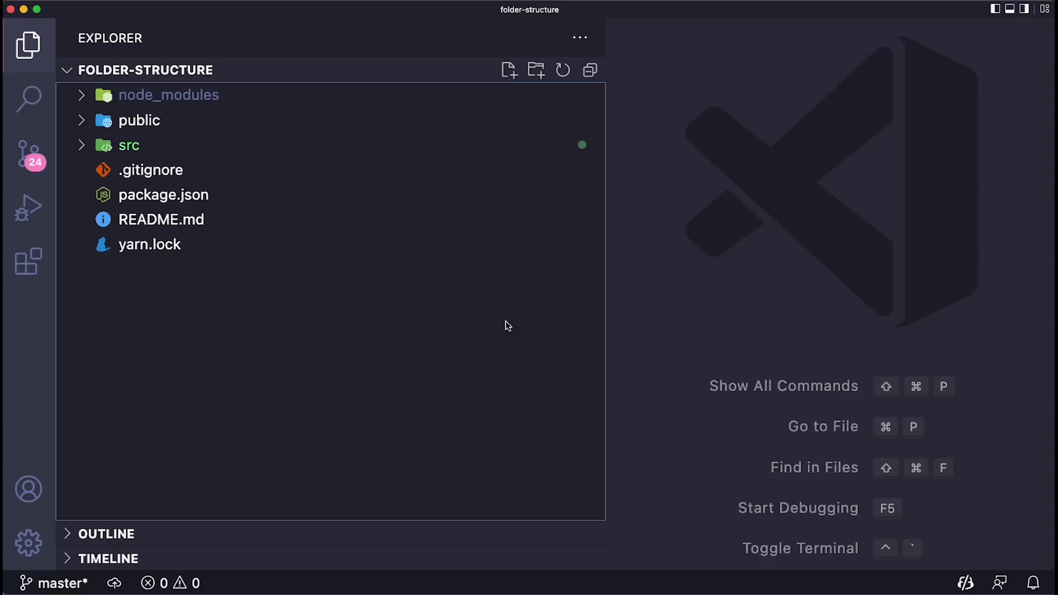
pyautogui.moveTo(226, 81)
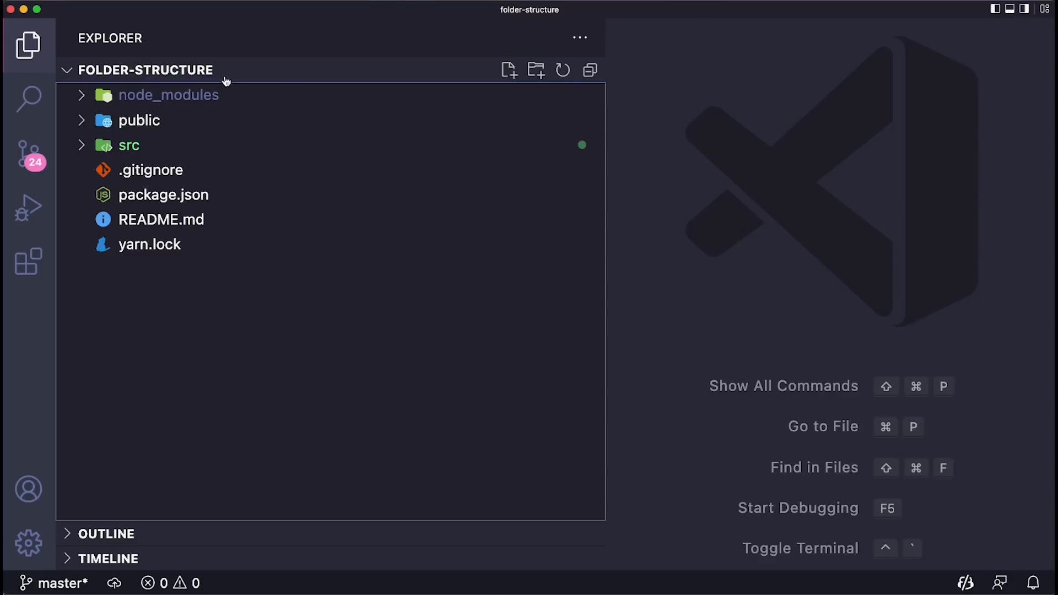
pyautogui.moveTo(140, 120)
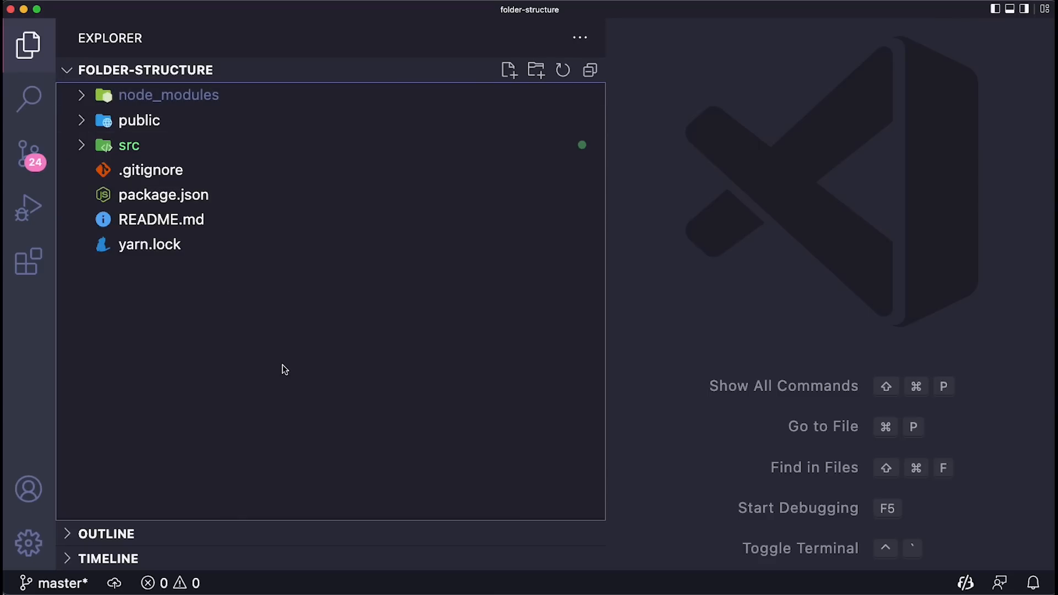
pyautogui.moveTo(108, 153)
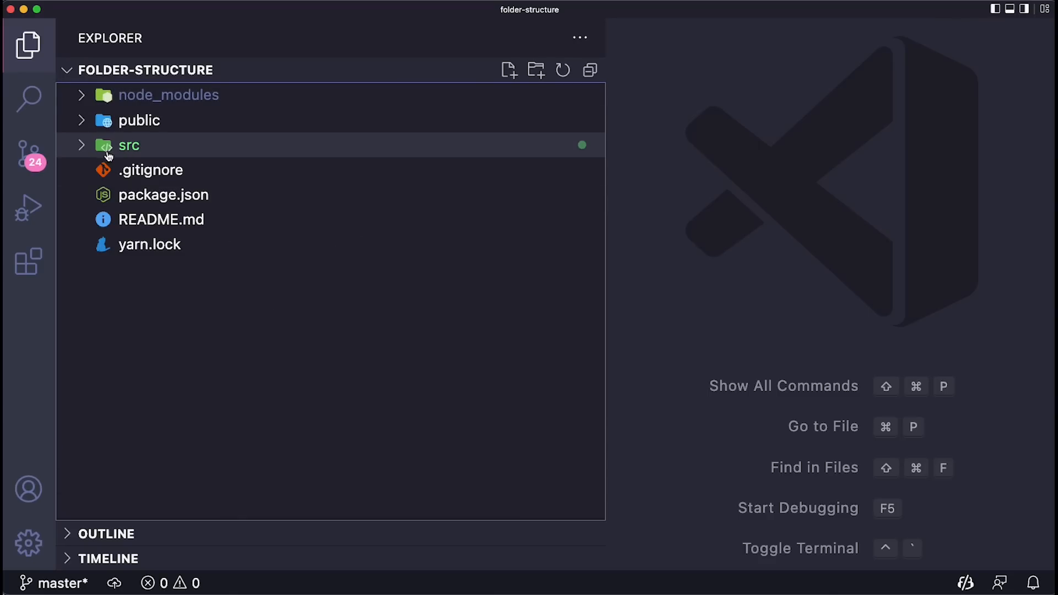
pyautogui.moveTo(133, 155)
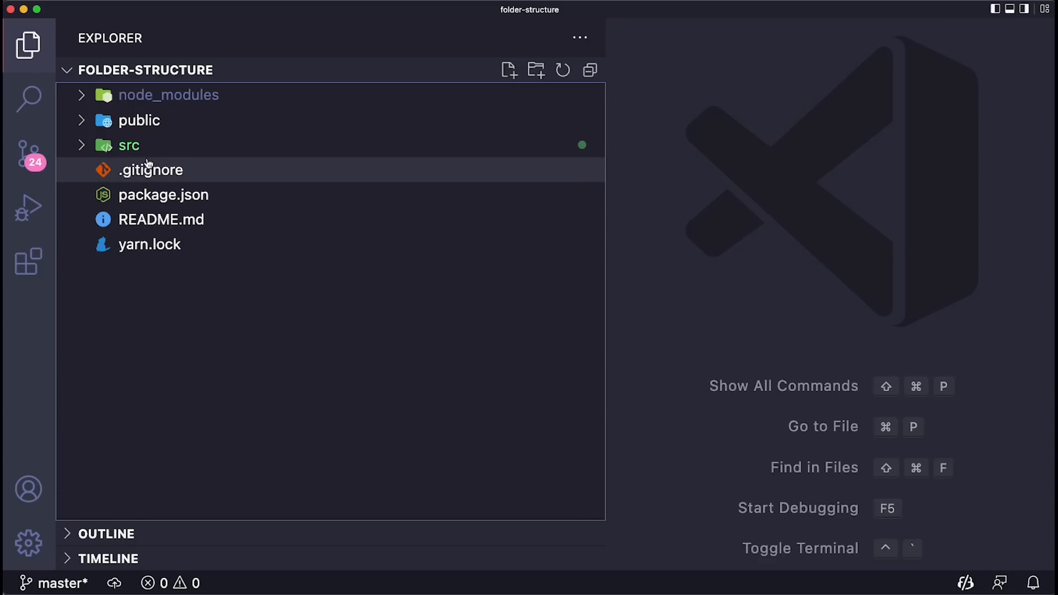
pyautogui.moveTo(152, 145)
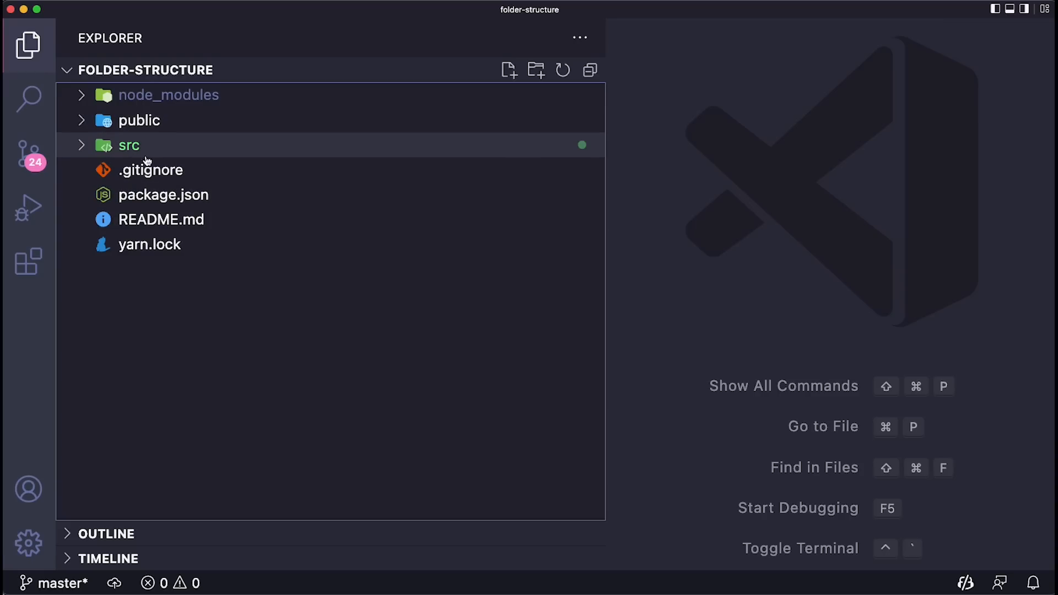
# - Expand the src folder to reveal assets, common, pages, setup, App.css, App.ts and index.ts
pyautogui.click(127, 145)
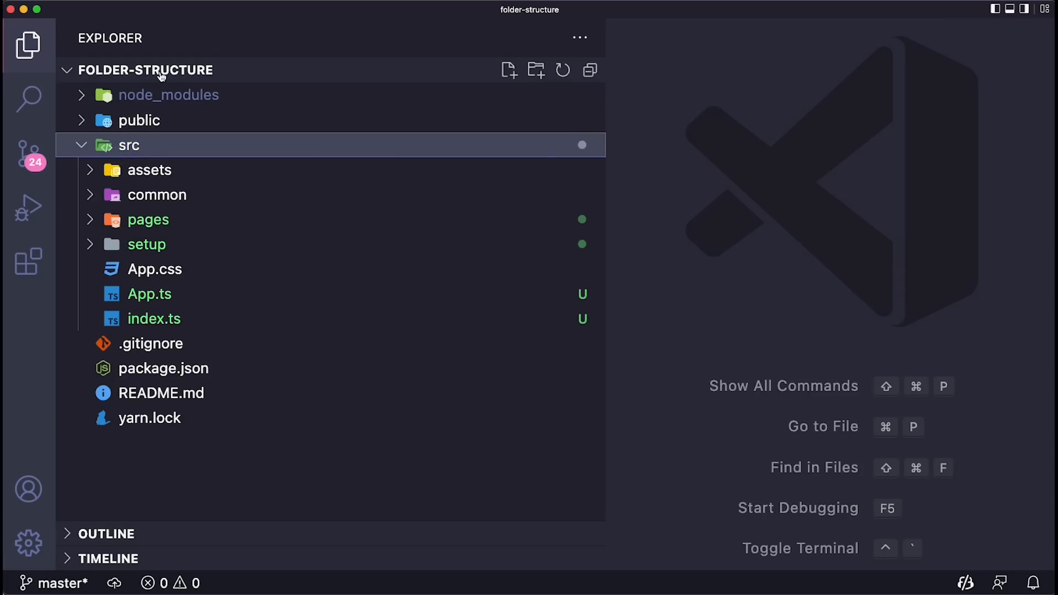
pyautogui.moveTo(208, 158)
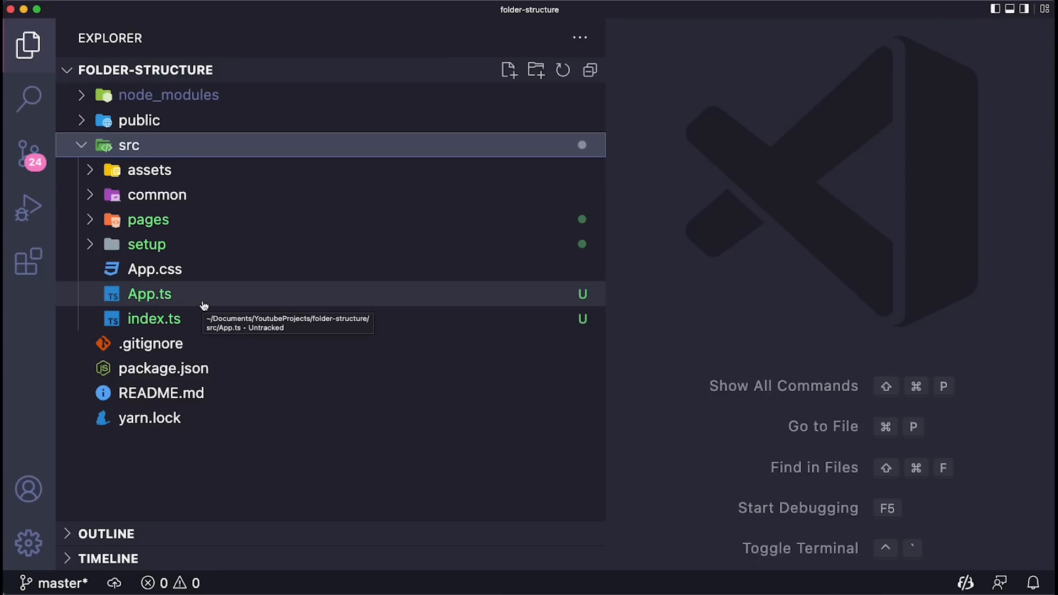
pyautogui.moveTo(185, 286)
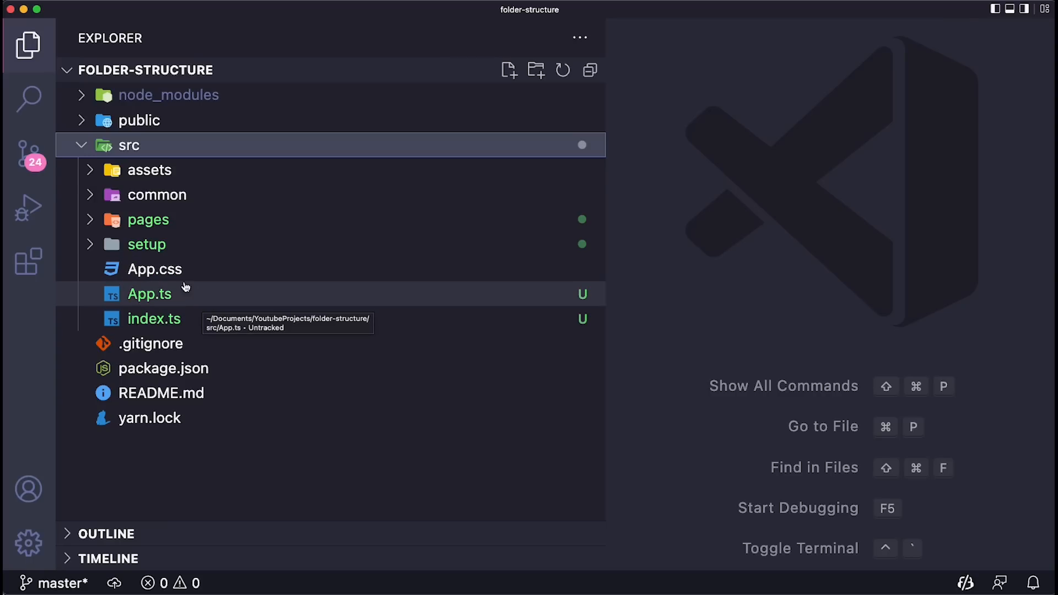
pyautogui.moveTo(165, 305)
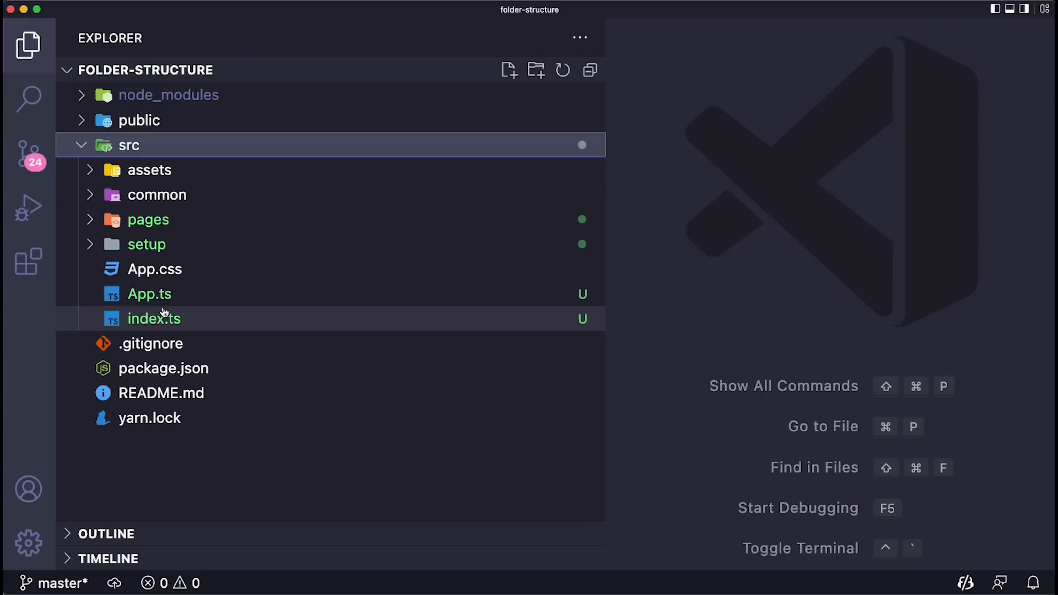
pyautogui.moveTo(194, 317)
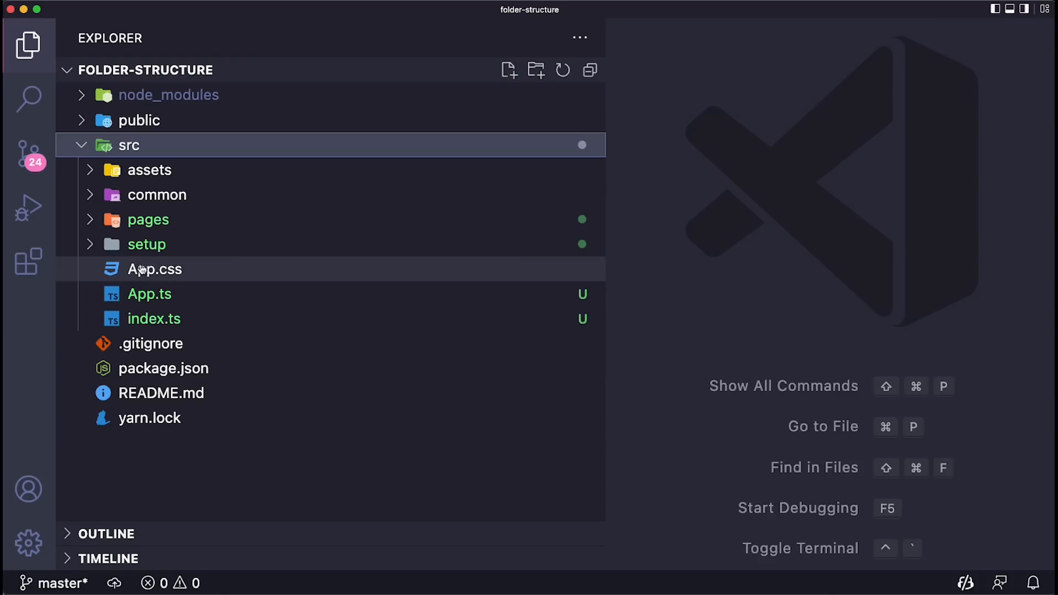
pyautogui.moveTo(227, 269)
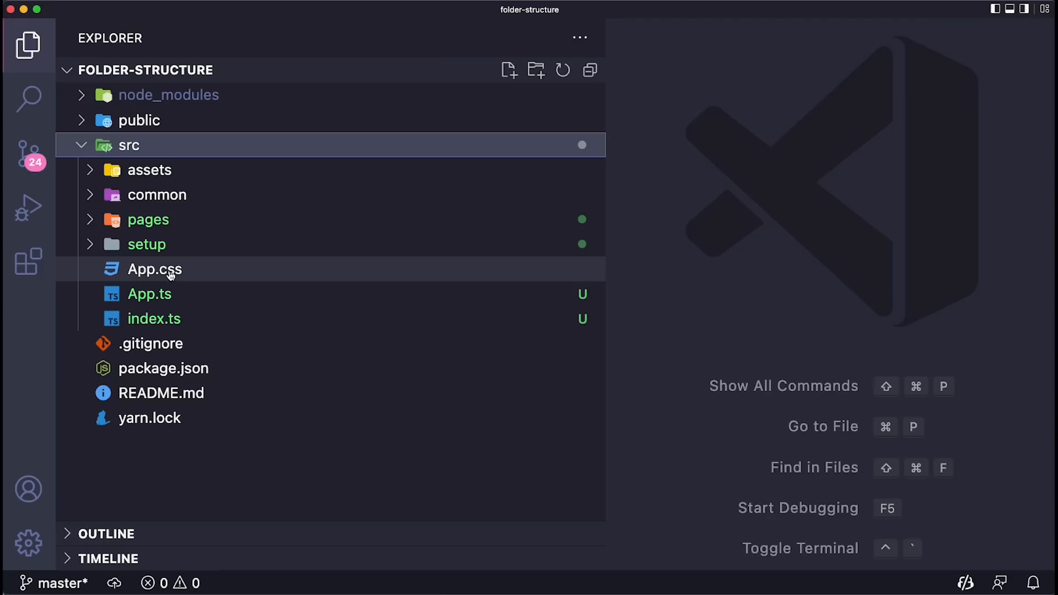
pyautogui.moveTo(172, 200)
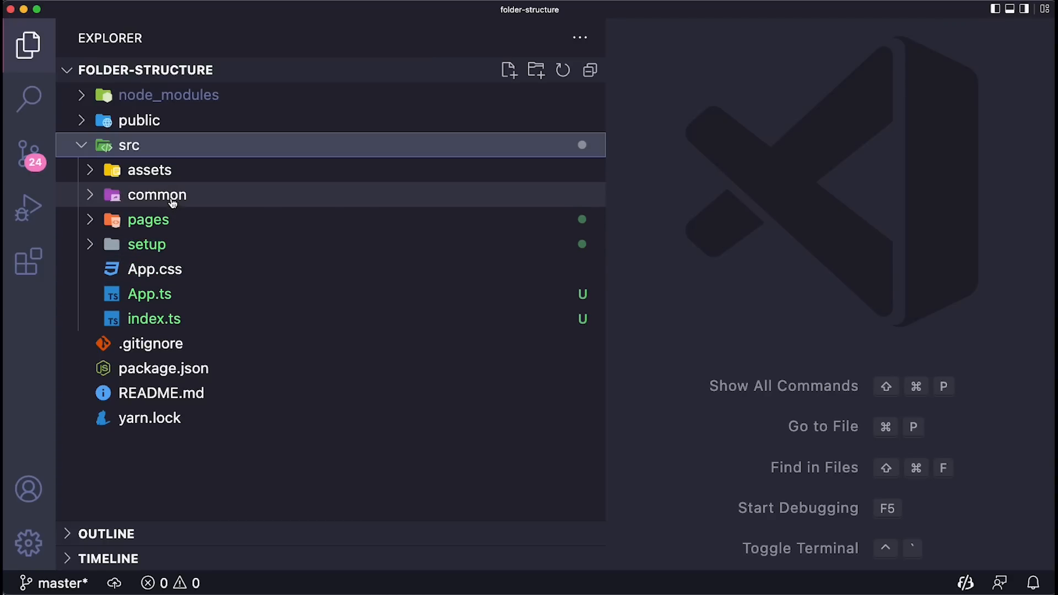
pyautogui.moveTo(148, 219)
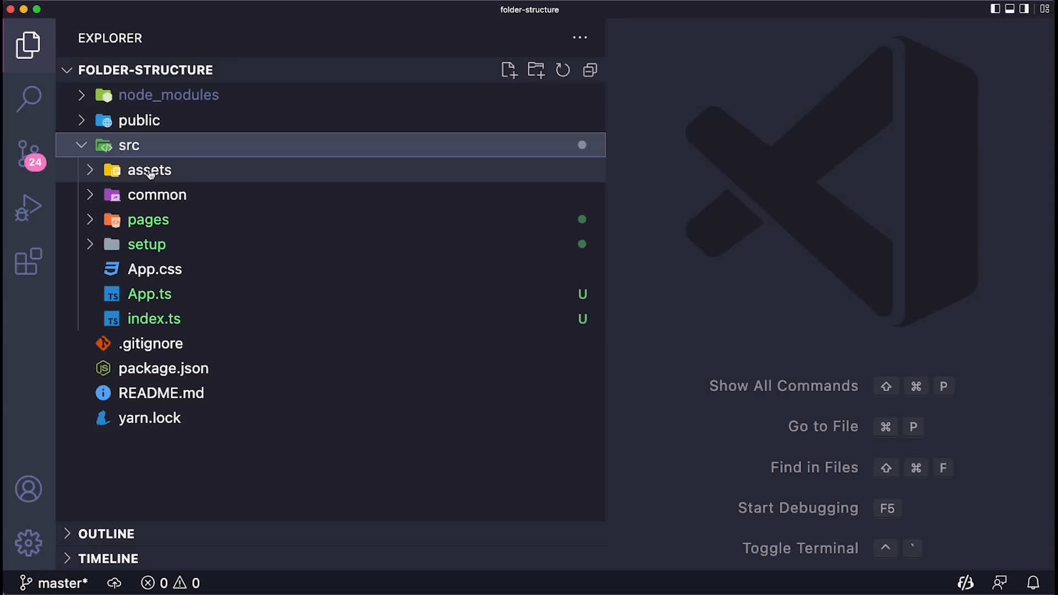
pyautogui.moveTo(149, 170)
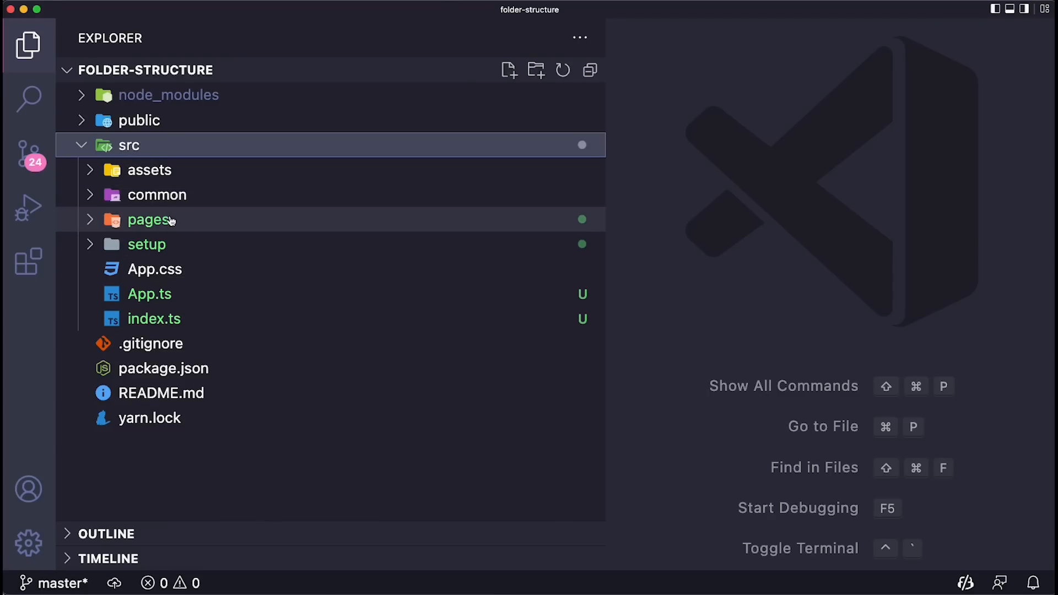
pyautogui.moveTo(174, 243)
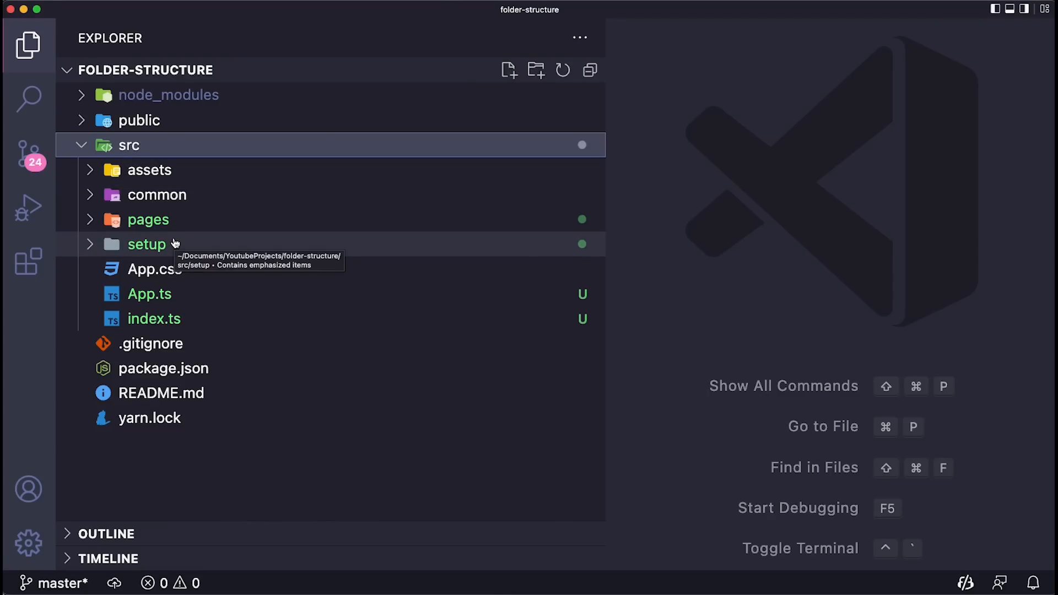
pyautogui.moveTo(160, 140)
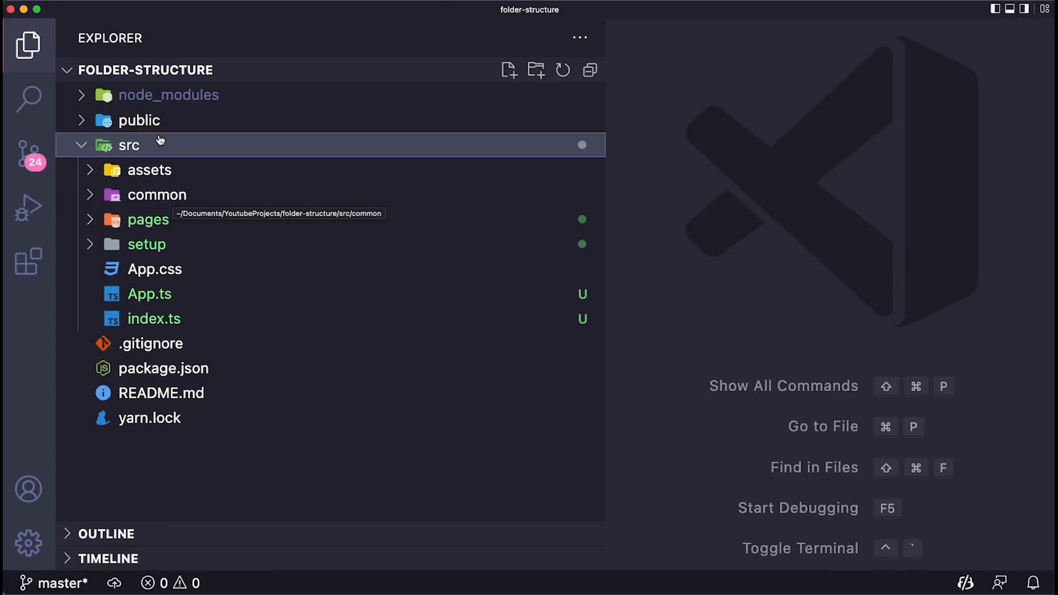
pyautogui.moveTo(143, 149)
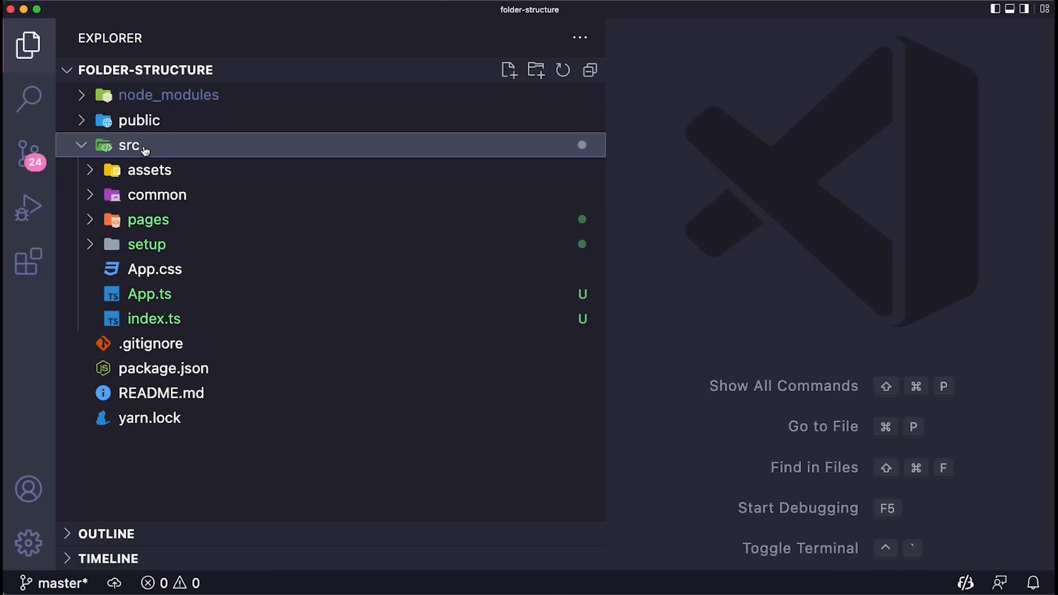
pyautogui.moveTo(162, 196)
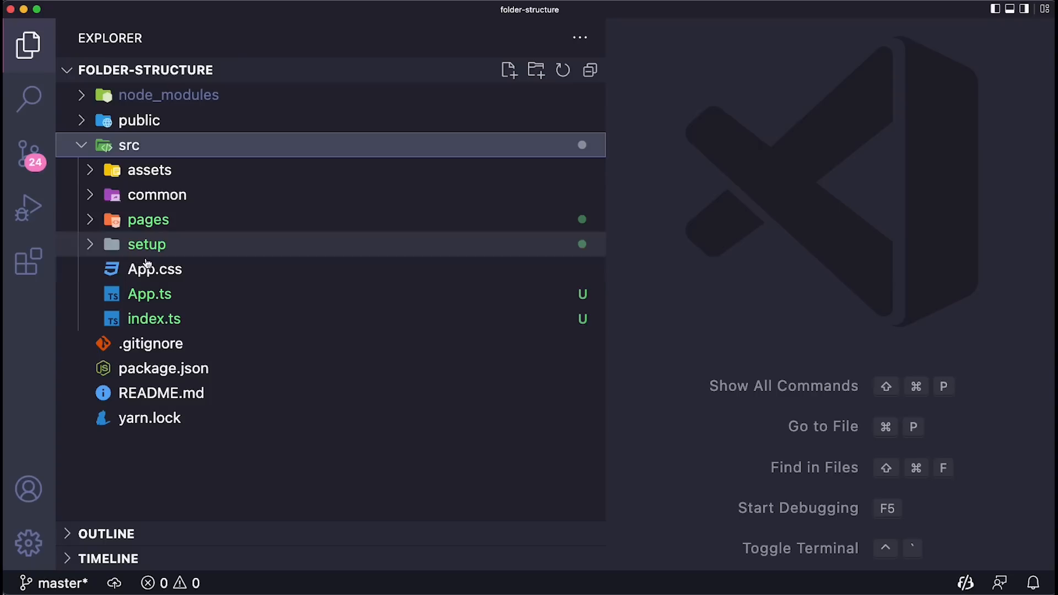
pyautogui.moveTo(149, 170)
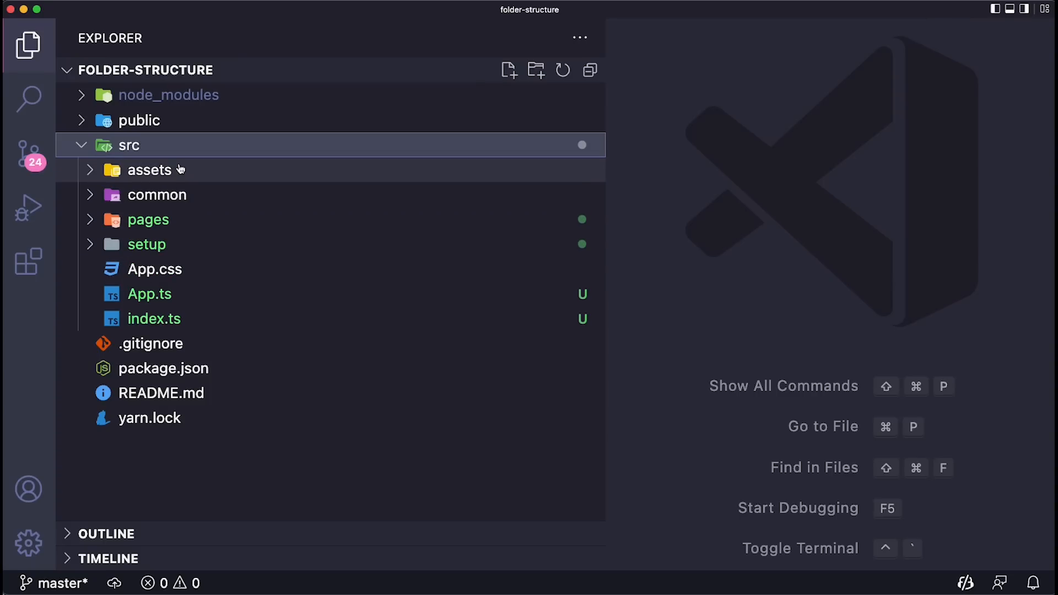
pyautogui.moveTo(172, 165)
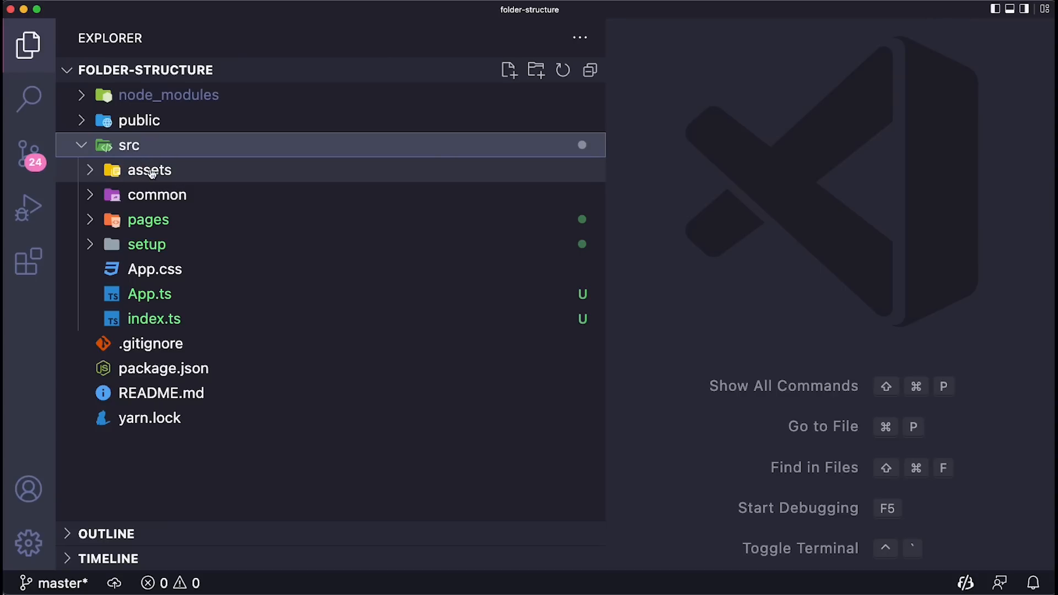
# - Expand assets to show brand, images and svg, then collapse it again
pyautogui.click(148, 169)
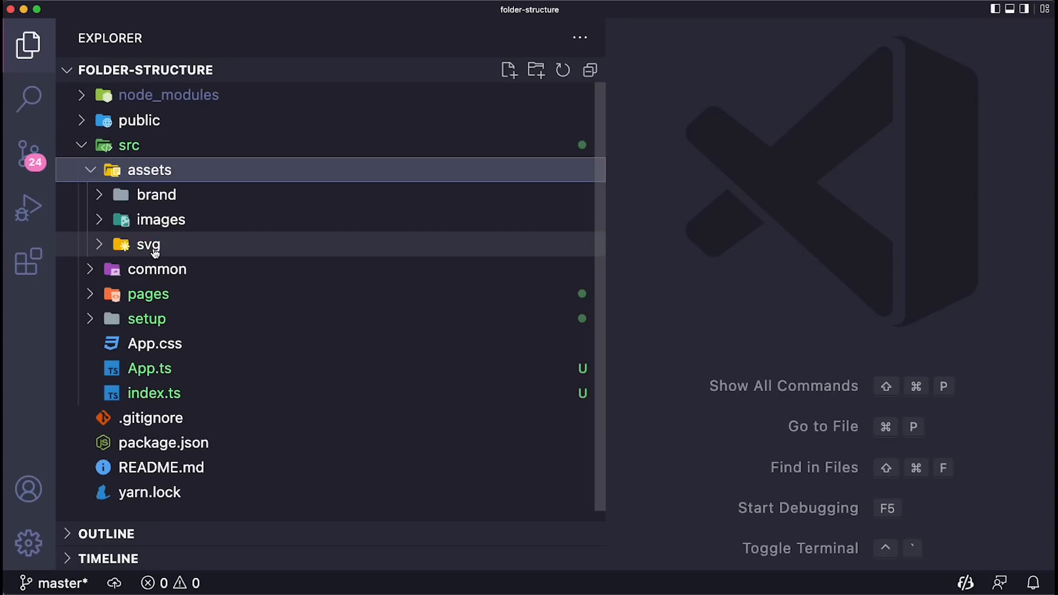
pyautogui.moveTo(147, 245)
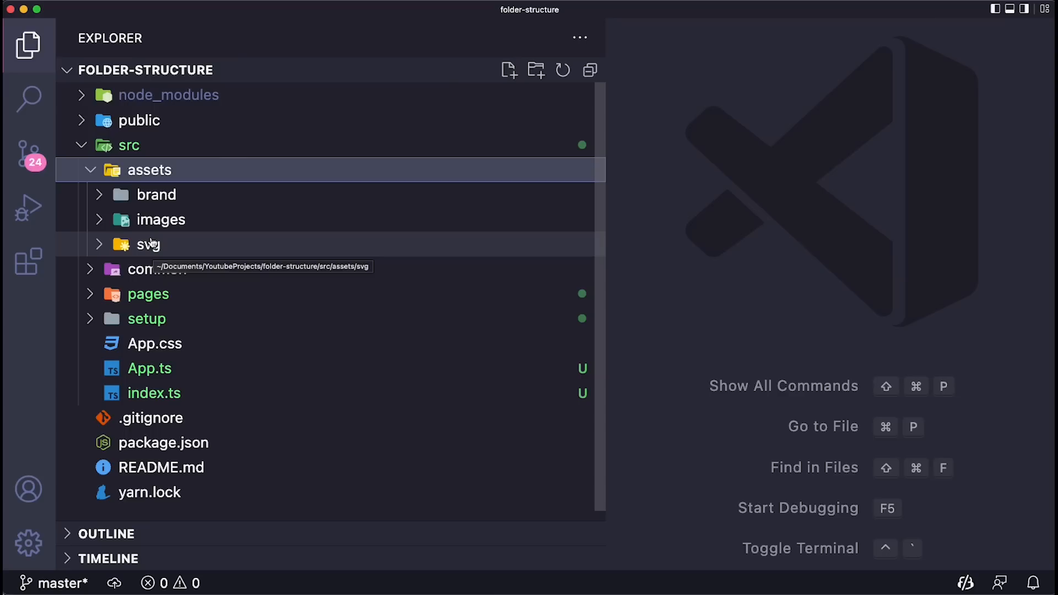
pyautogui.moveTo(139, 245)
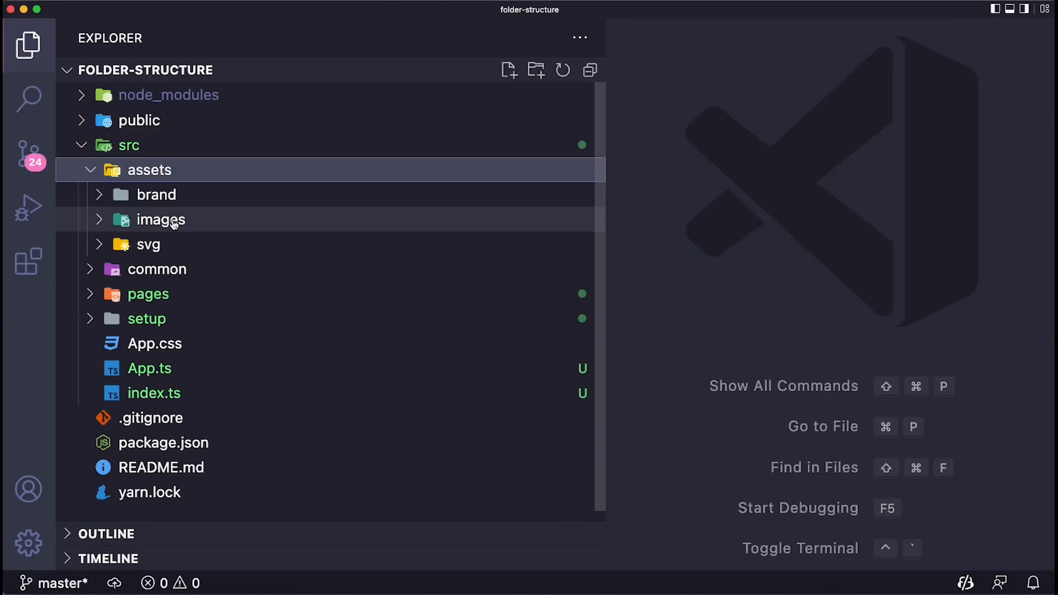
pyautogui.moveTo(161, 219)
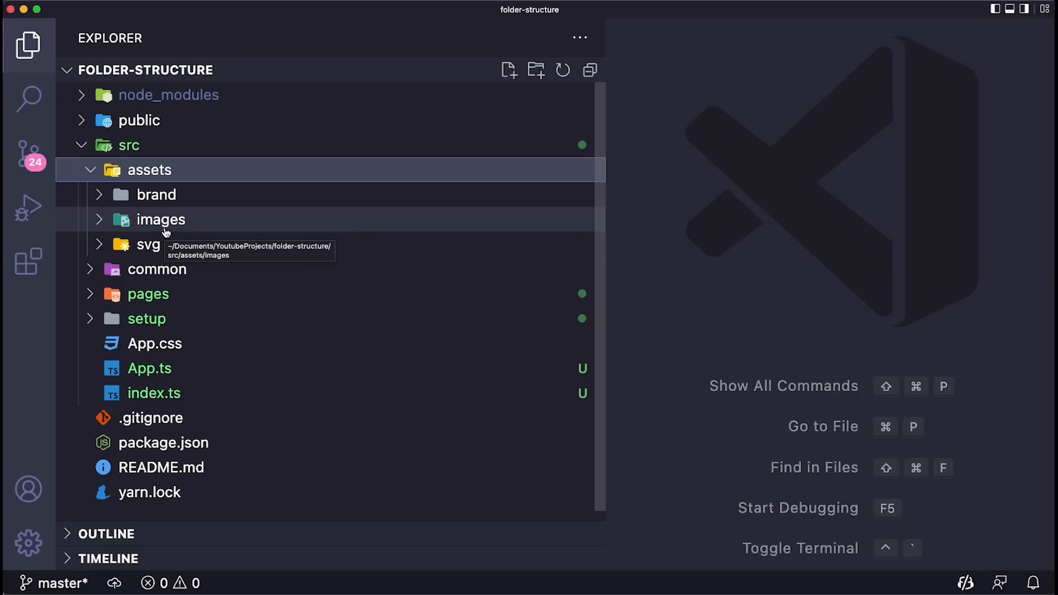
pyautogui.moveTo(189, 203)
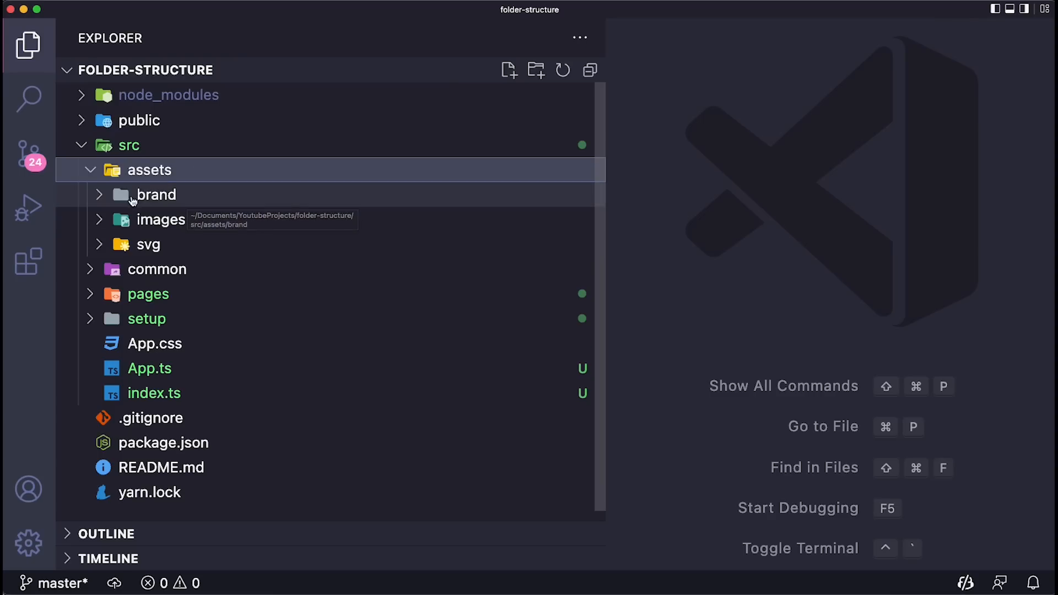
pyautogui.moveTo(181, 176)
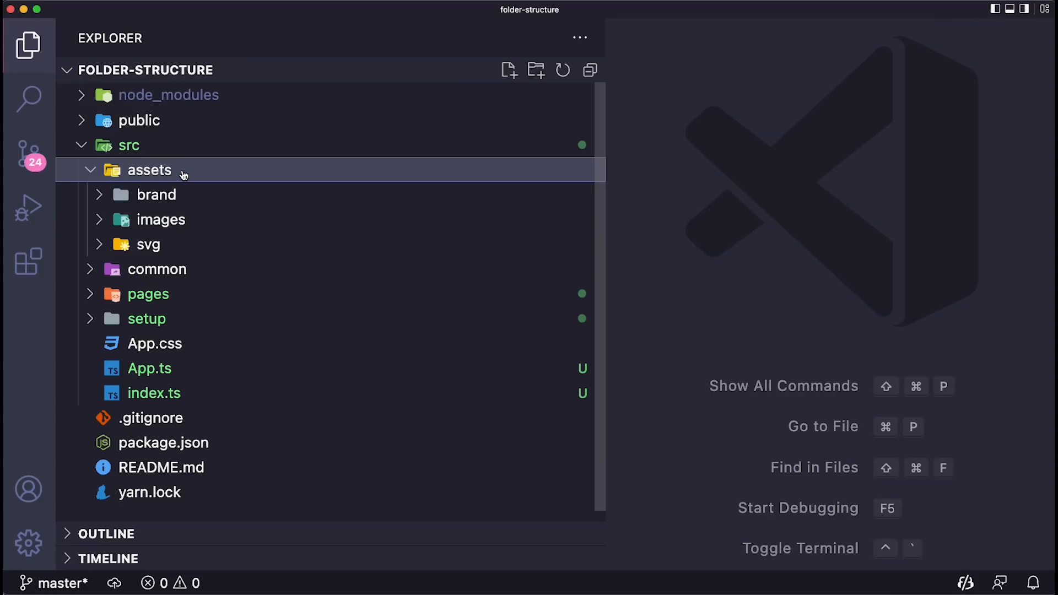
pyautogui.click(149, 170)
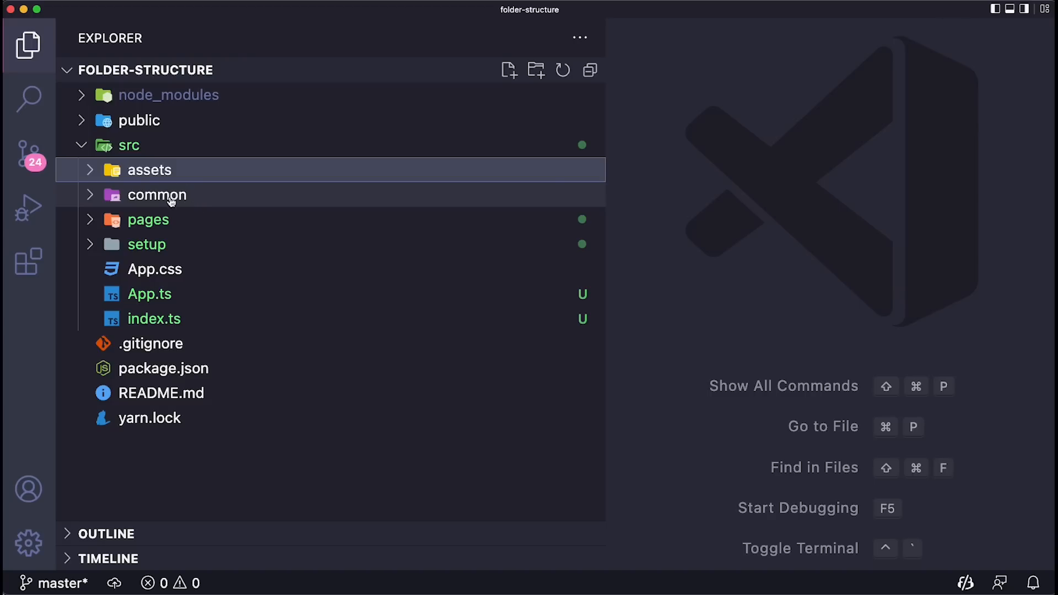
pyautogui.moveTo(146, 201)
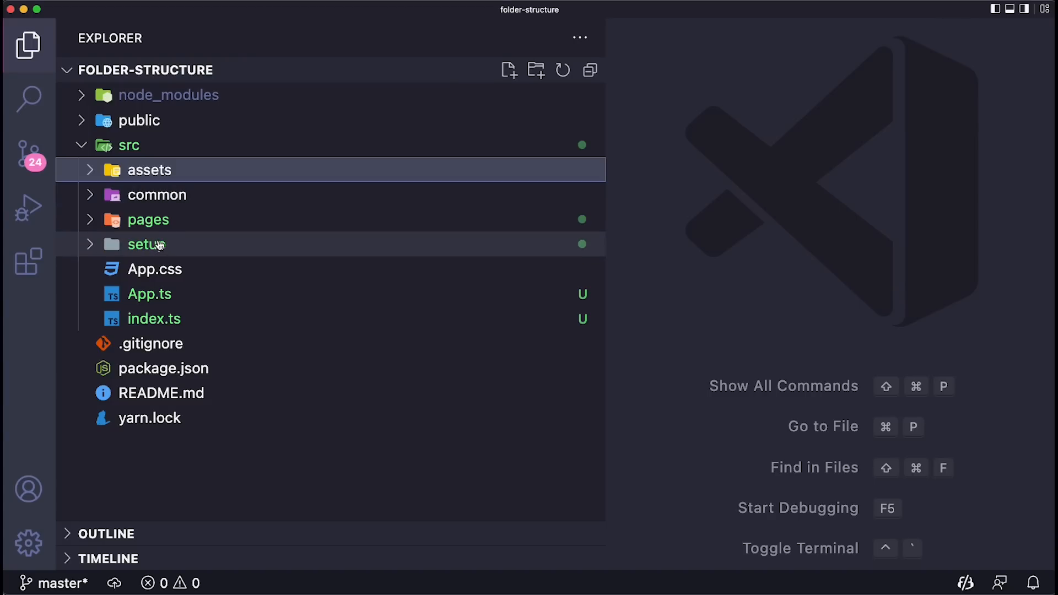
# - Expand setup to show app-context-manager, auth and routes-manager, and select auth
pyautogui.click(147, 244)
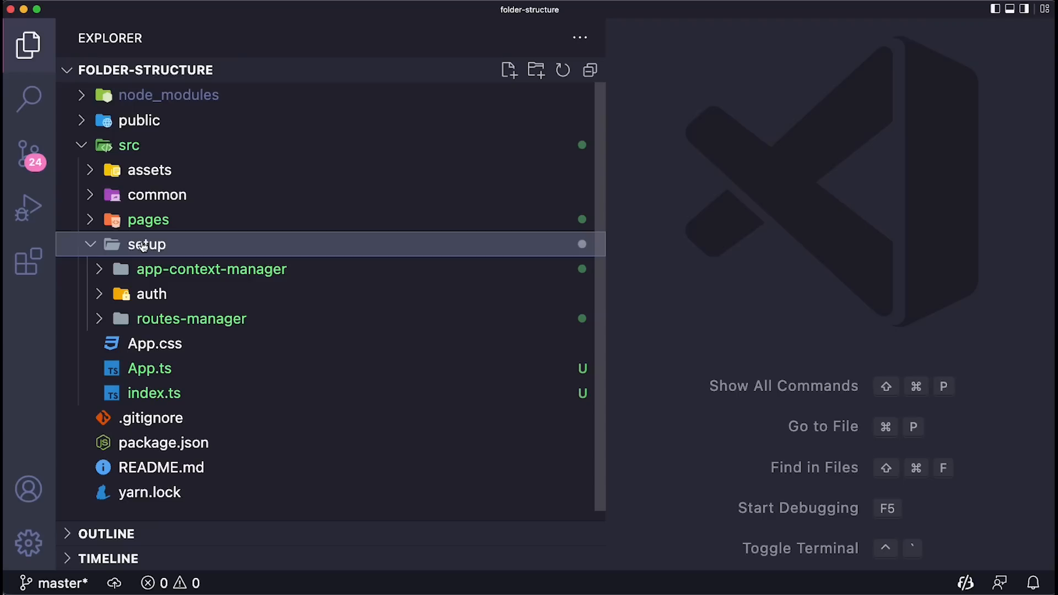
pyautogui.click(147, 244)
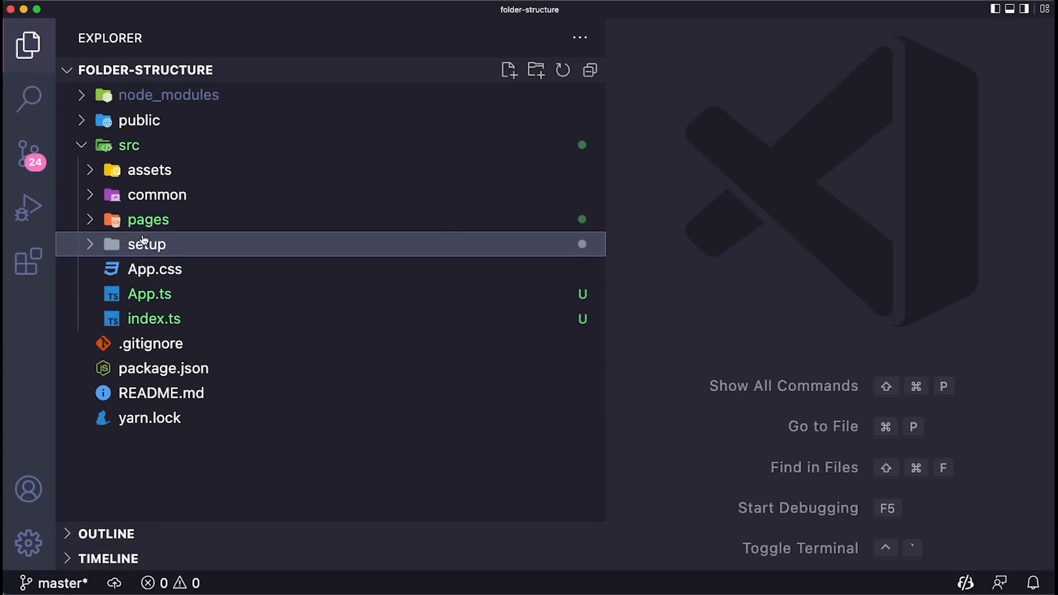
pyautogui.click(145, 243)
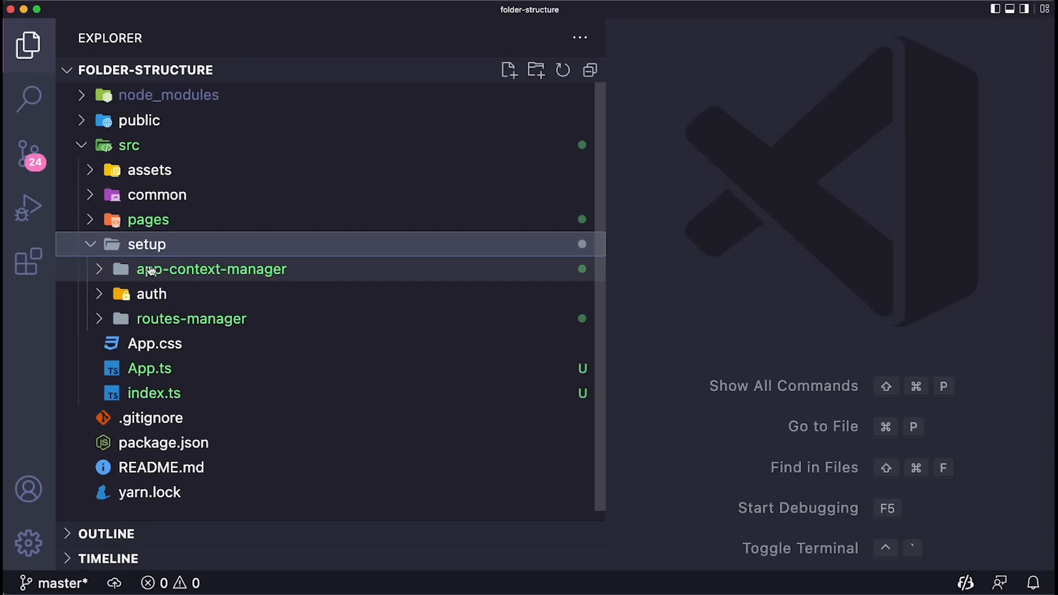
pyautogui.moveTo(211, 269)
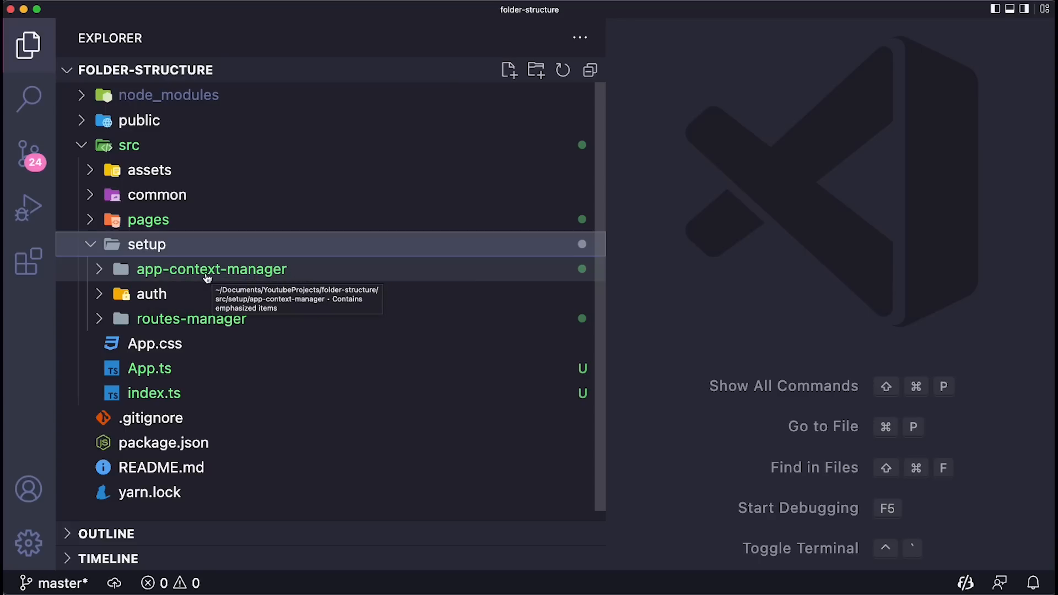
pyautogui.moveTo(227, 283)
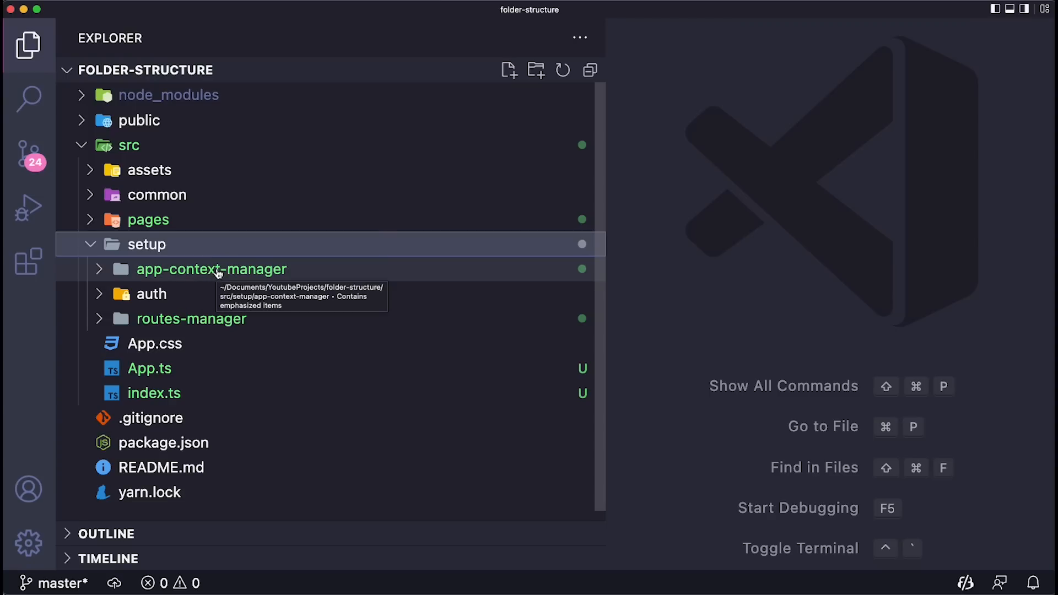
pyautogui.moveTo(269, 276)
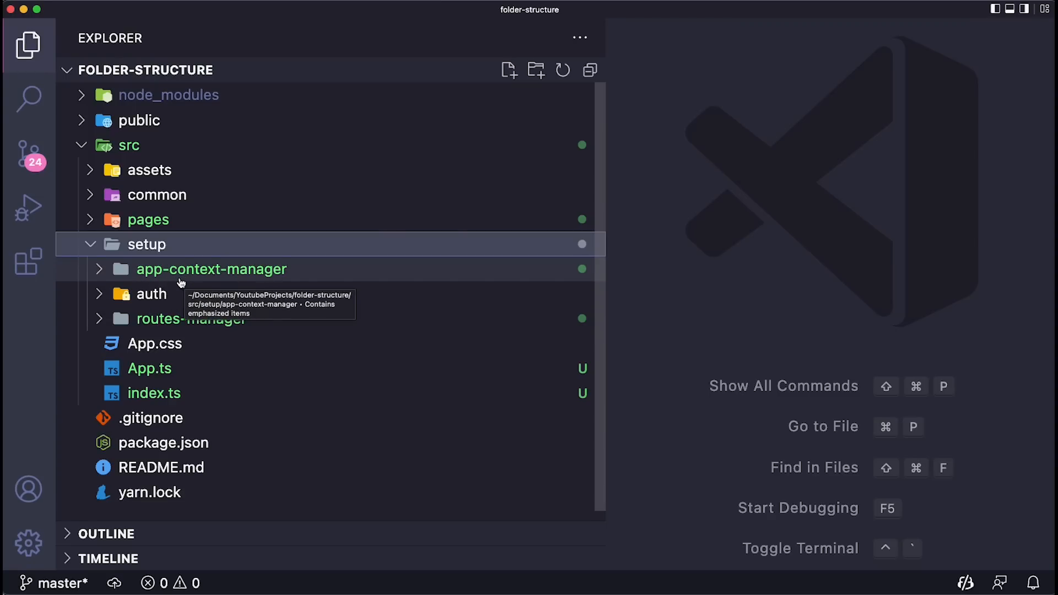
pyautogui.moveTo(196, 279)
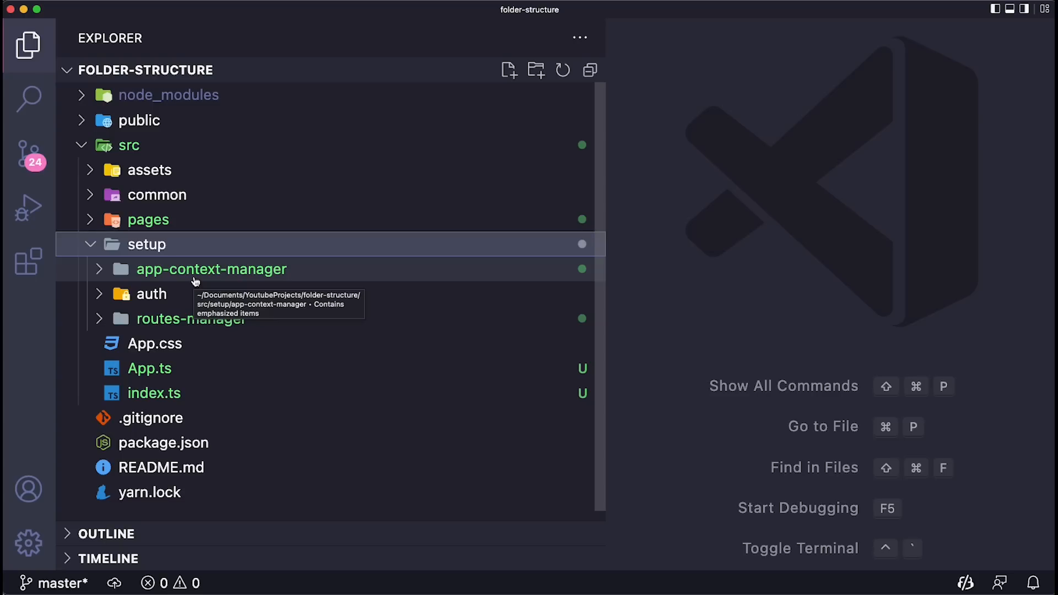
pyautogui.moveTo(192, 284)
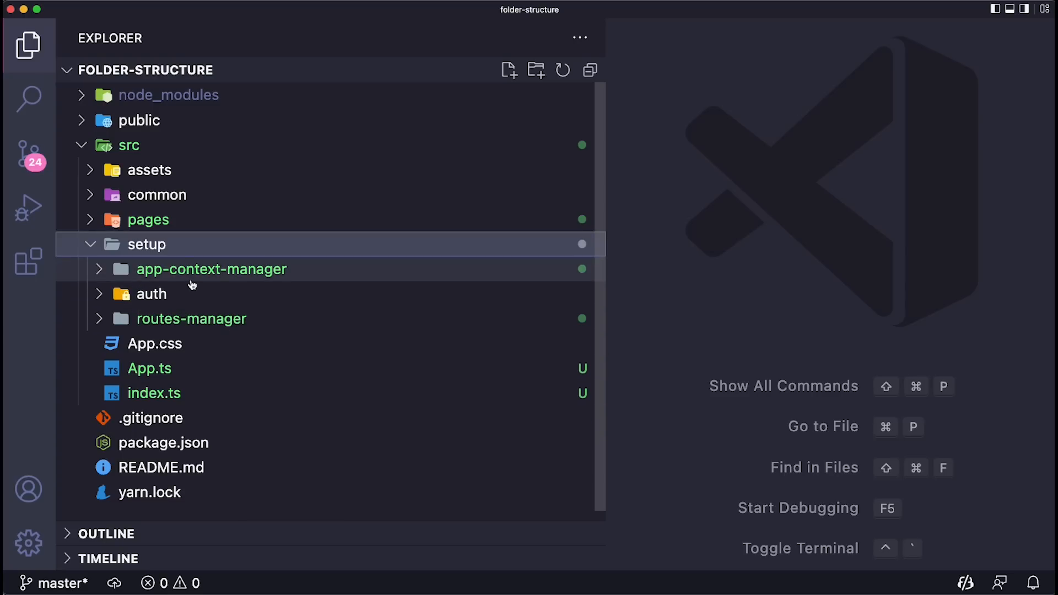
pyautogui.moveTo(211, 269)
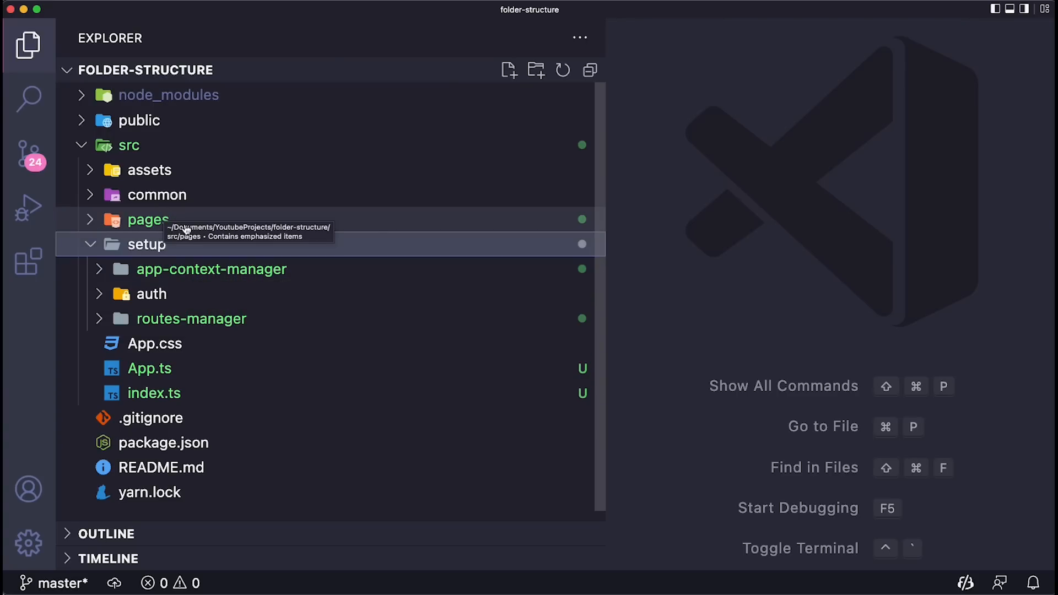
pyautogui.moveTo(151, 293)
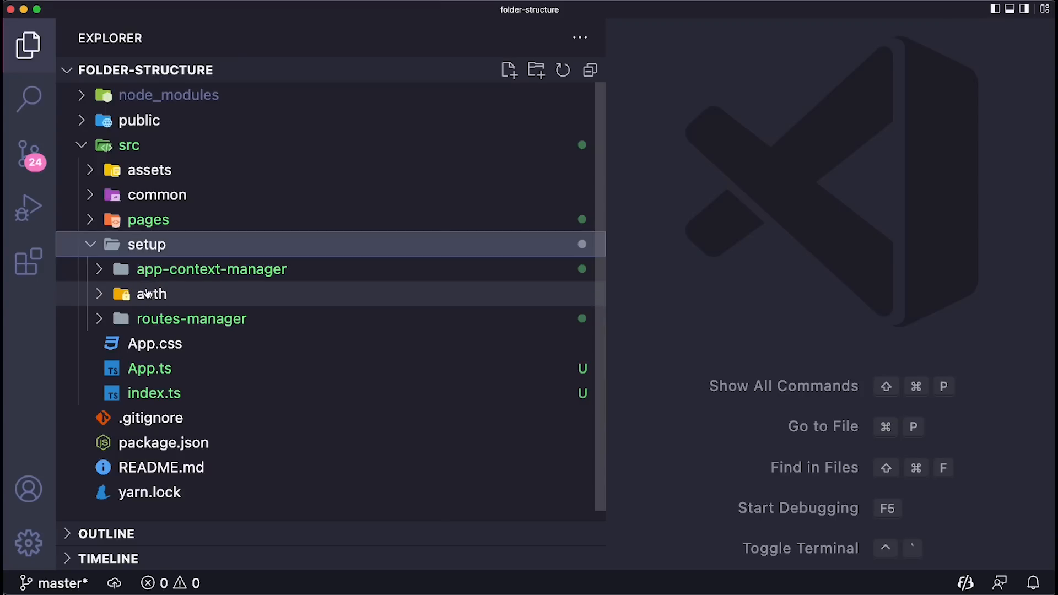
pyautogui.click(151, 293)
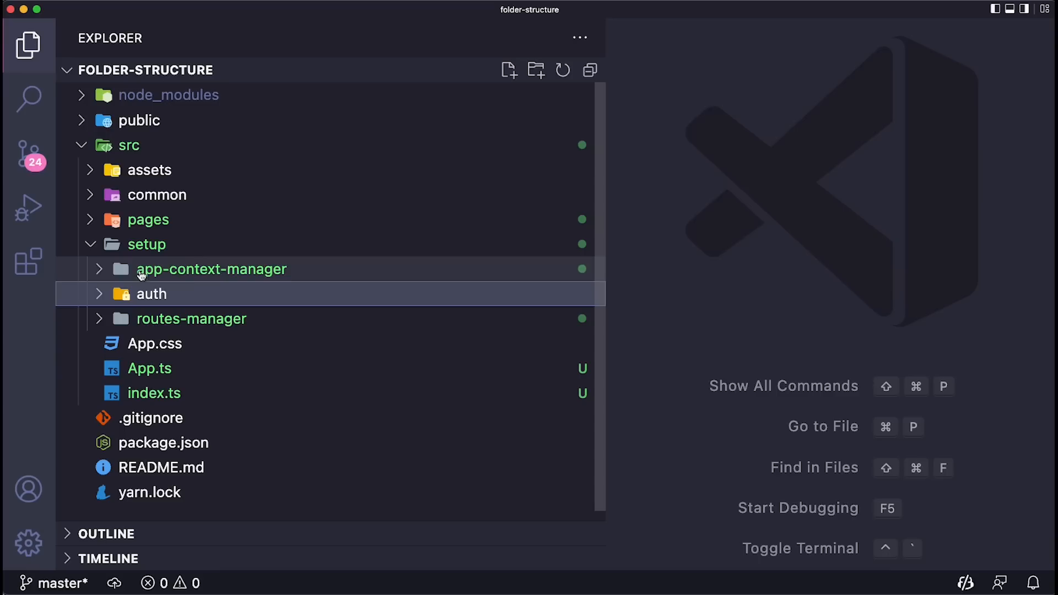
pyautogui.moveTo(188, 306)
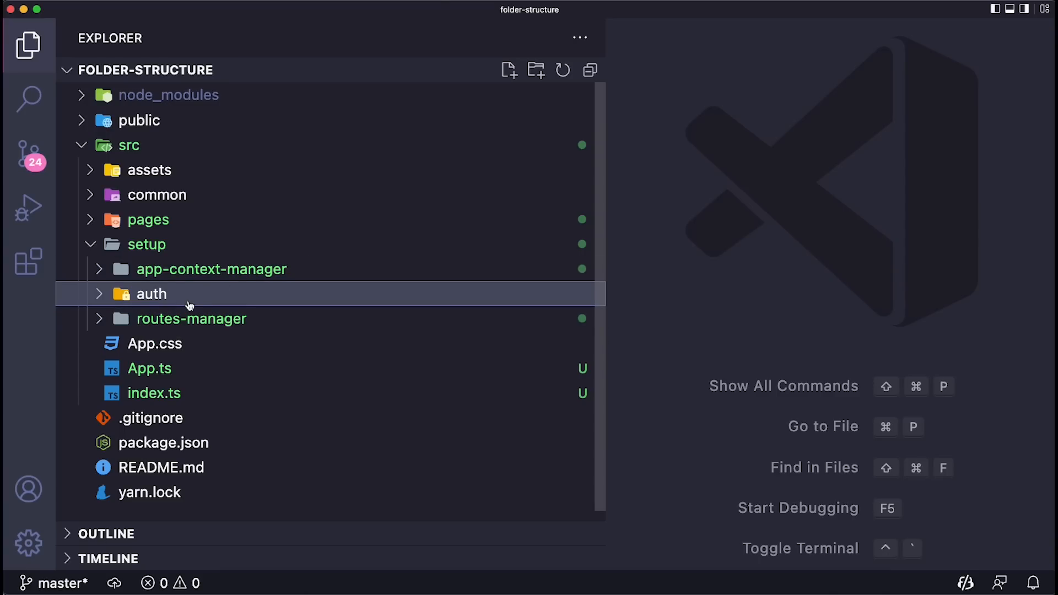
pyautogui.moveTo(191, 318)
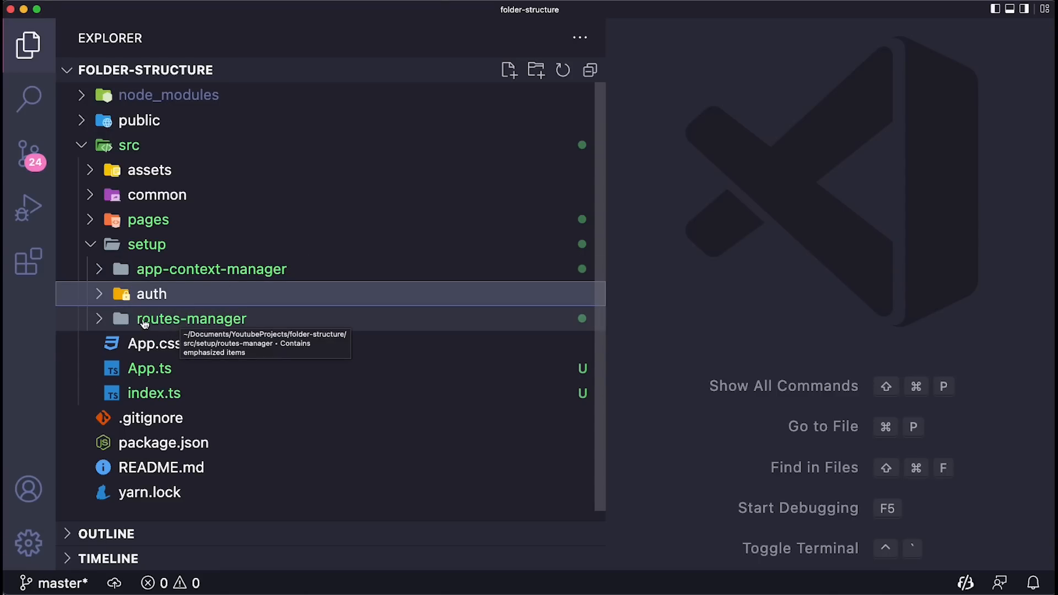
# - Expand routes-manager to reveal its single index.tsx file
pyautogui.click(190, 318)
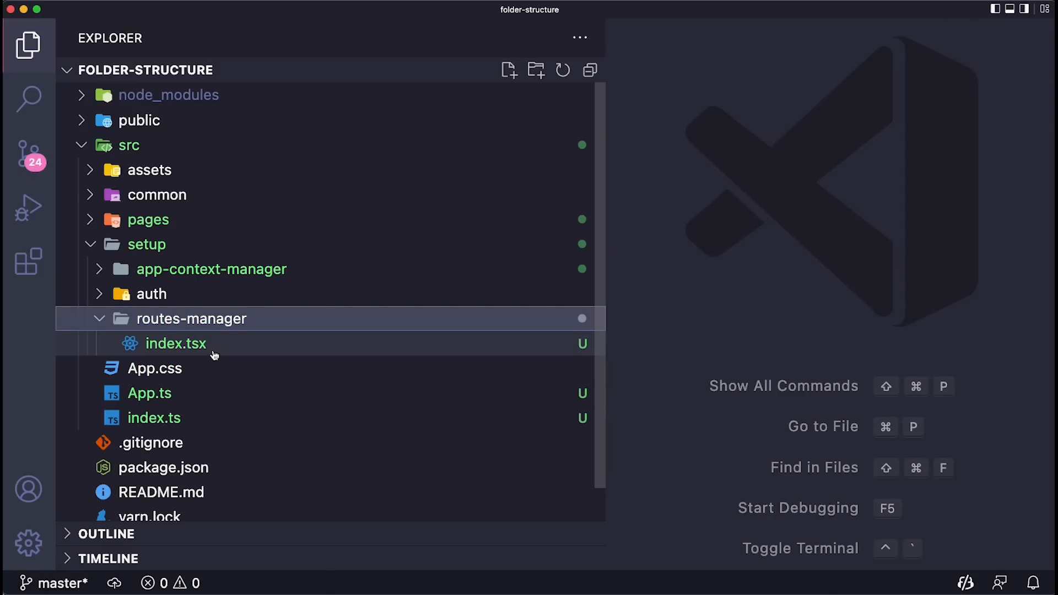
pyautogui.moveTo(238, 338)
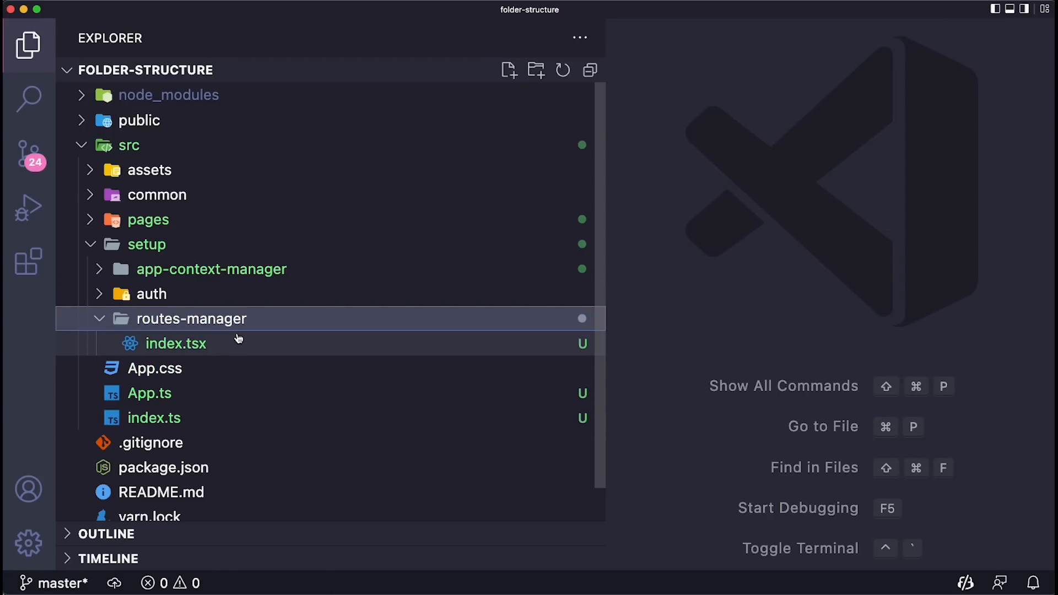
pyautogui.moveTo(176, 343)
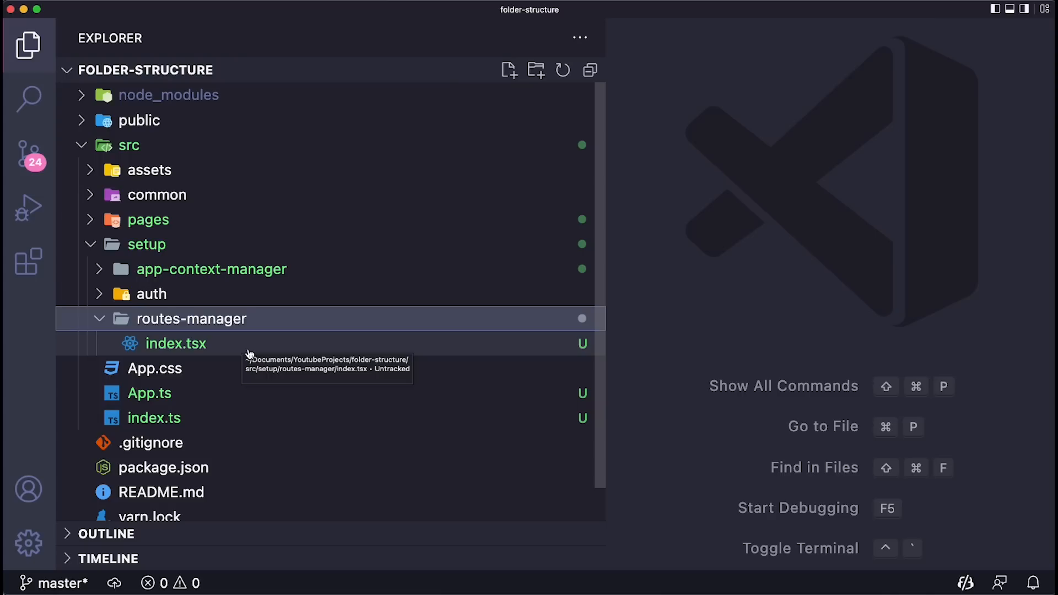
pyautogui.moveTo(235, 335)
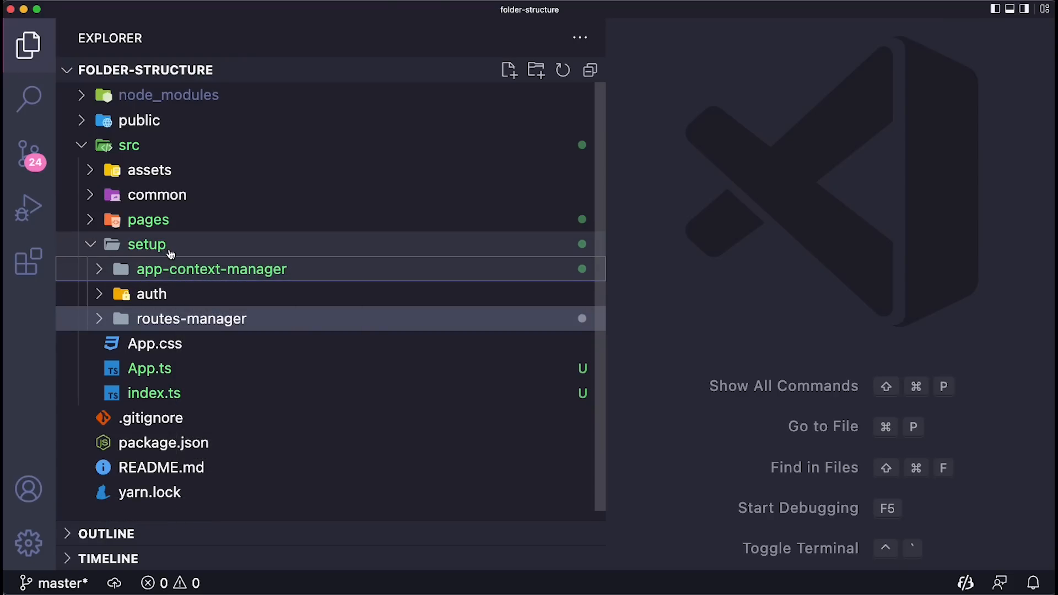
pyautogui.moveTo(172, 254)
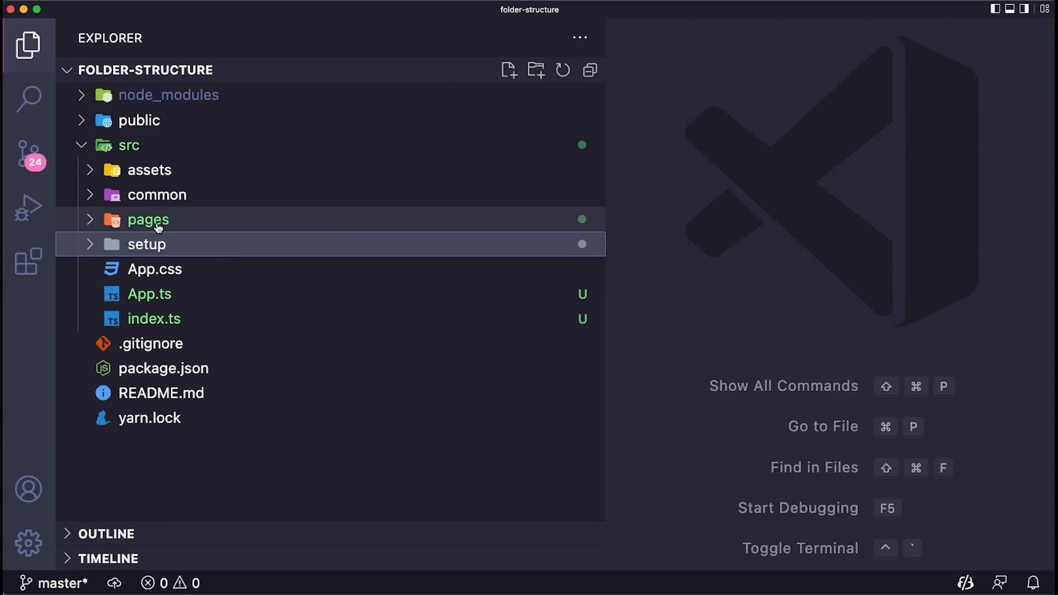
pyautogui.moveTo(142, 215)
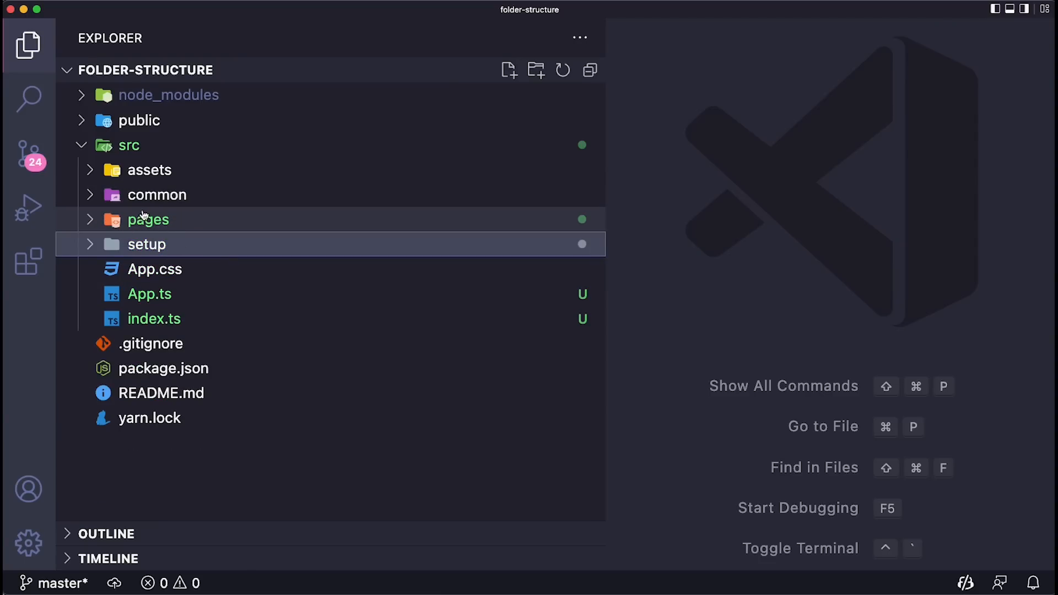
pyautogui.moveTo(134, 145)
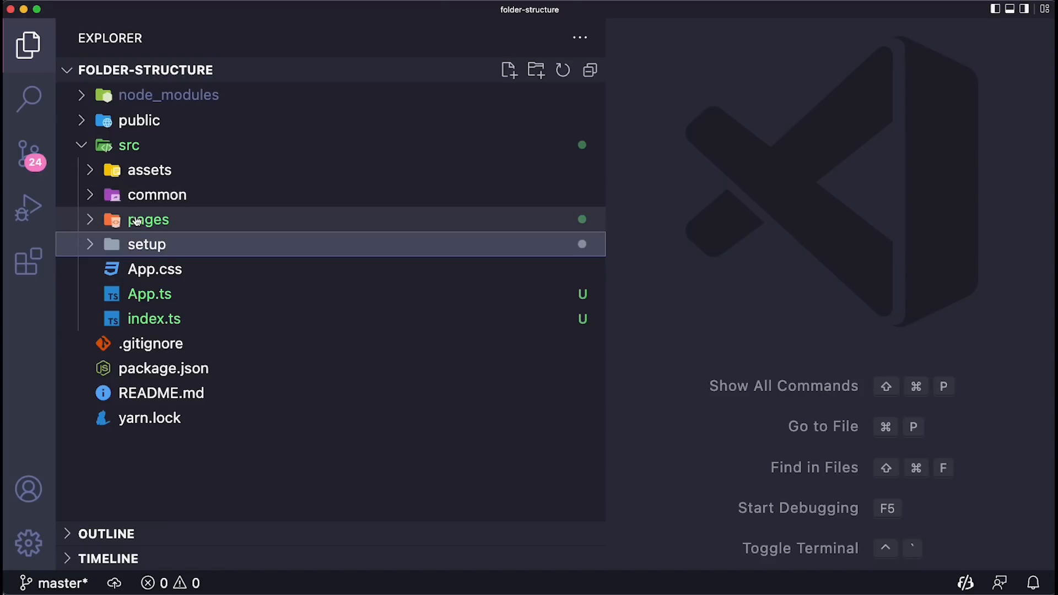
pyautogui.moveTo(146, 220)
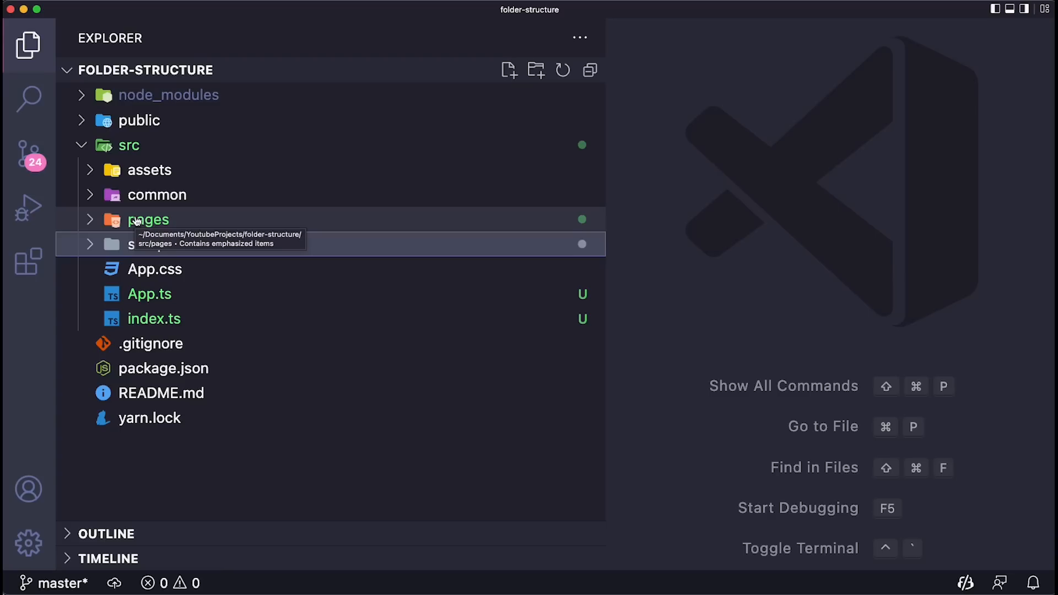
# - Expand pages to list account-manager, dashboard, main, posts, profile, settings, sign-in and sign-up
pyautogui.click(147, 220)
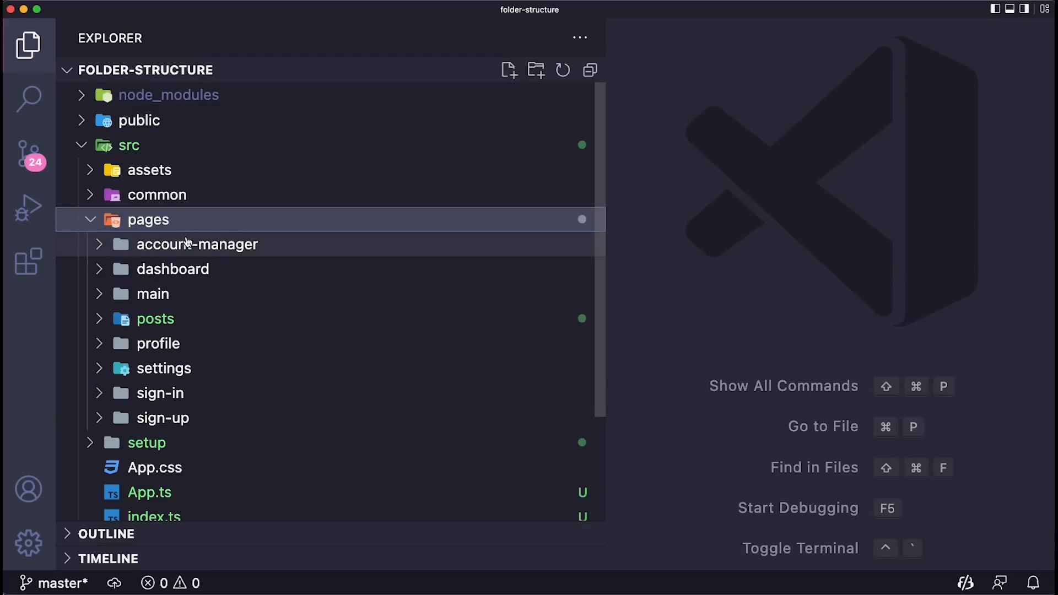
pyautogui.moveTo(181, 420)
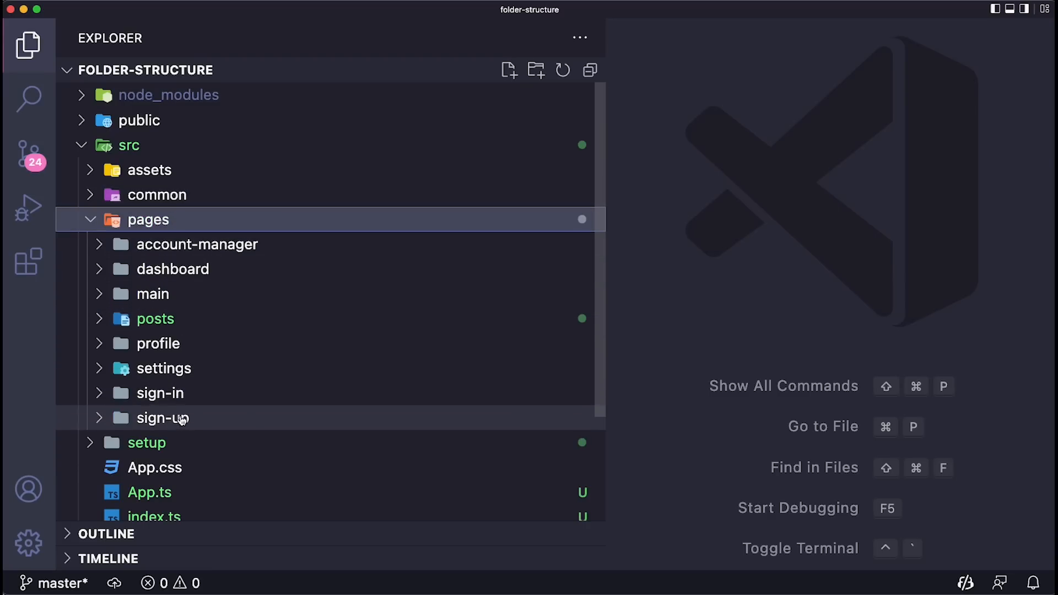
pyautogui.moveTo(198, 245)
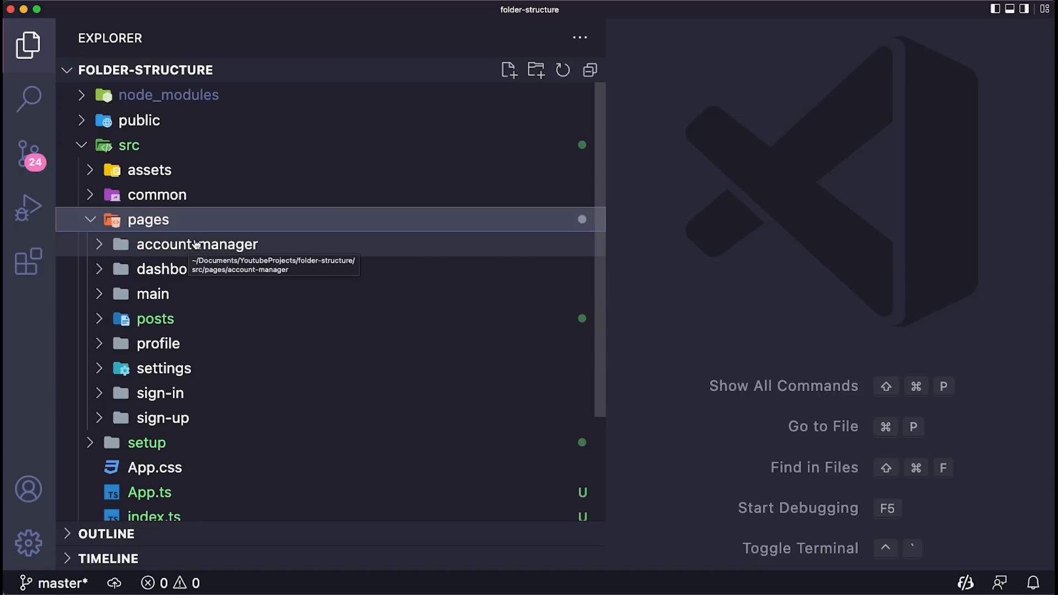
pyautogui.moveTo(202, 239)
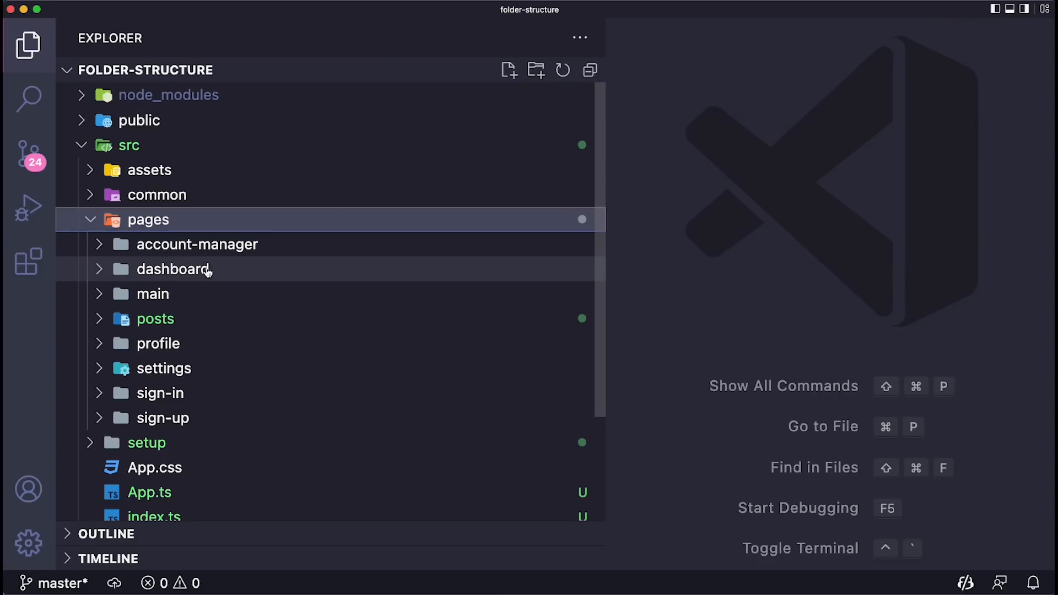
pyautogui.moveTo(192, 263)
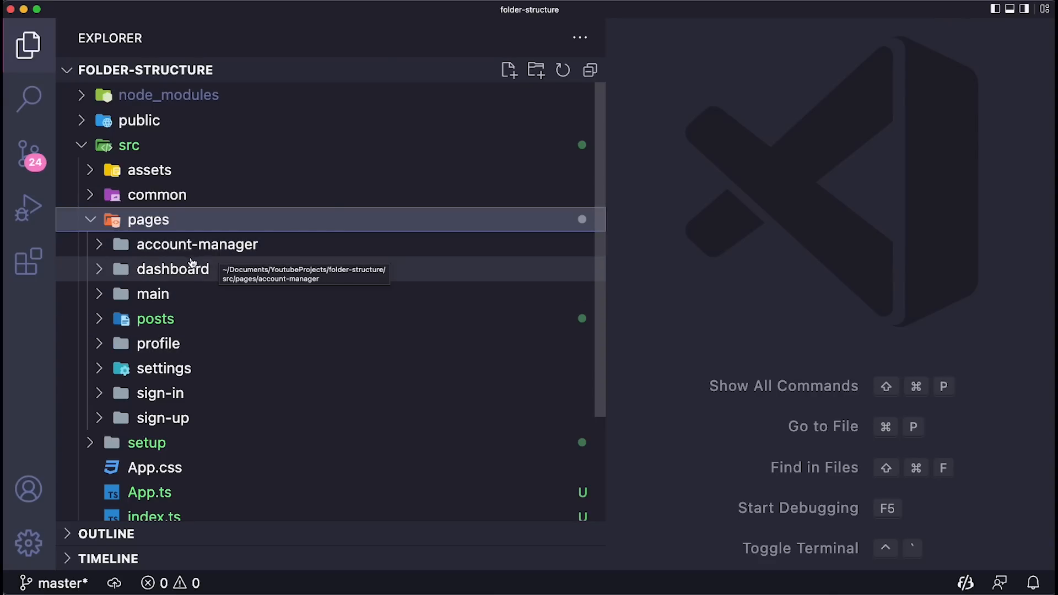
pyautogui.moveTo(289, 246)
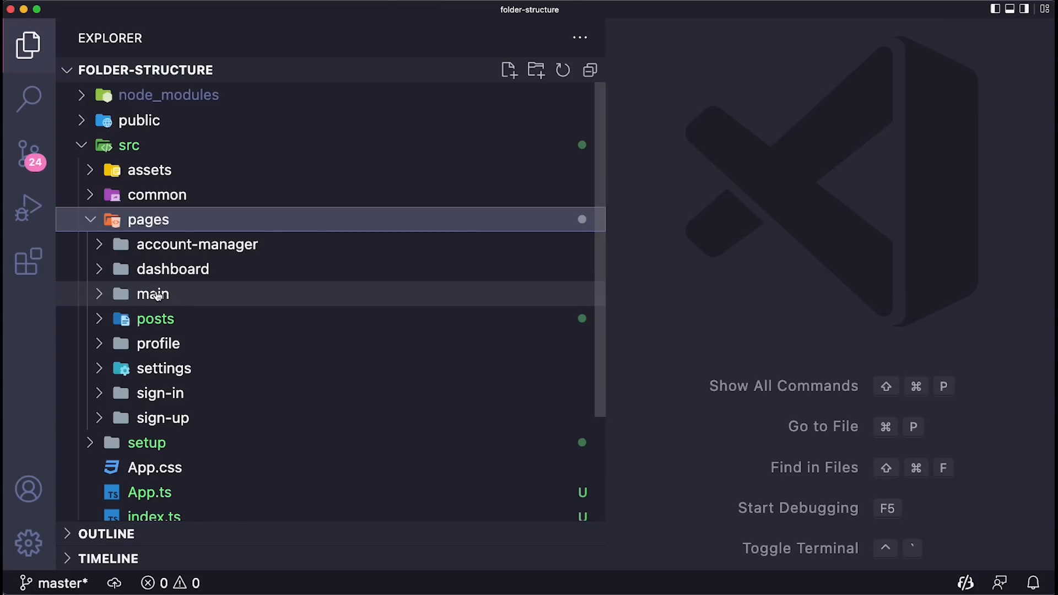
pyautogui.moveTo(174, 269)
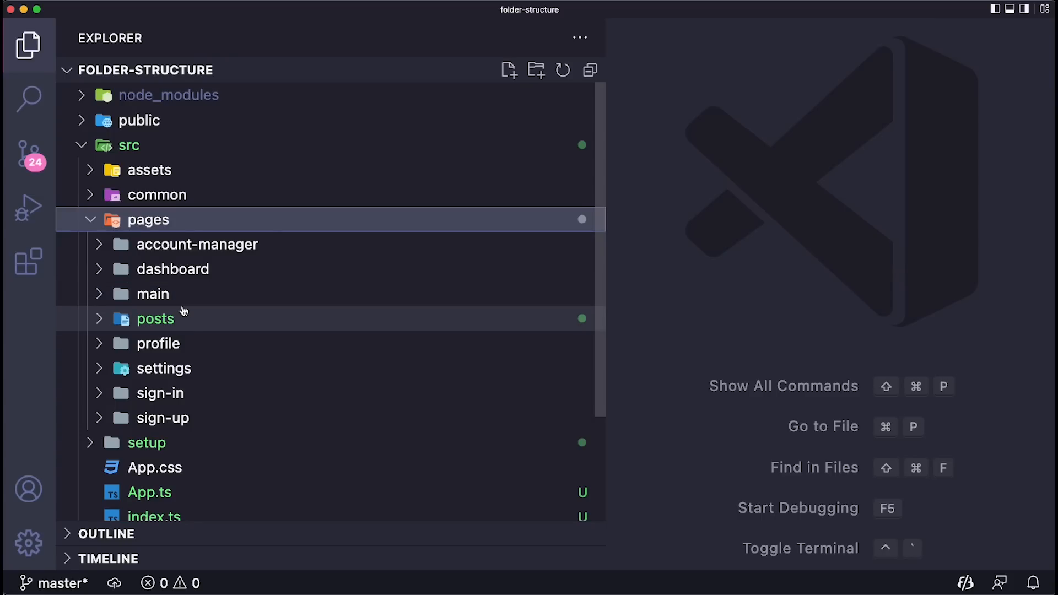
pyautogui.moveTo(155, 319)
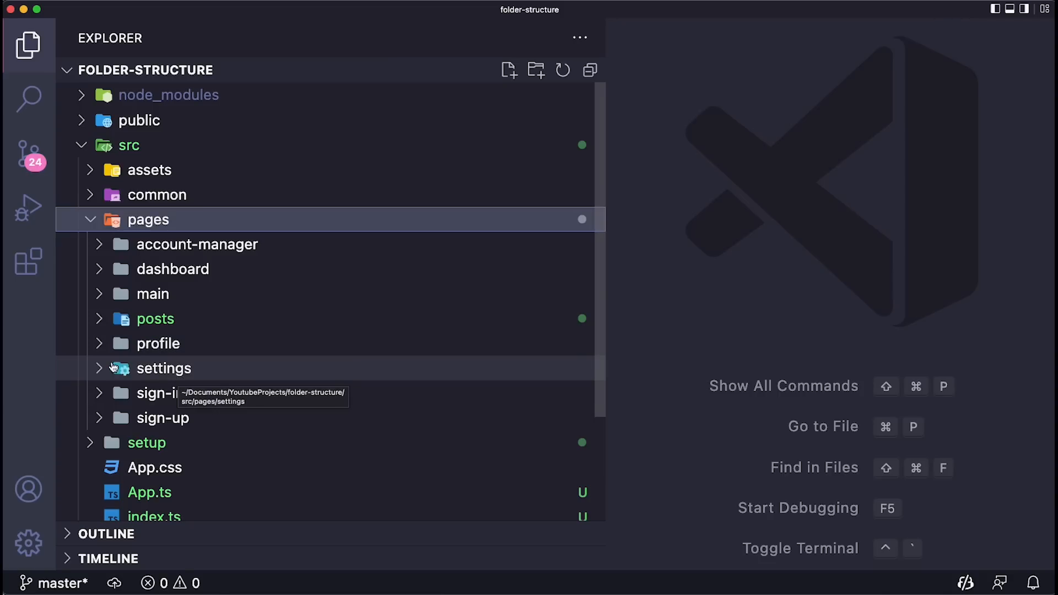
pyautogui.moveTo(162, 418)
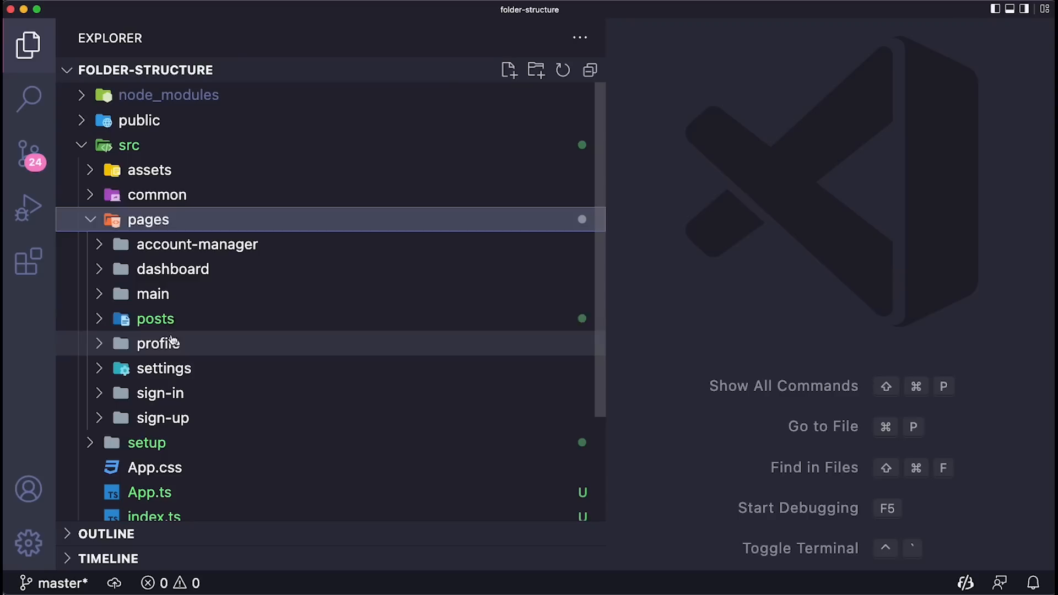
pyautogui.moveTo(187, 284)
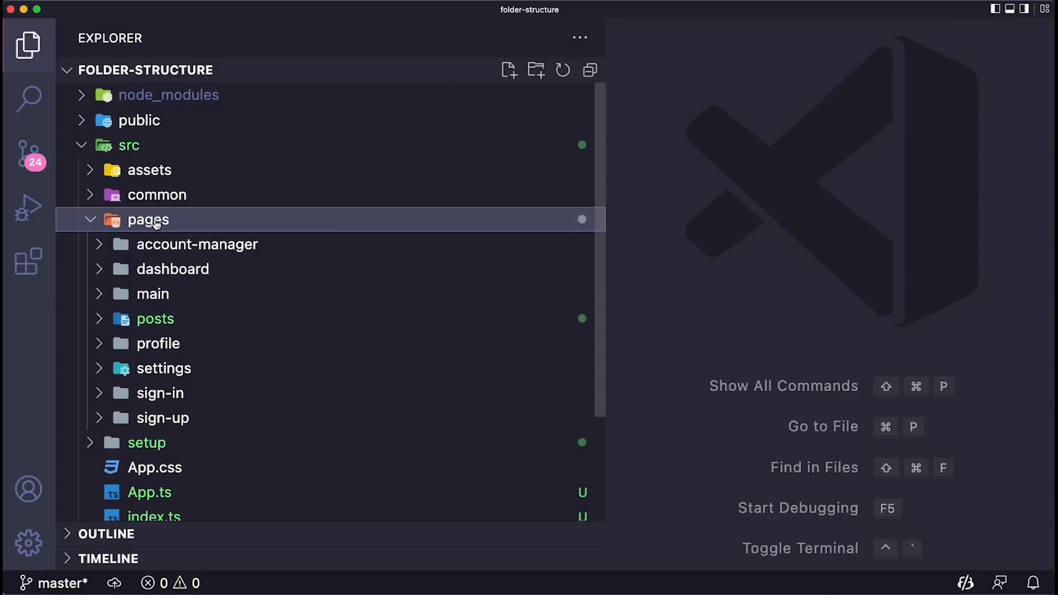
pyautogui.moveTo(181, 275)
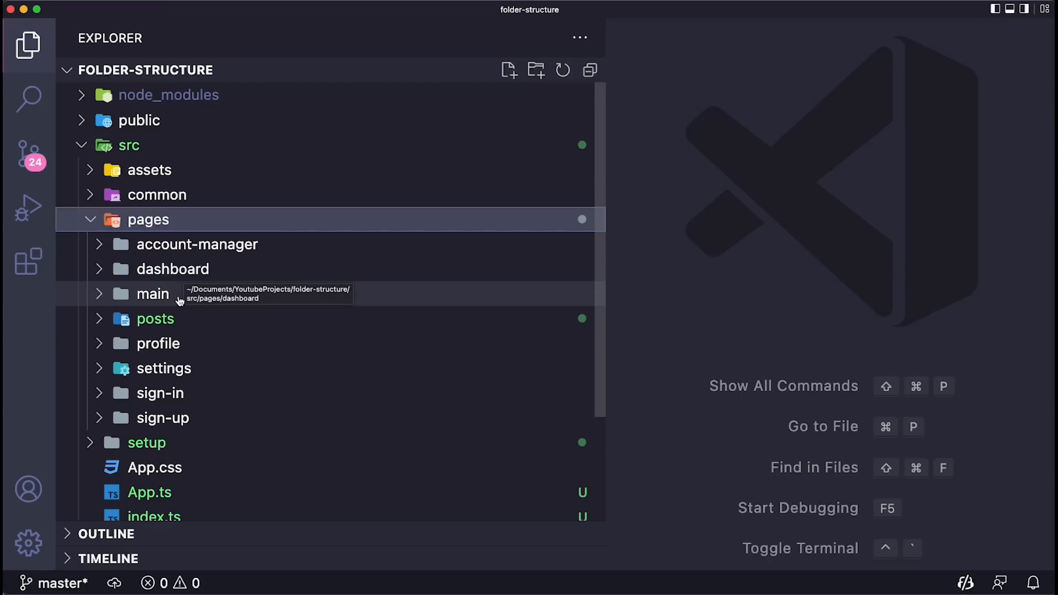
pyautogui.moveTo(173, 269)
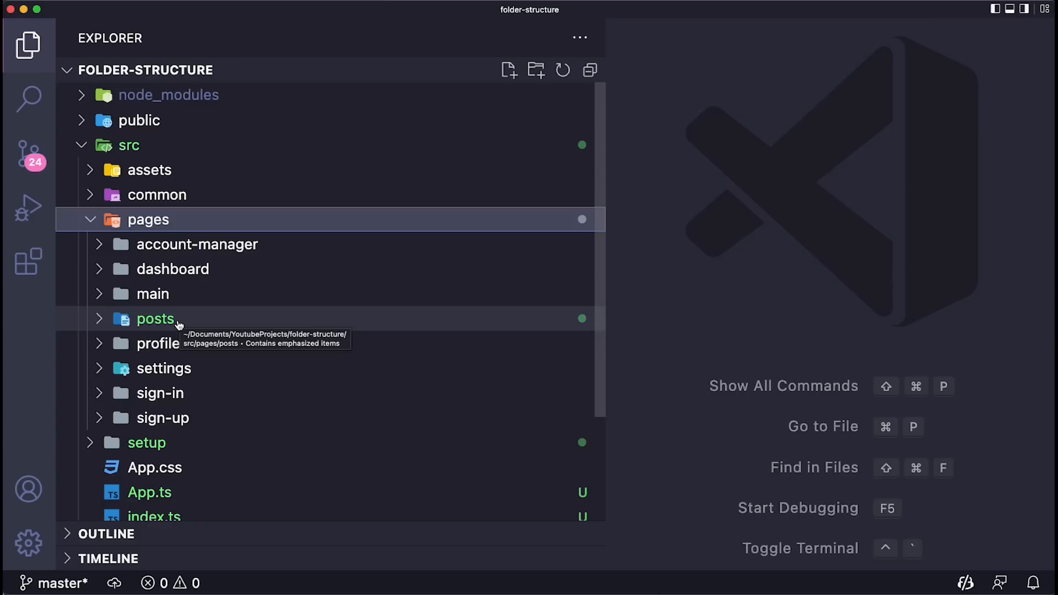
# - Expand posts and its components folder, revealing comments, likes and post-container
pyautogui.click(155, 319)
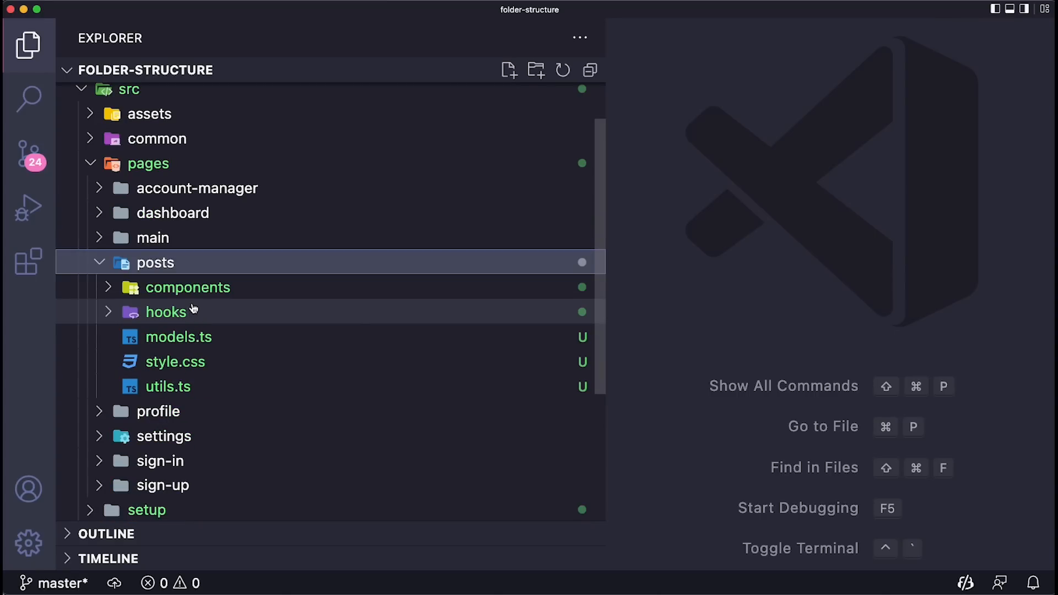
pyautogui.moveTo(166, 311)
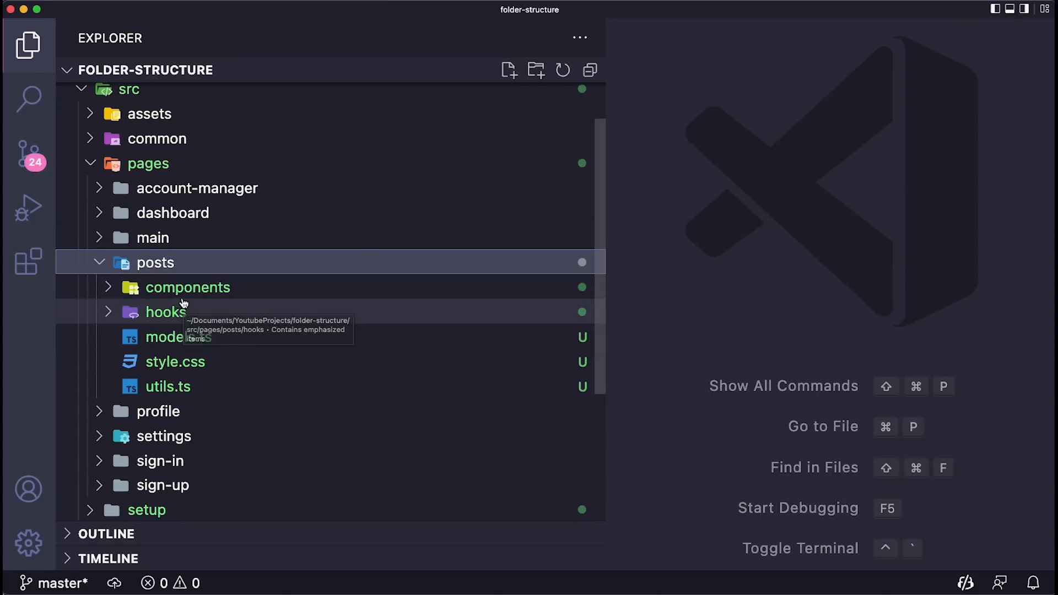
pyautogui.moveTo(213, 300)
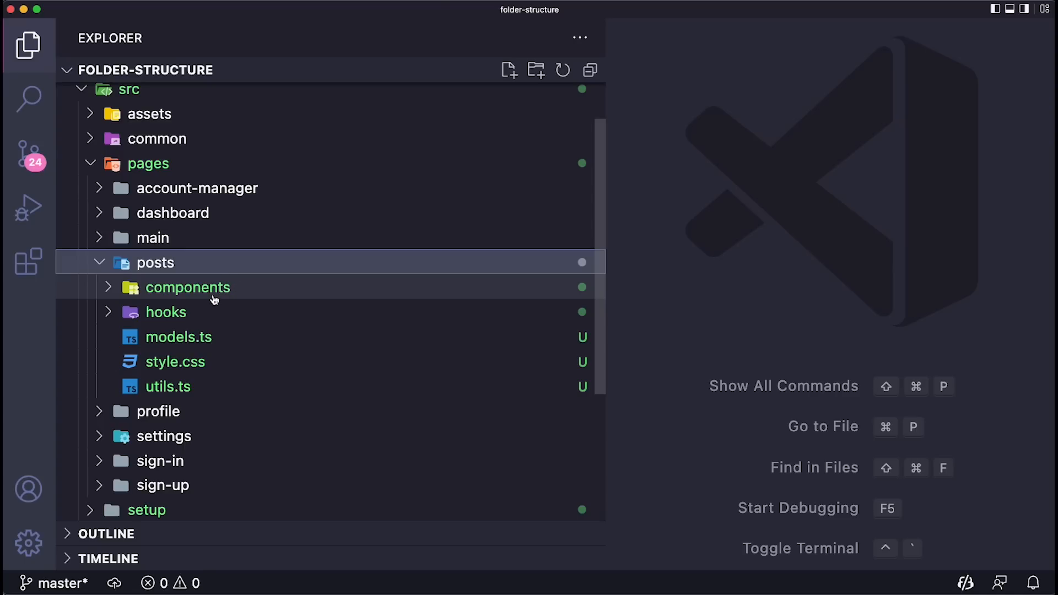
pyautogui.moveTo(189, 287)
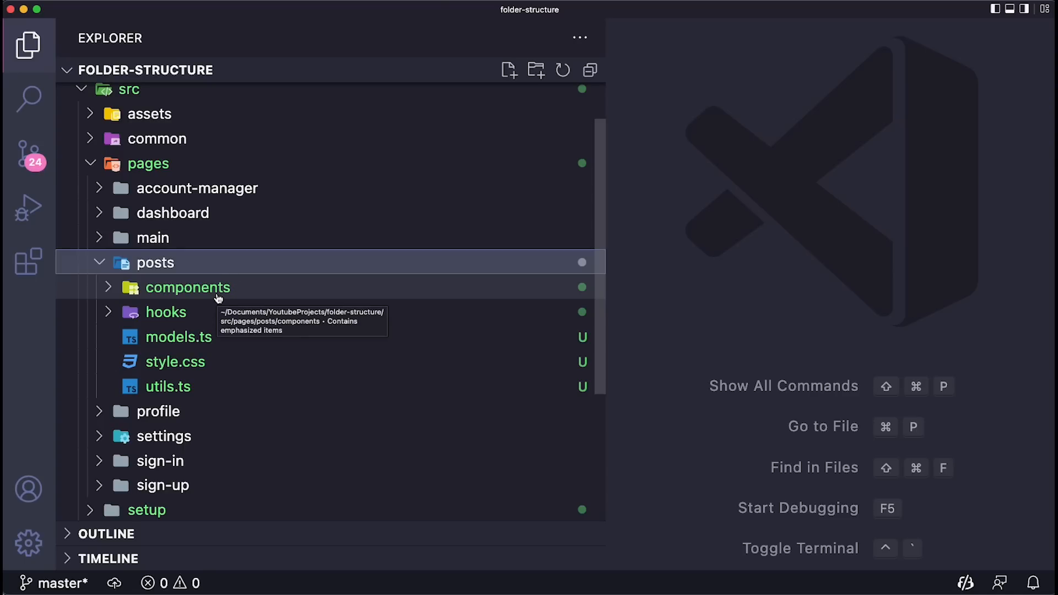
pyautogui.moveTo(221, 295)
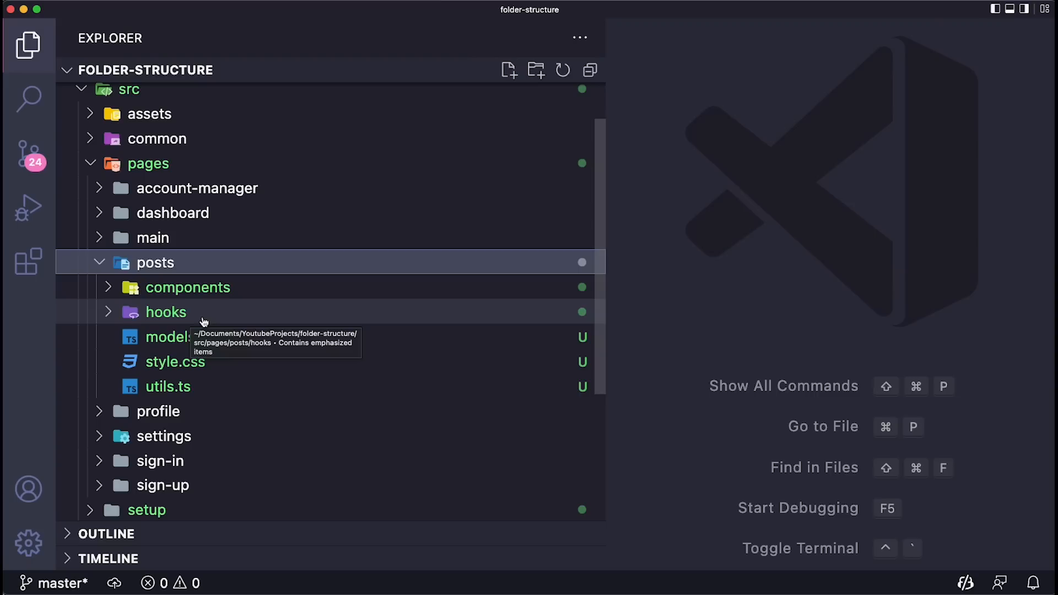
pyautogui.moveTo(185, 299)
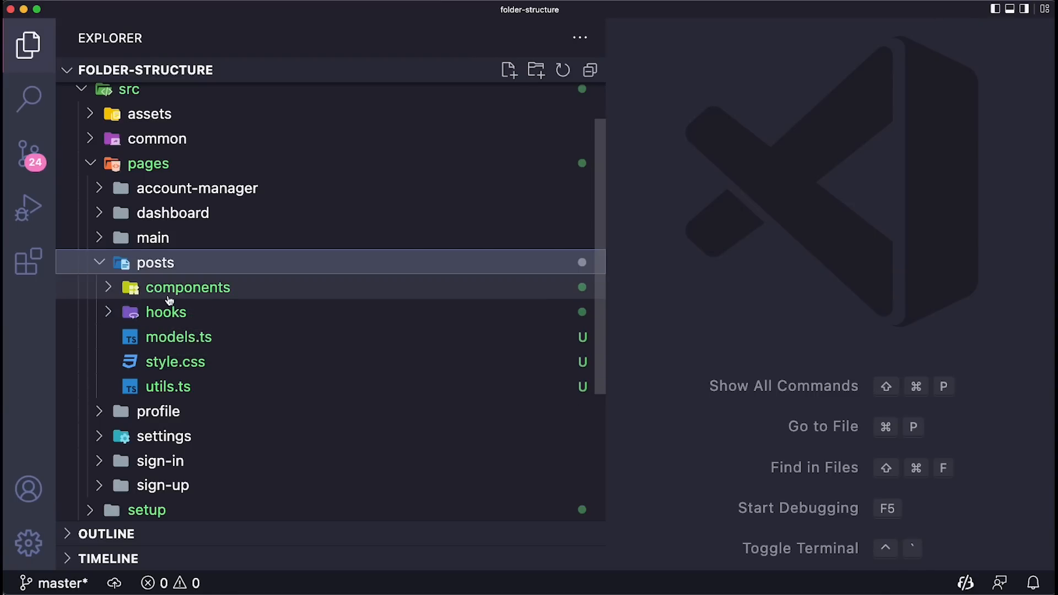
pyautogui.moveTo(168, 291)
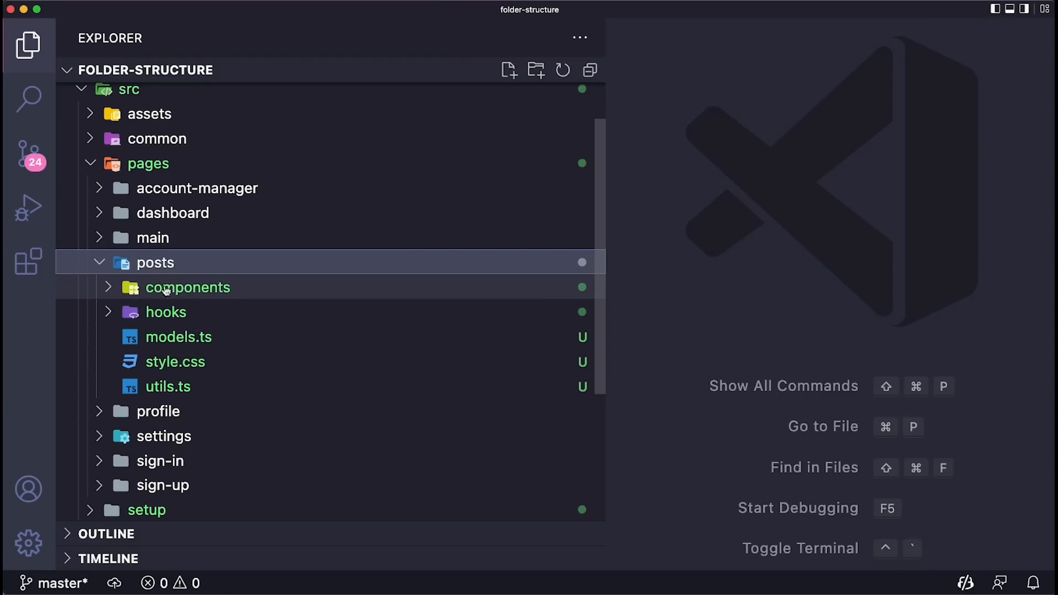
pyautogui.moveTo(194, 318)
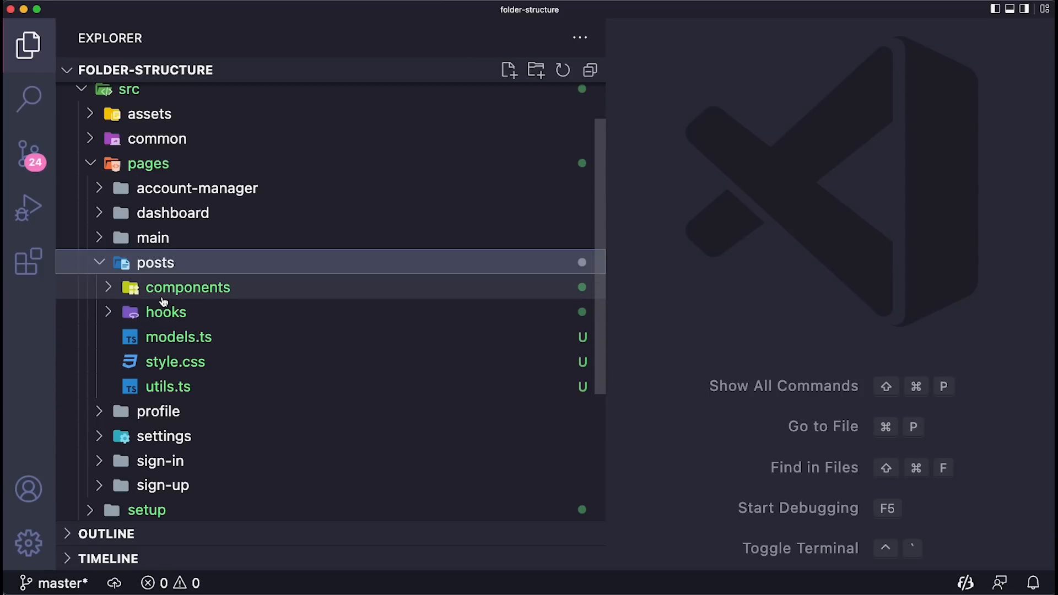
pyautogui.moveTo(205, 321)
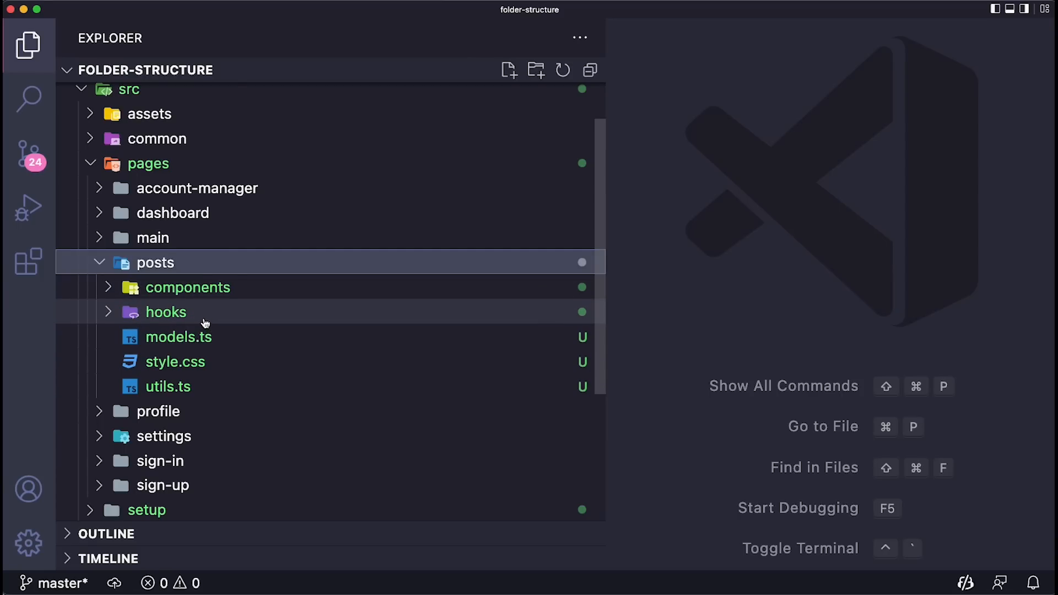
pyautogui.moveTo(175, 293)
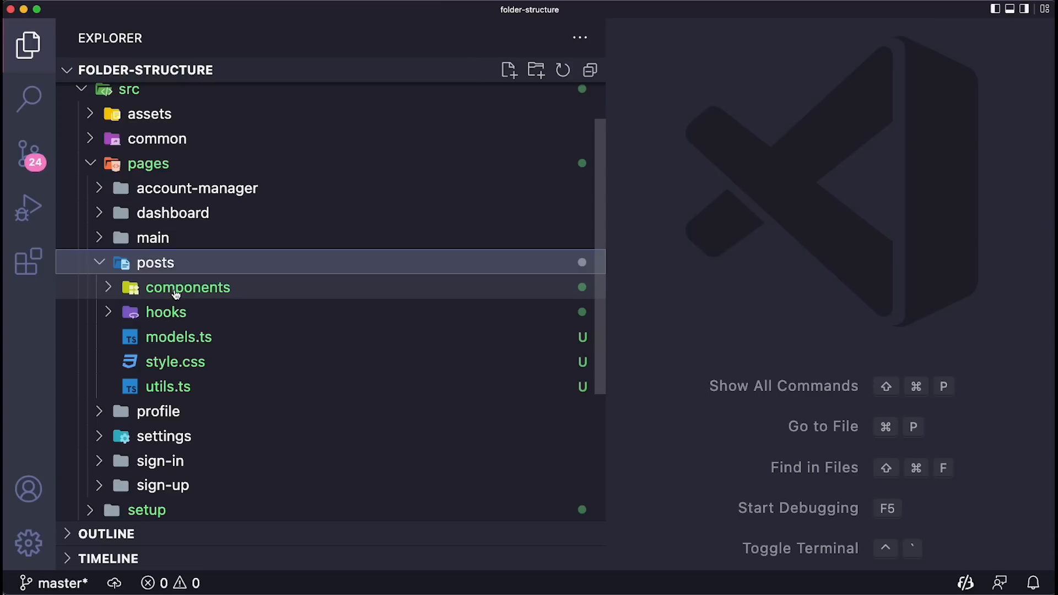
pyautogui.moveTo(179, 286)
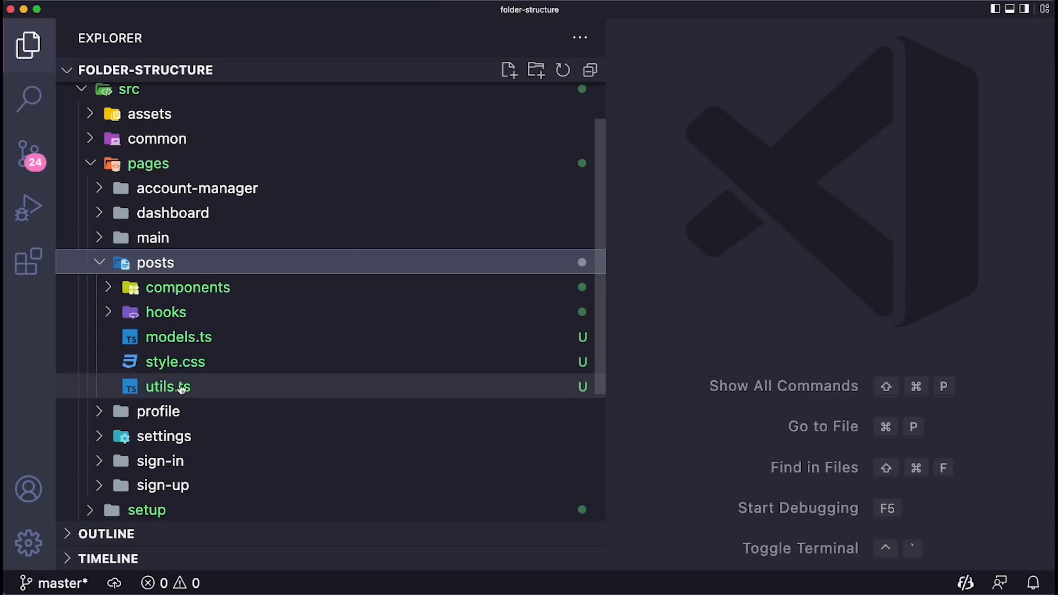
pyautogui.moveTo(228, 365)
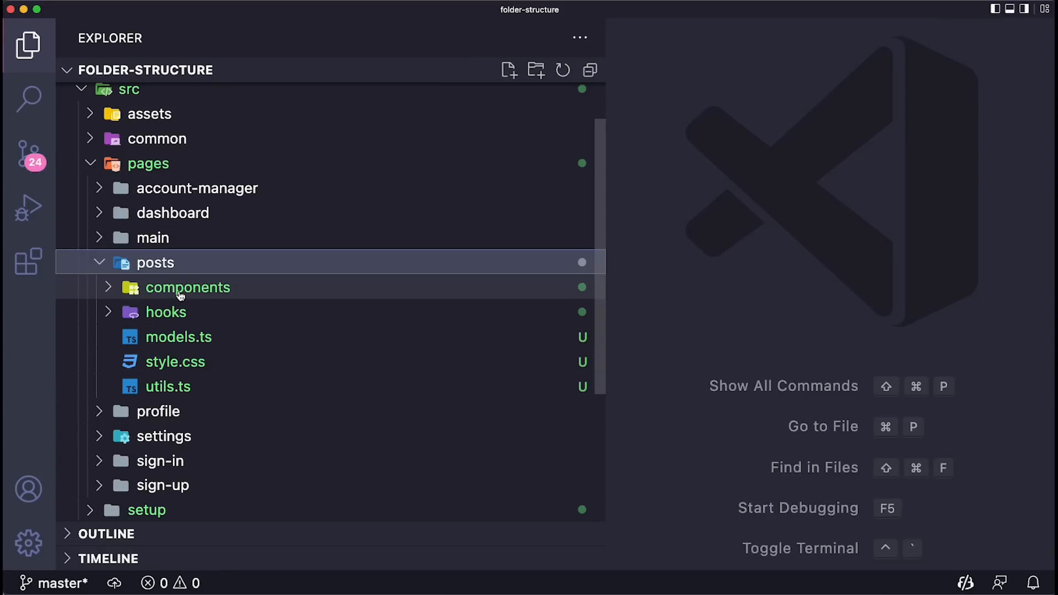
pyautogui.click(189, 286)
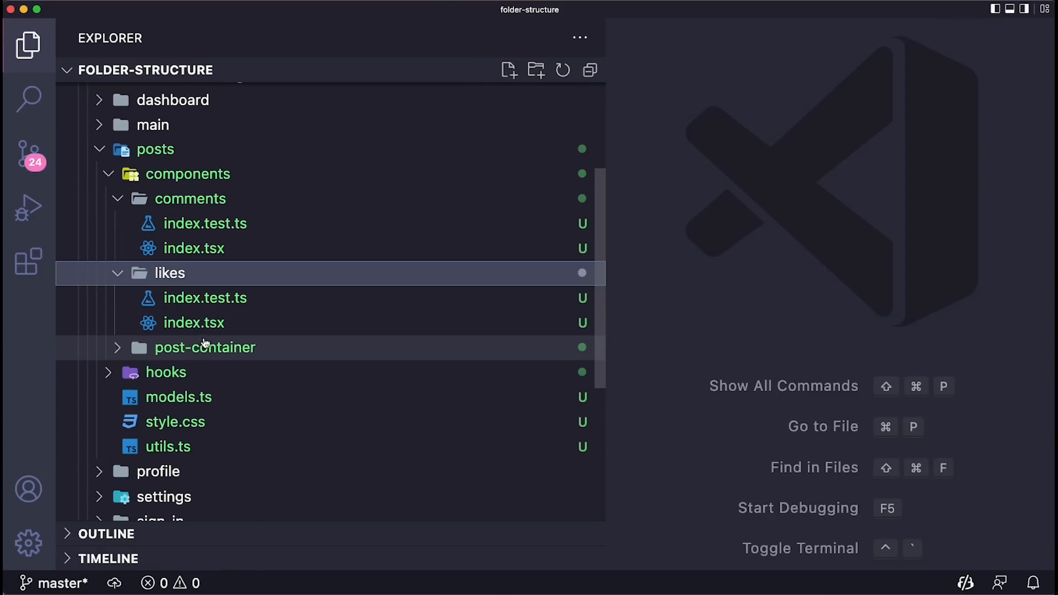
pyautogui.click(205, 347)
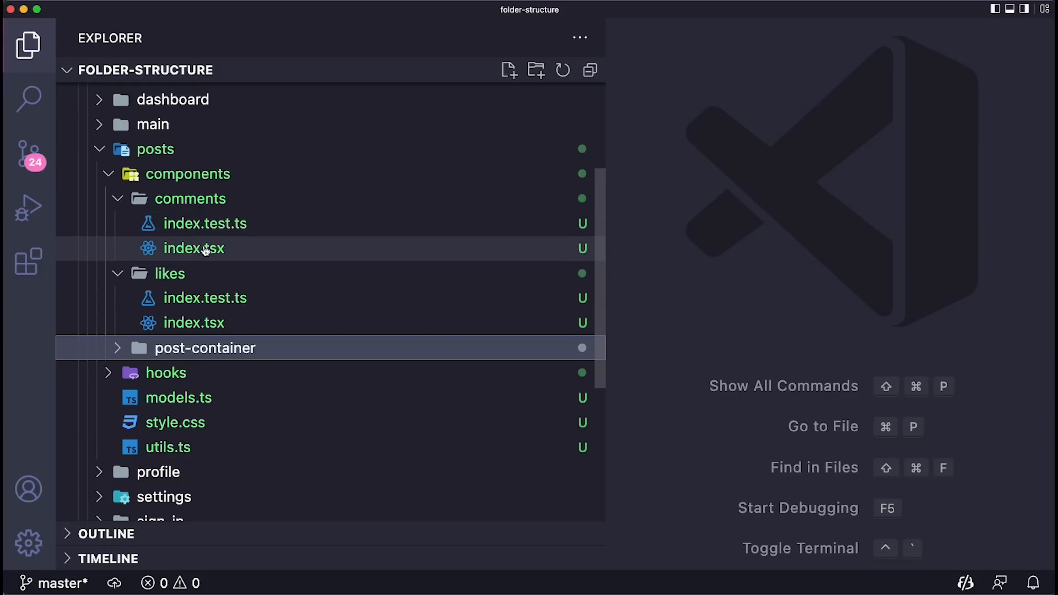
pyautogui.moveTo(206, 224)
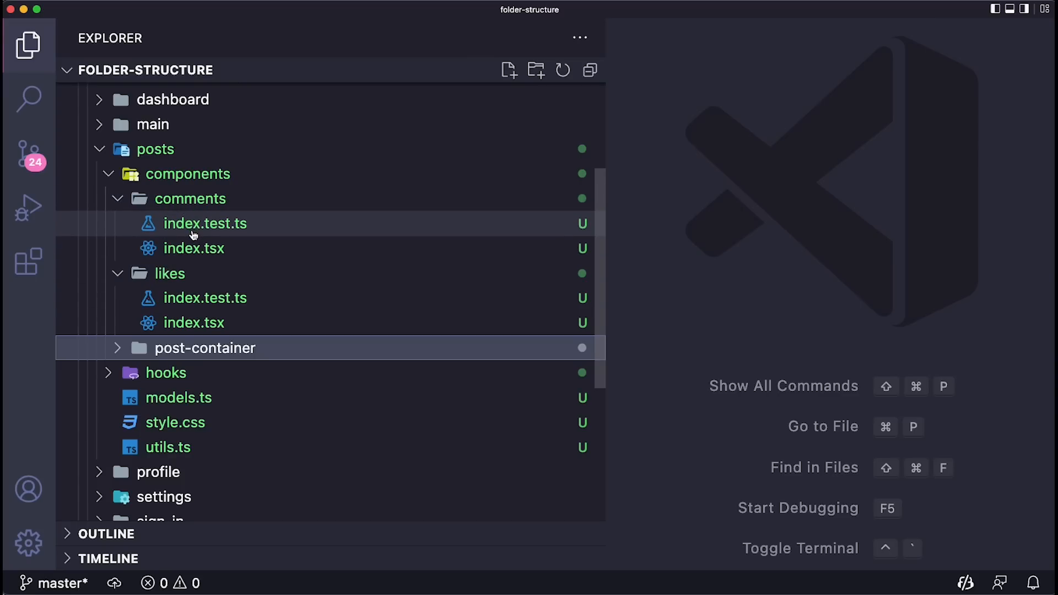
pyautogui.moveTo(194, 249)
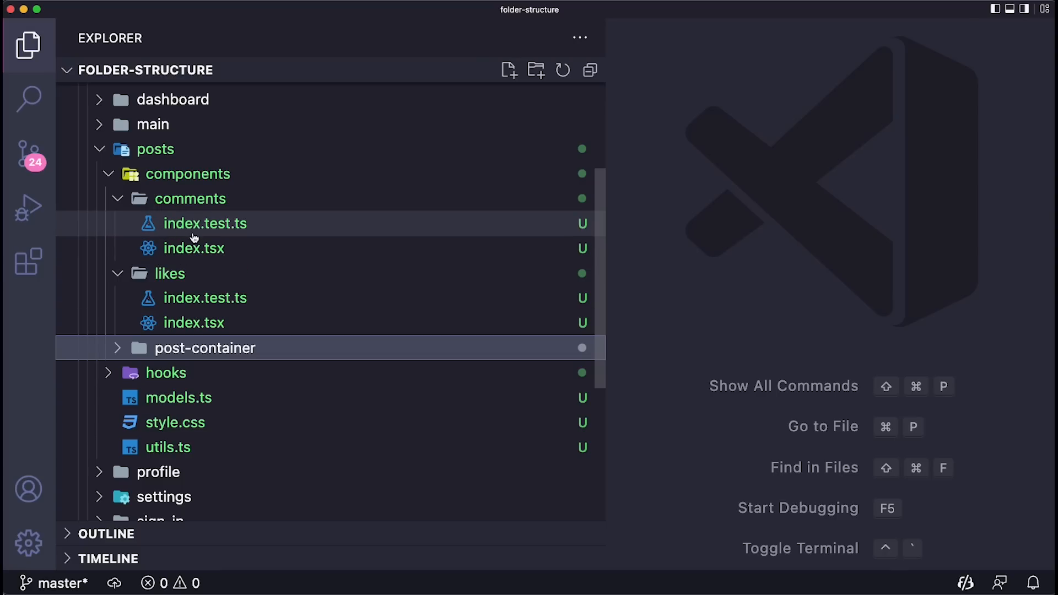
pyautogui.moveTo(110, 230)
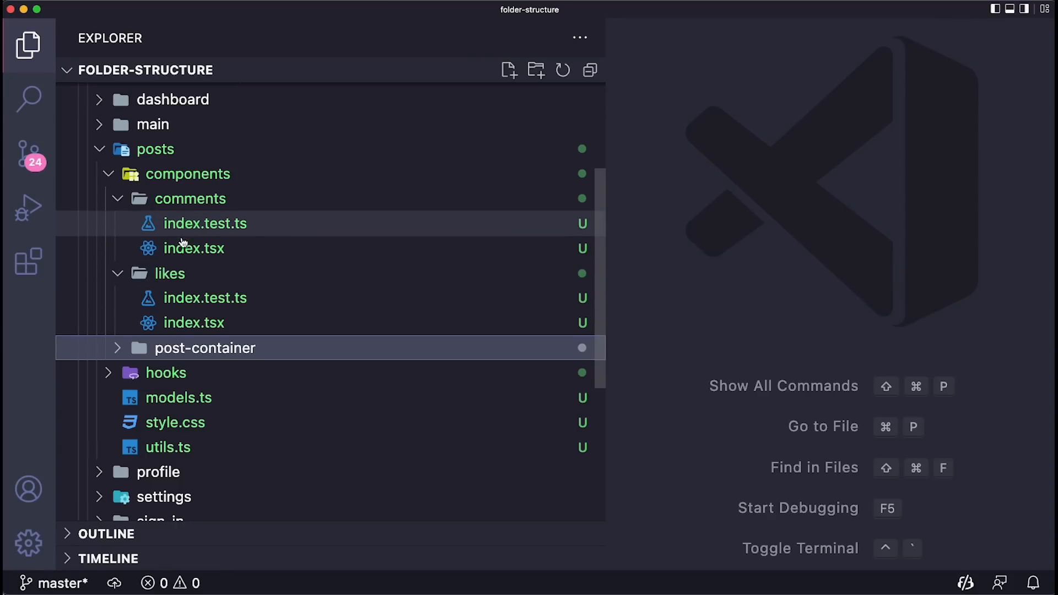
pyautogui.moveTo(194, 248)
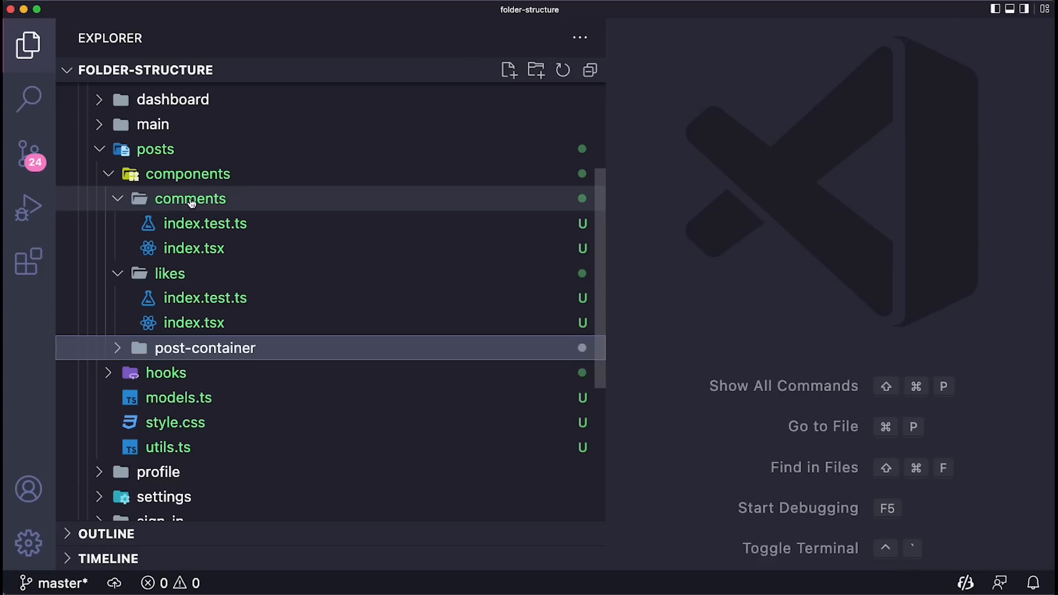
pyautogui.moveTo(185, 212)
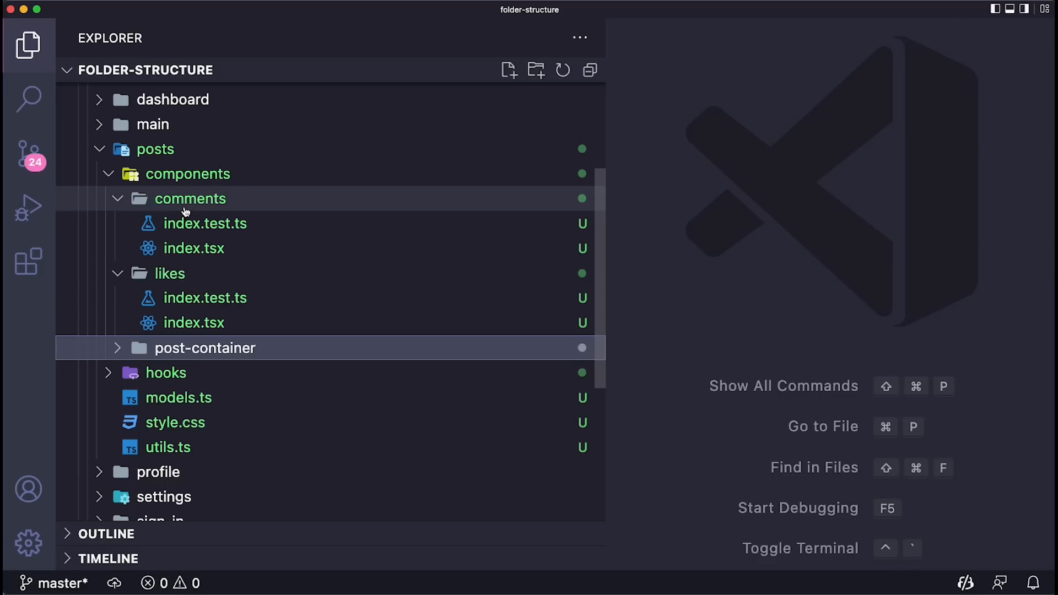
# - Toggle the comments and likes component folders, each holding index.test.ts and index.tsx, leaving both collapsed
pyautogui.click(191, 198)
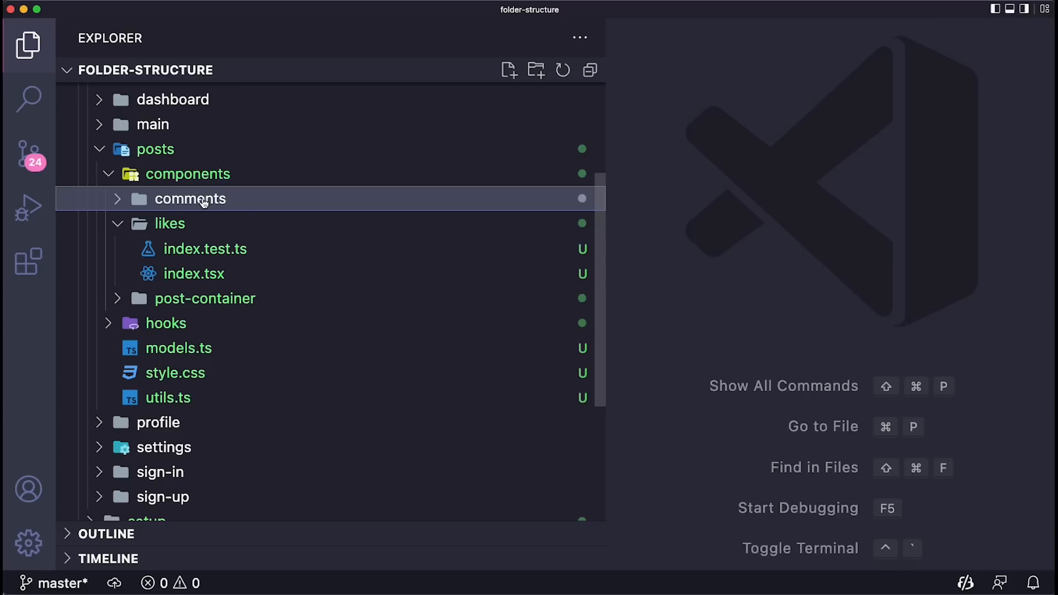
pyautogui.click(170, 224)
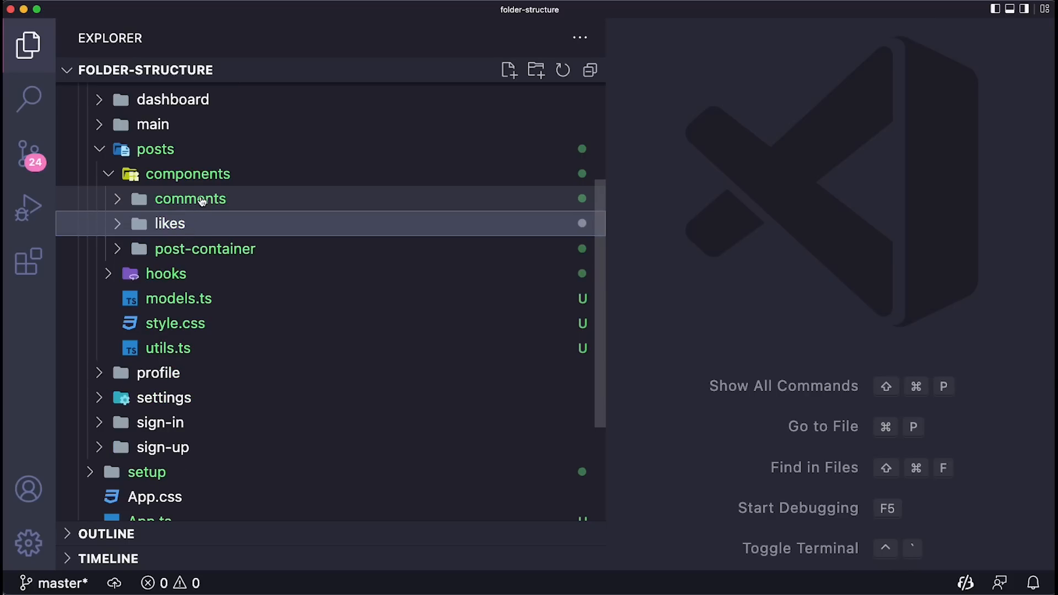
pyautogui.click(191, 199)
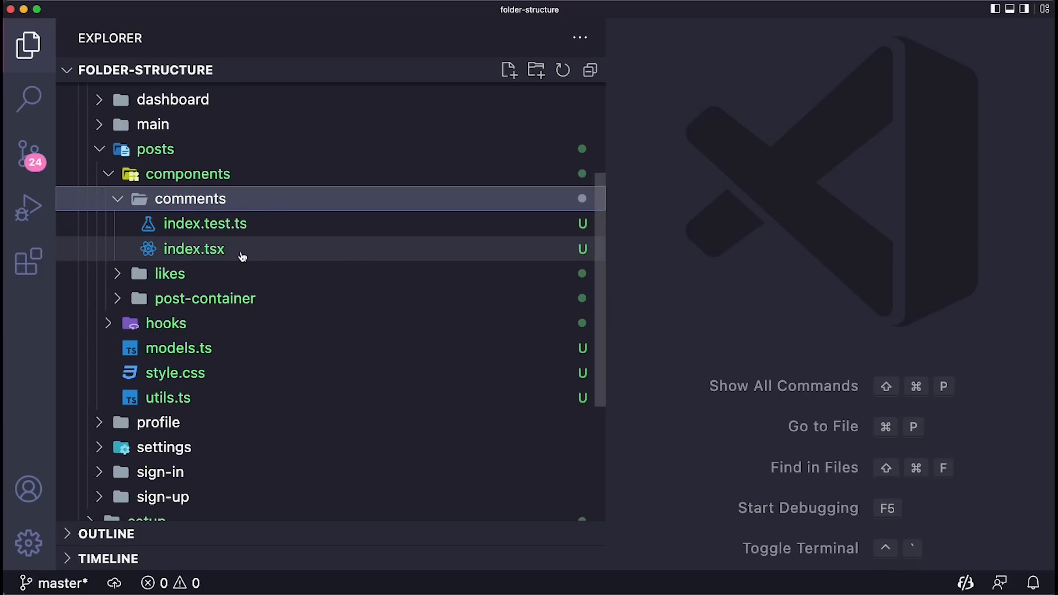
pyautogui.click(194, 248)
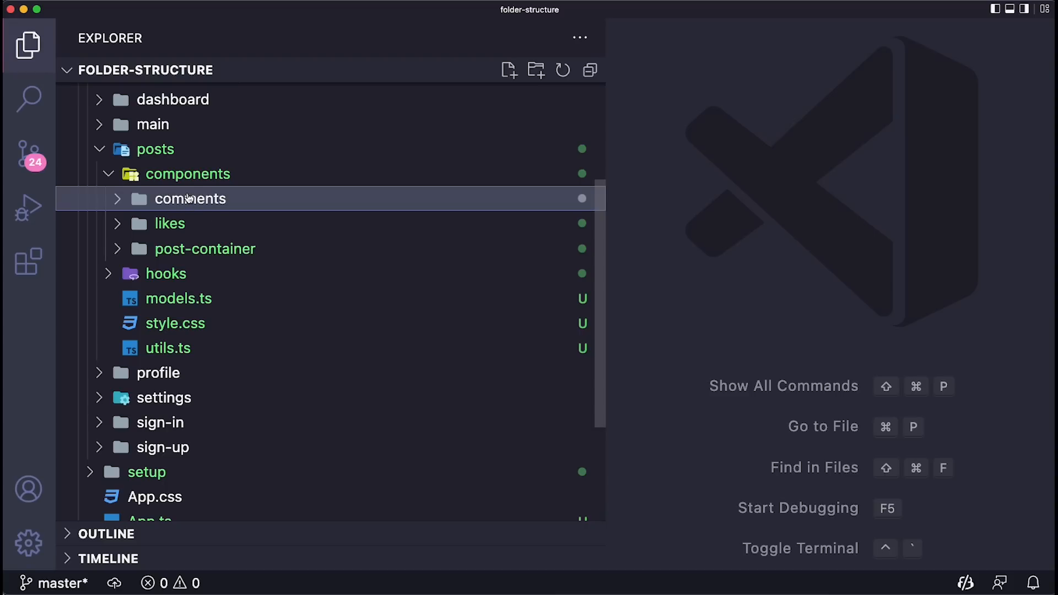
pyautogui.moveTo(191, 198)
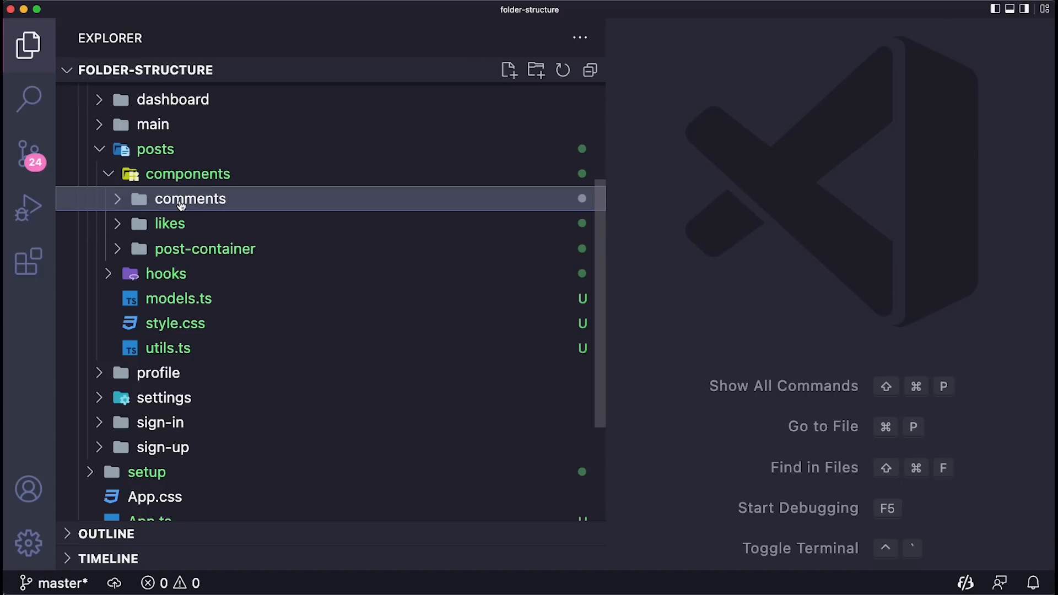
pyautogui.click(169, 224)
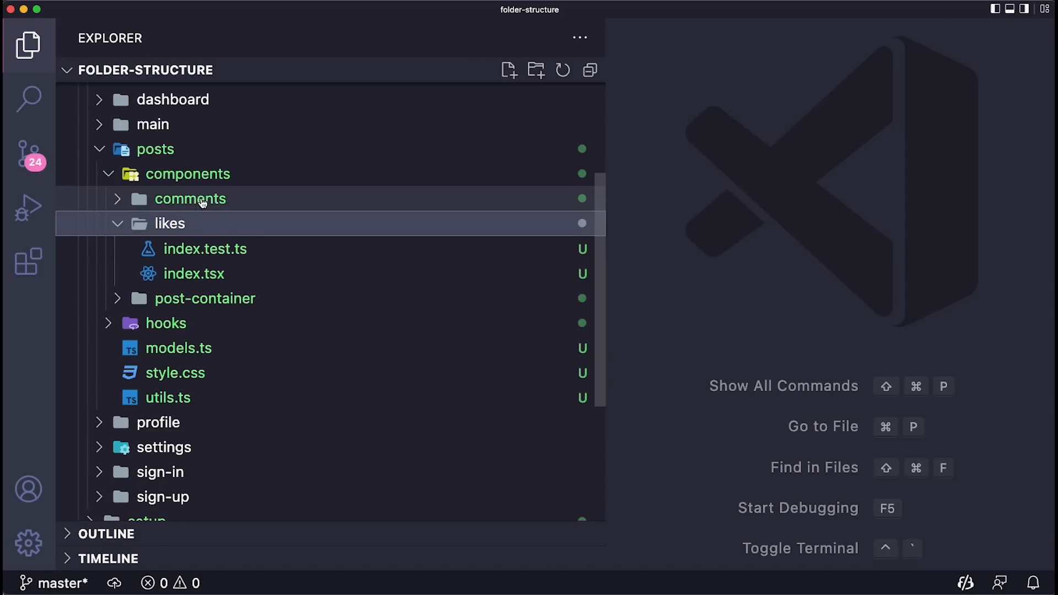
pyautogui.moveTo(169, 224); pyautogui.dragTo(189, 198)
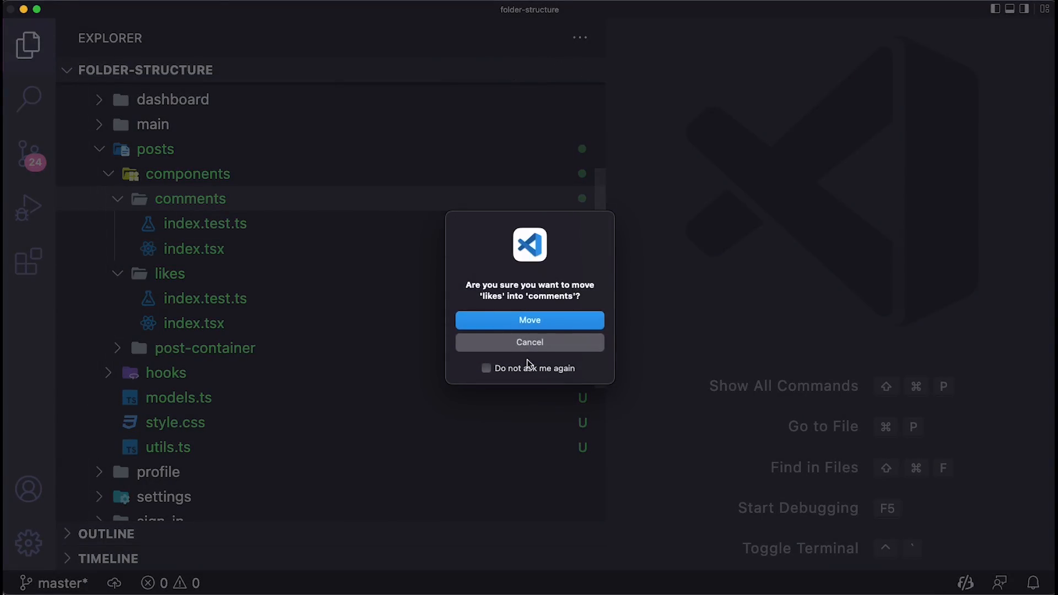
pyautogui.click(530, 320)
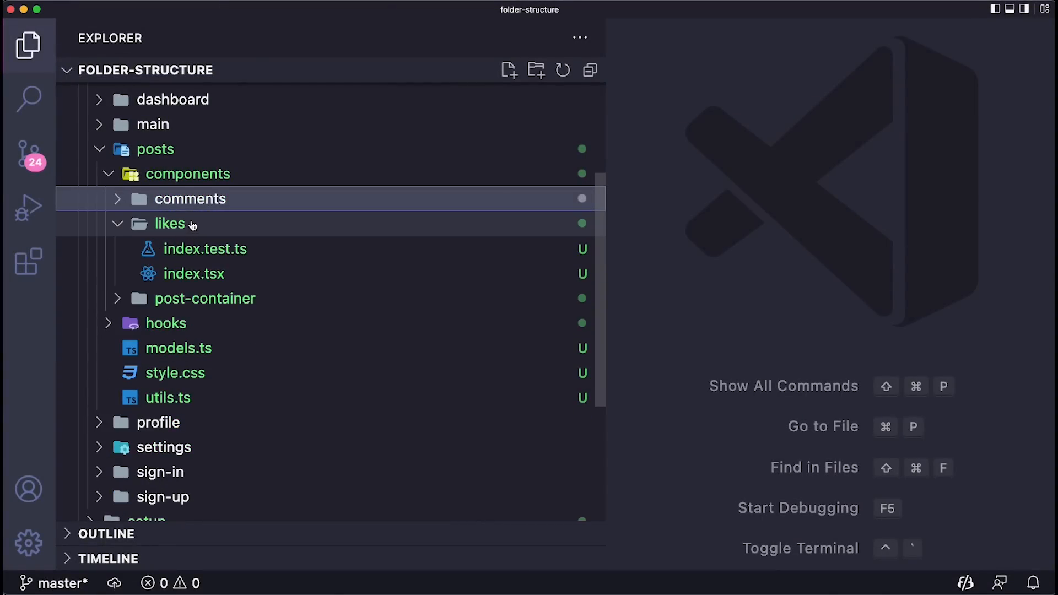
pyautogui.click(170, 224)
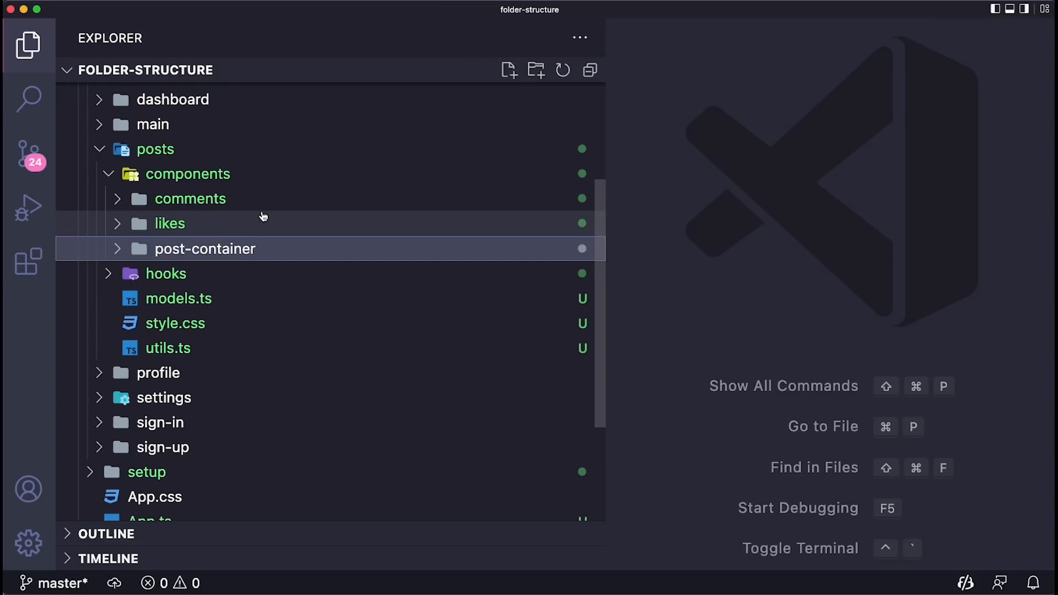
pyautogui.moveTo(169, 223)
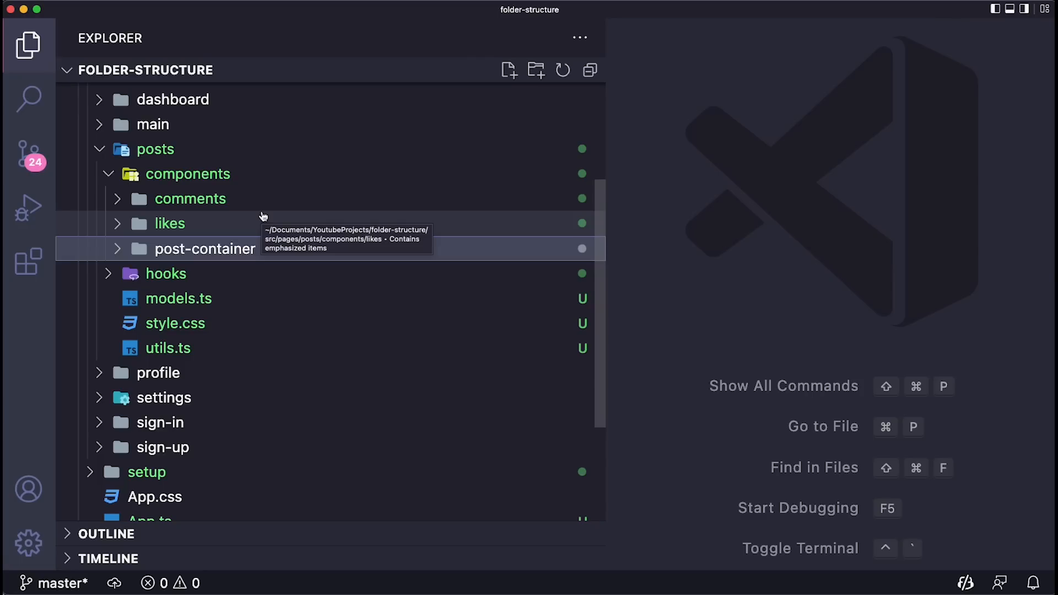
# - Expand post-container to show post-display, post-list and styles.css
pyautogui.click(205, 248)
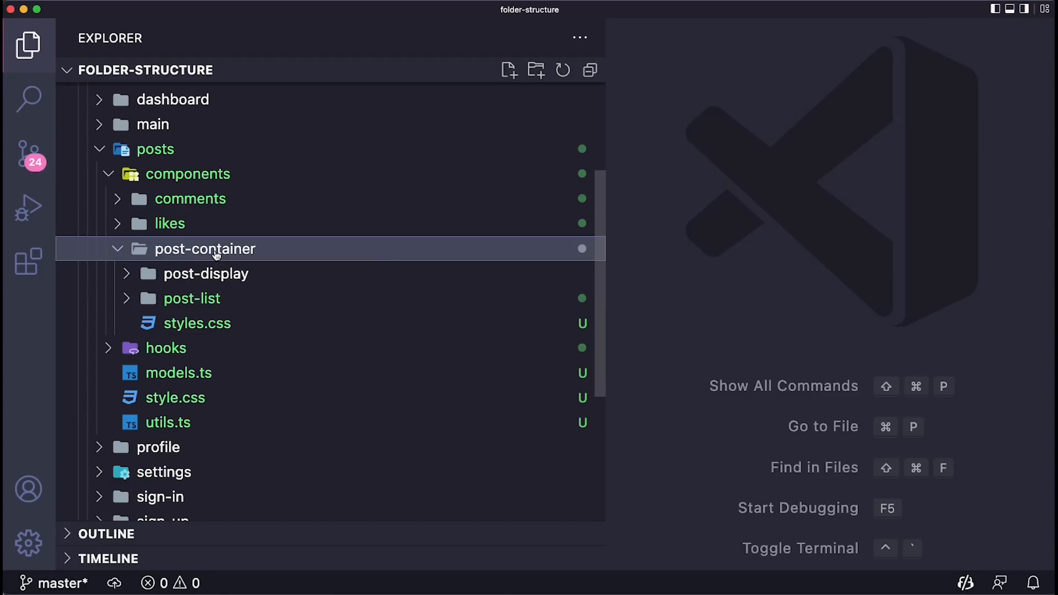
# - Collapse components, view the empty models.ts and utils.ts, and close both
pyautogui.click(205, 248)
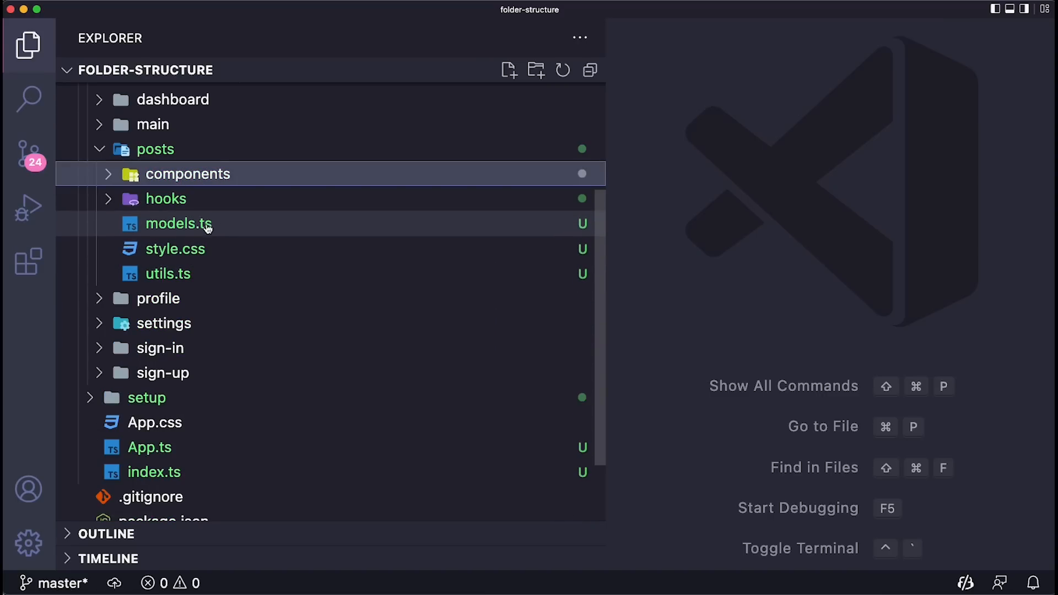
pyautogui.moveTo(122, 231)
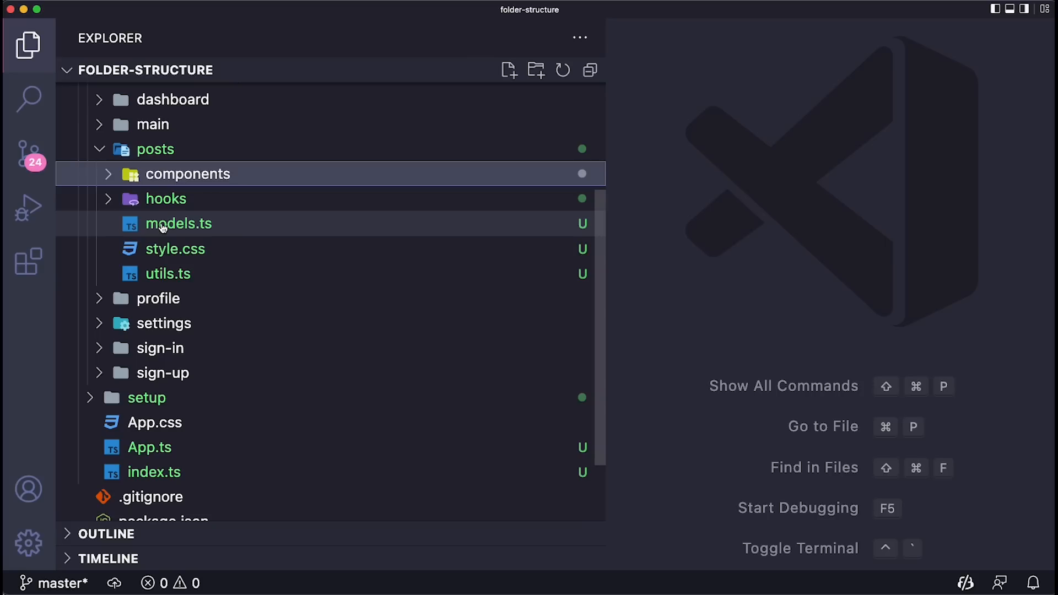
pyautogui.click(179, 223)
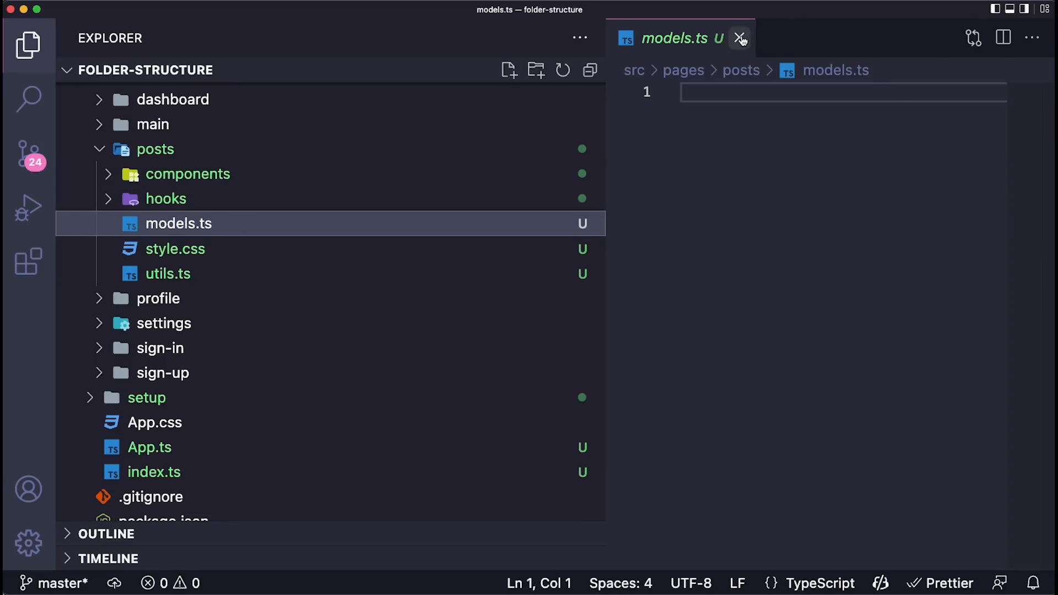
pyautogui.click(740, 38)
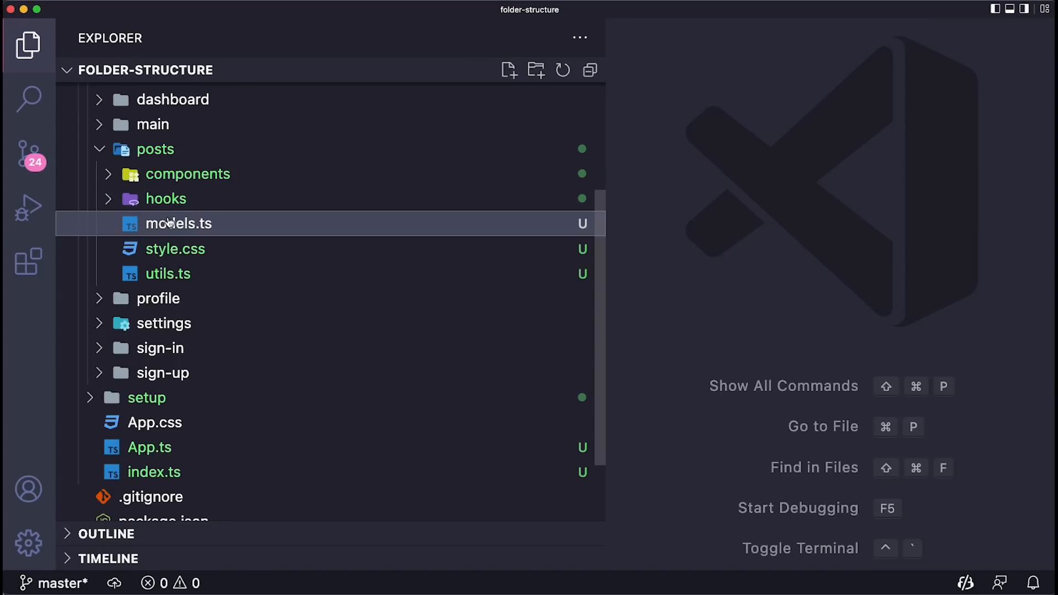
pyautogui.moveTo(180, 224)
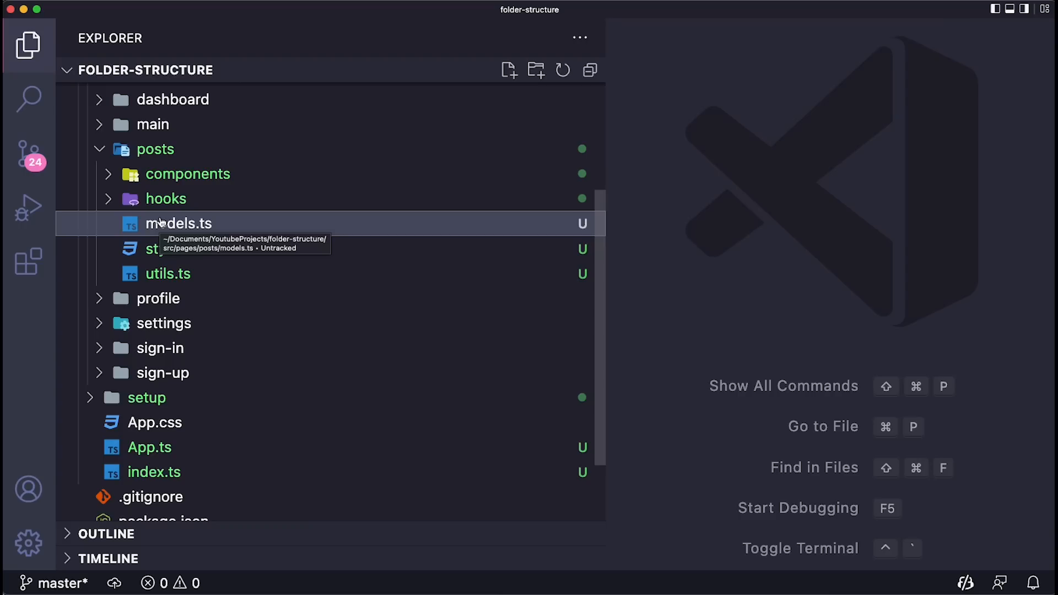
pyautogui.moveTo(181, 233)
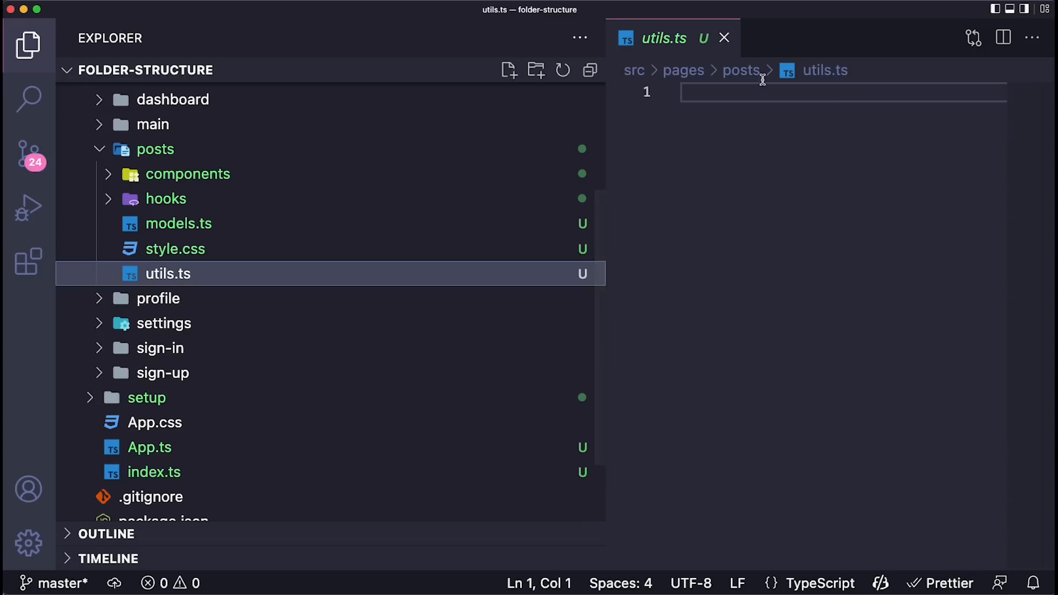
pyautogui.click(724, 37)
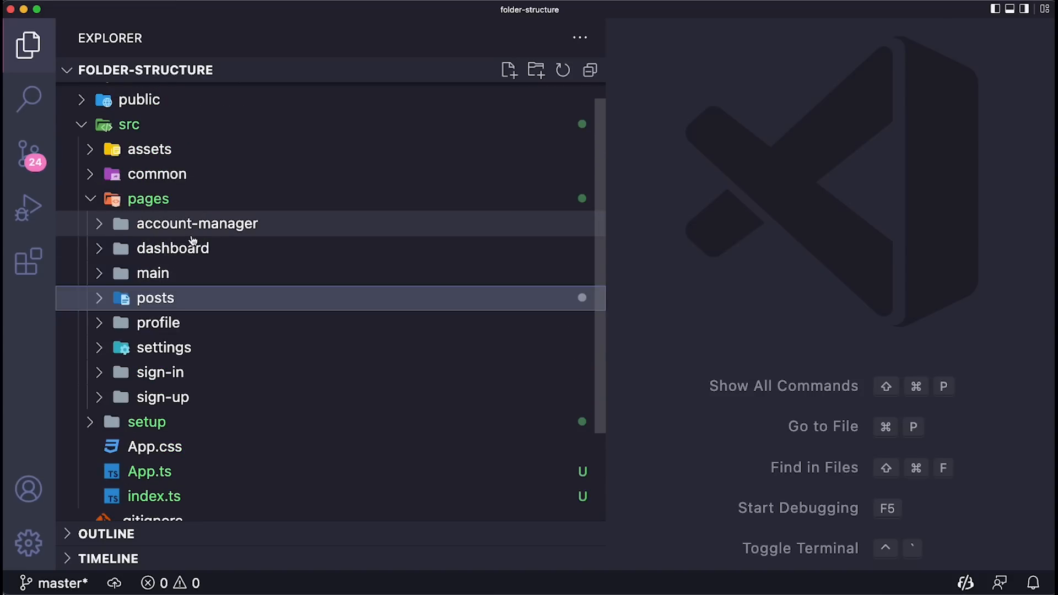
# - Expand posts' hooks folder to list use-create-comment, use-get-comments and use-get-likes
pyautogui.click(155, 298)
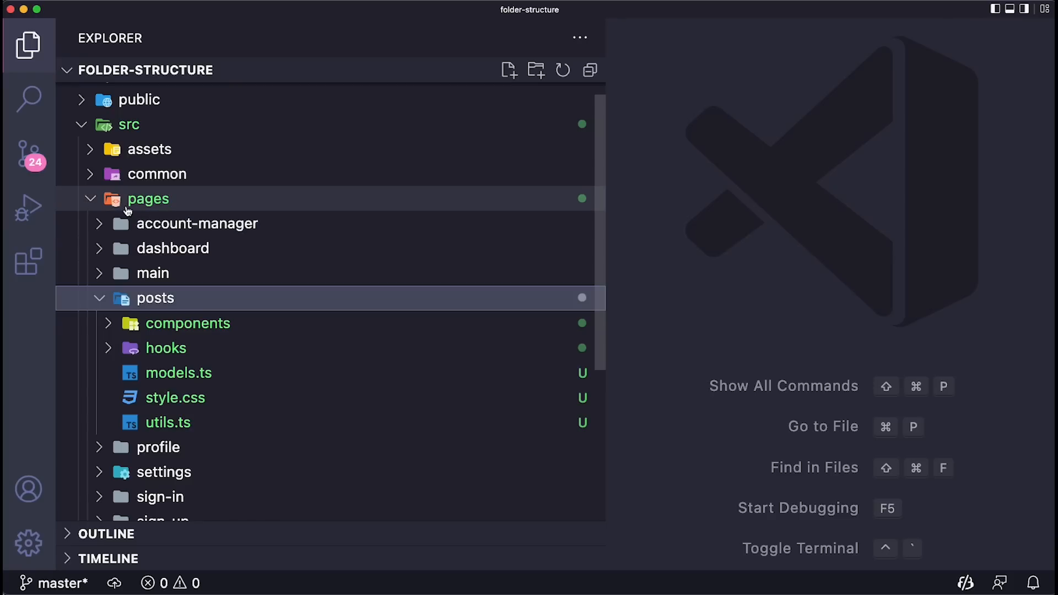
pyautogui.scroll(-3)
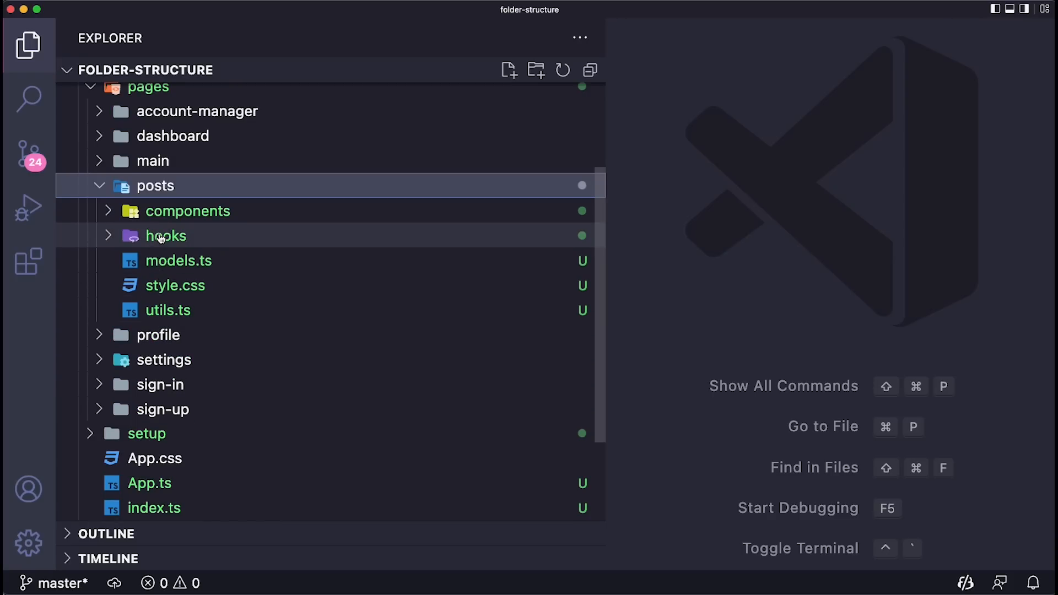
pyautogui.click(165, 236)
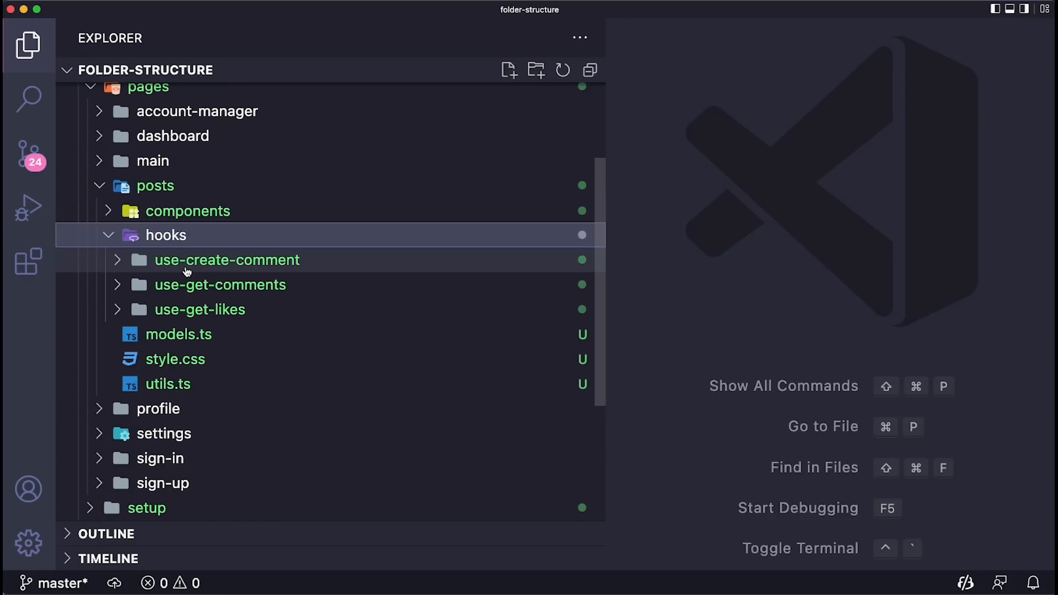
pyautogui.moveTo(207, 263)
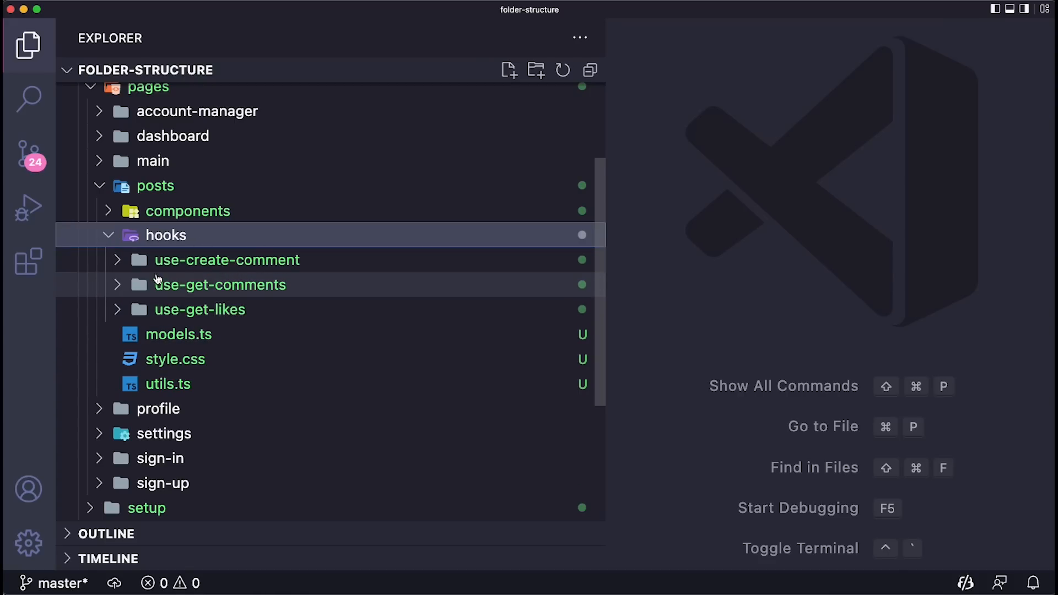
pyautogui.moveTo(200, 308)
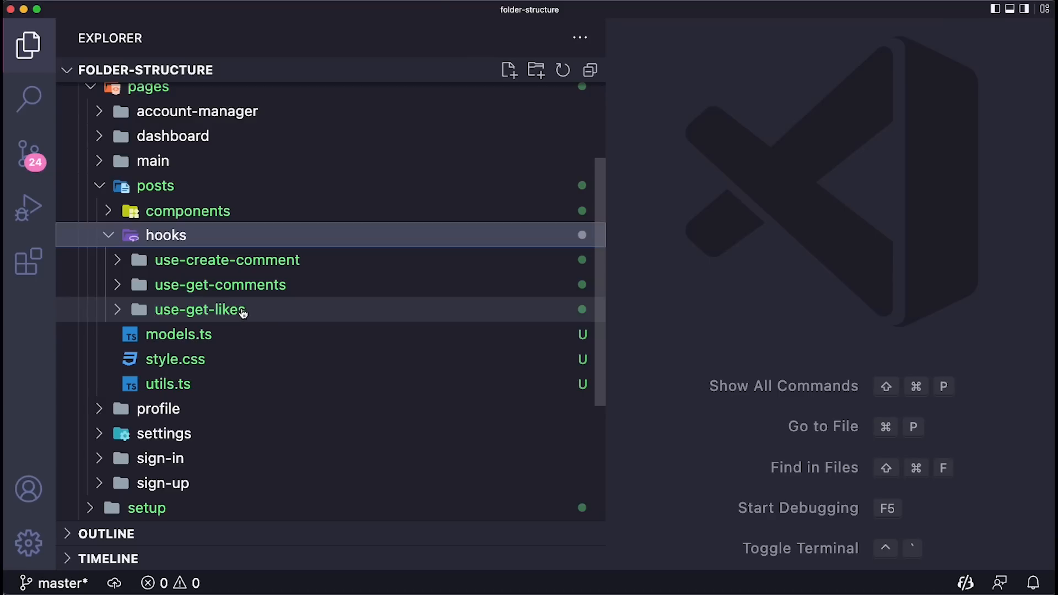
pyautogui.moveTo(200, 308)
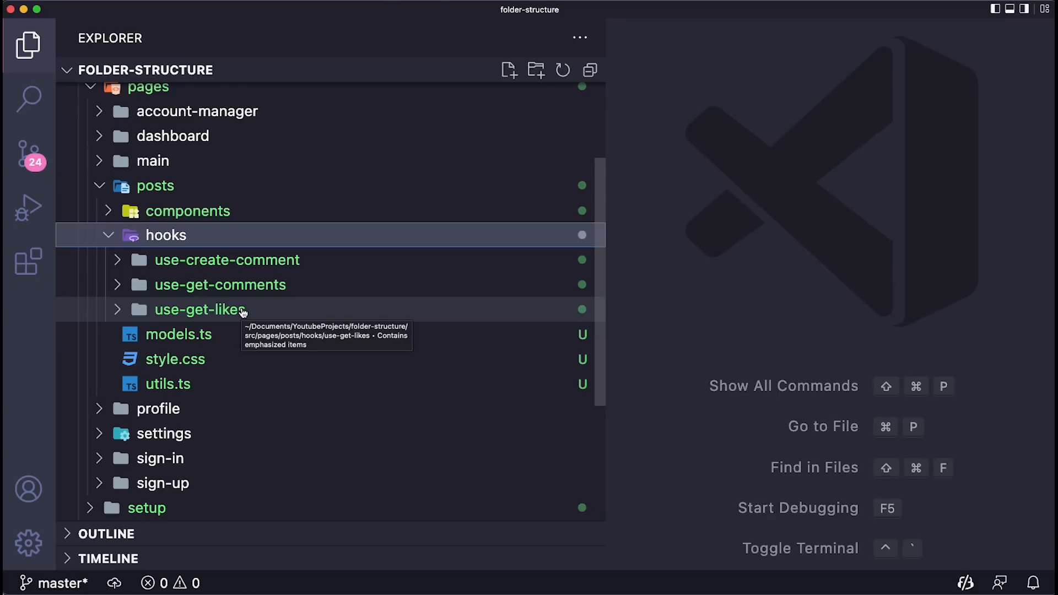
pyautogui.moveTo(235, 312)
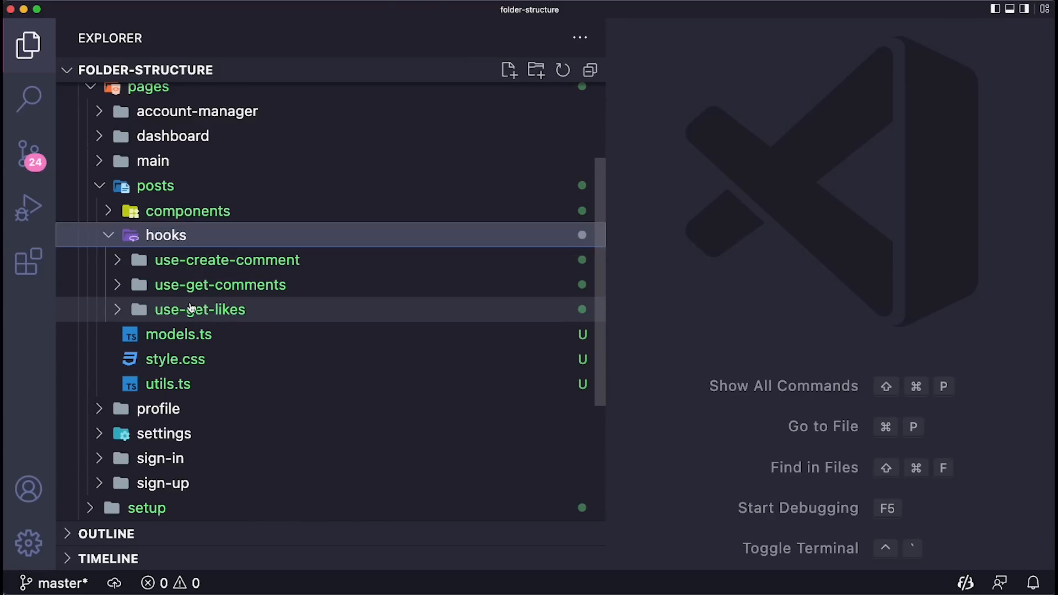
# - Create a new empty query.gql file inside use-get-likes beside index.tsx
pyautogui.rightClick(199, 309)
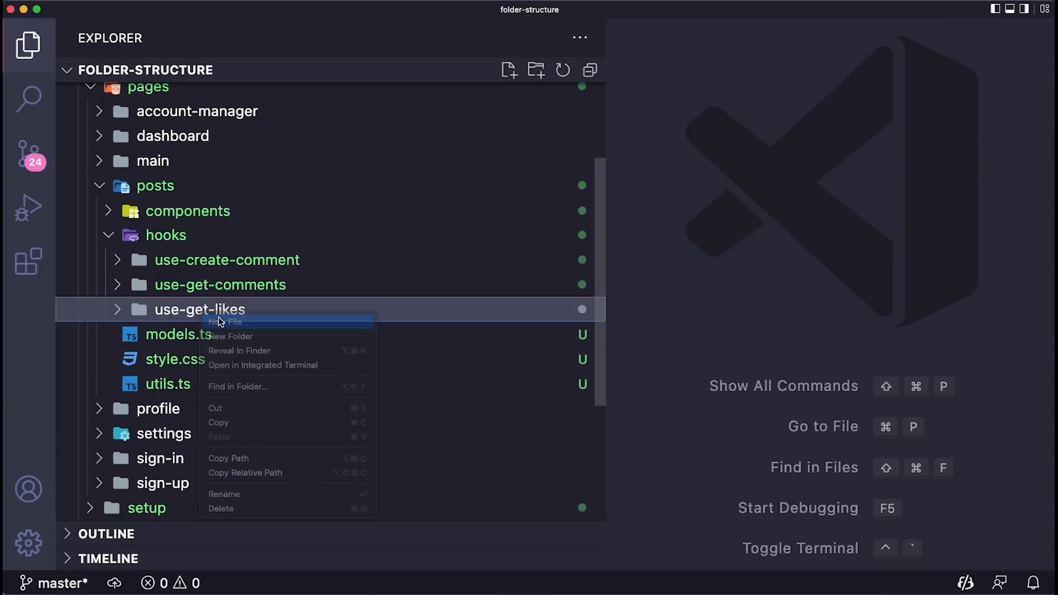
pyautogui.click(224, 322)
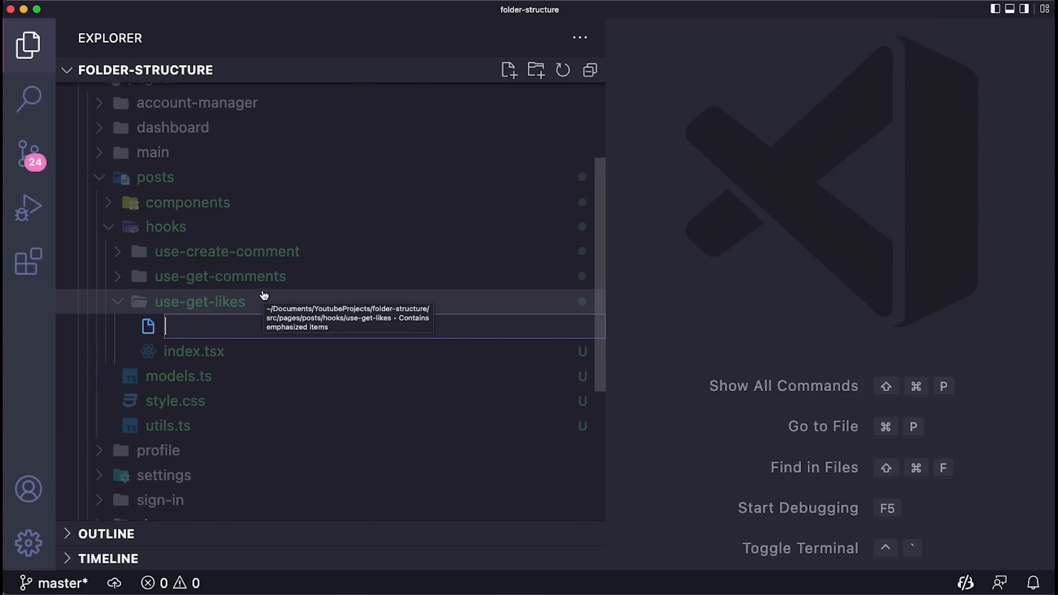
pyautogui.write('query.')
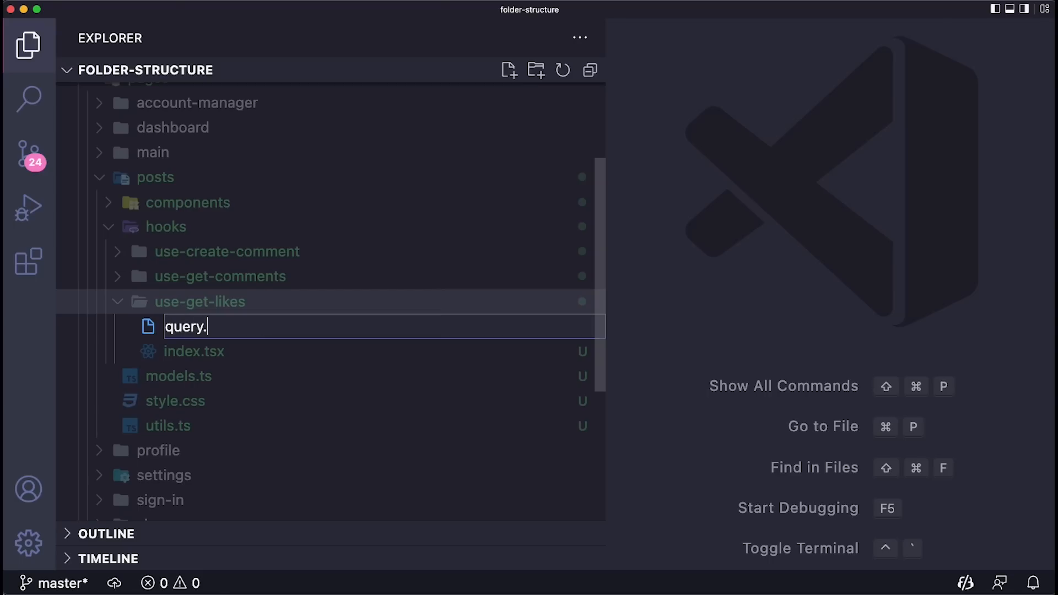
pyautogui.press('Enter')
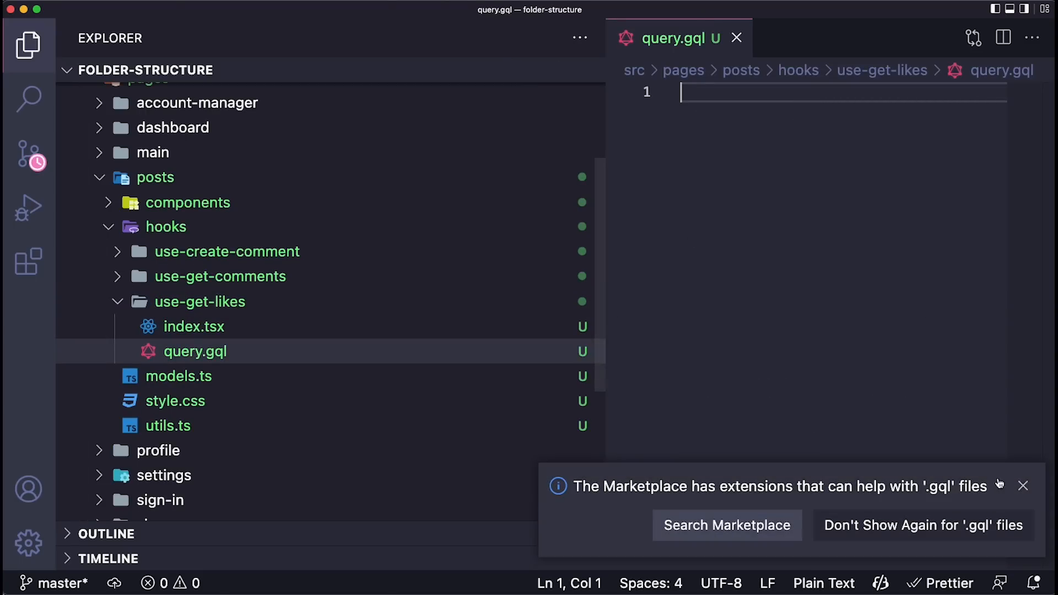
# - Delete query.gql from use-get-likes by moving it to the trash, then collapse pages
pyautogui.rightClick(195, 352)
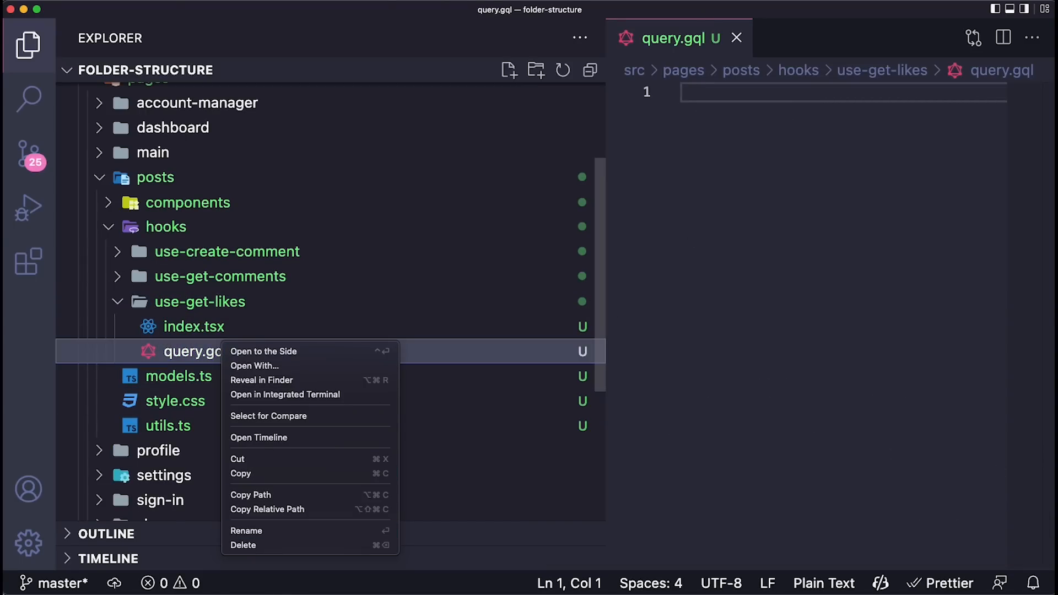
pyautogui.click(243, 545)
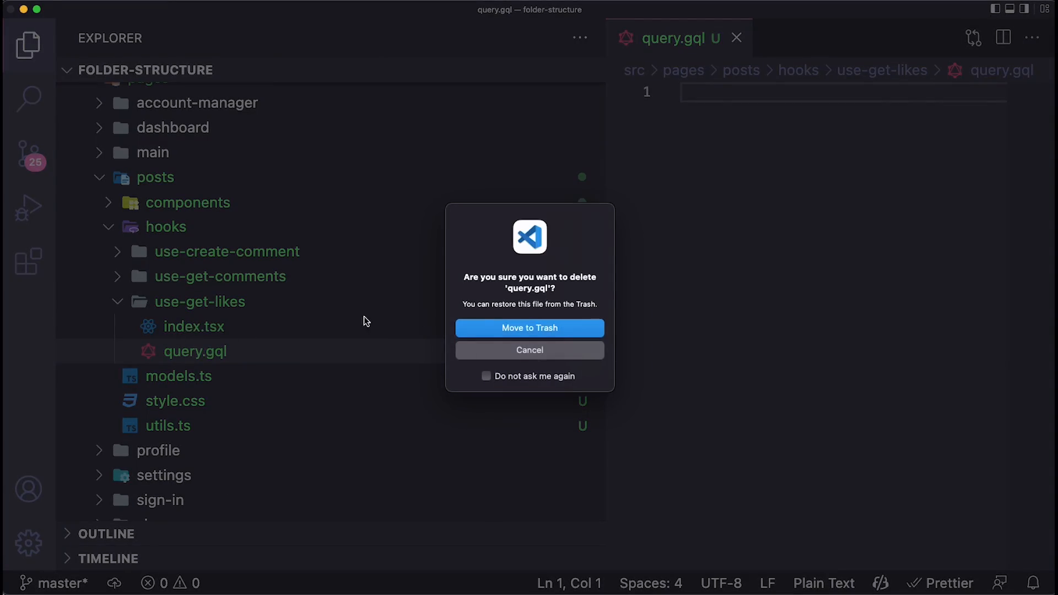
pyautogui.click(529, 328)
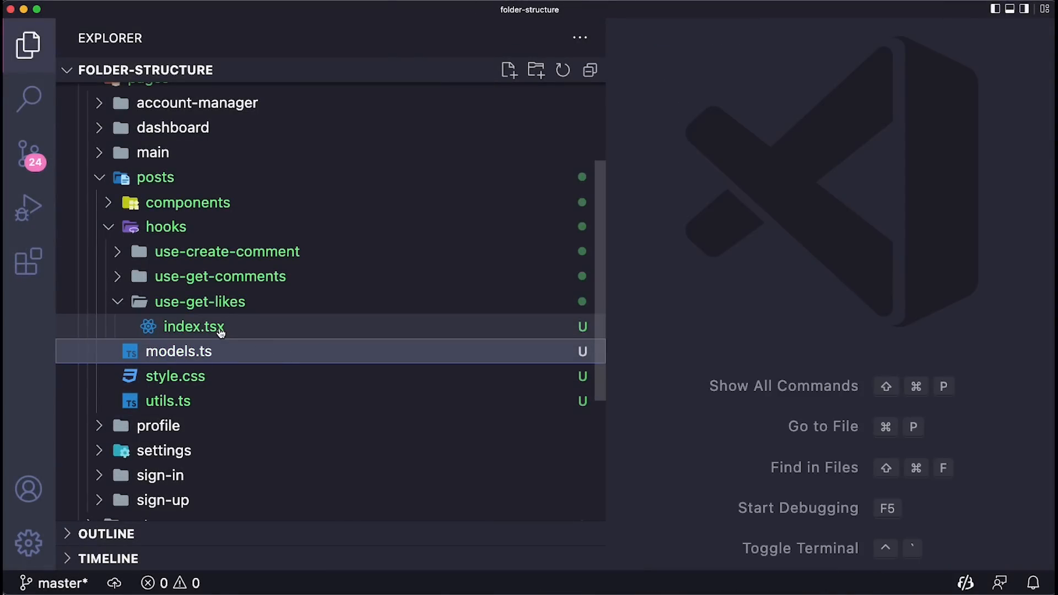
pyautogui.moveTo(199, 302)
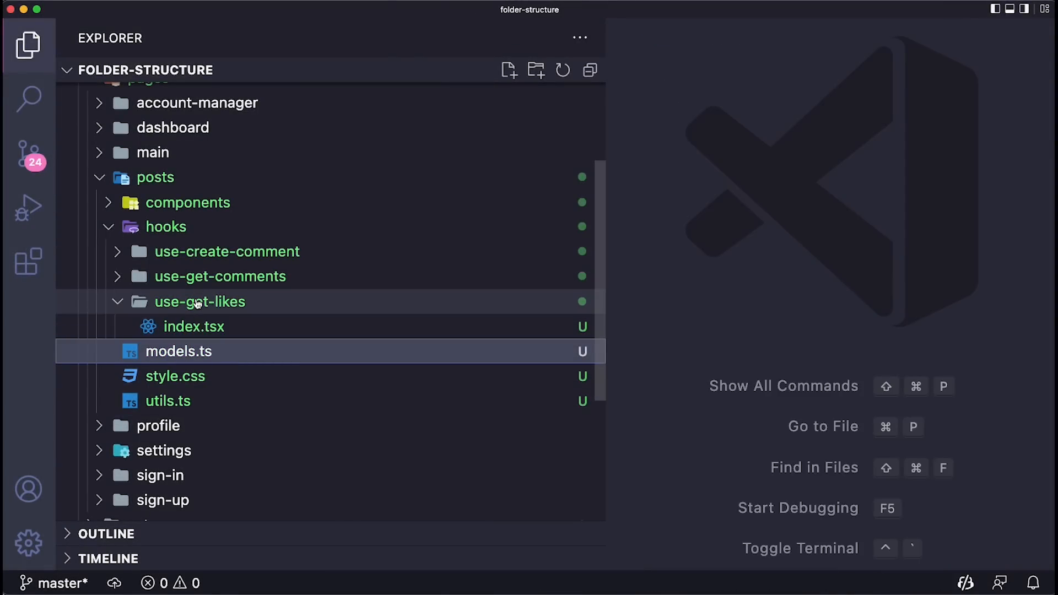
pyautogui.click(156, 176)
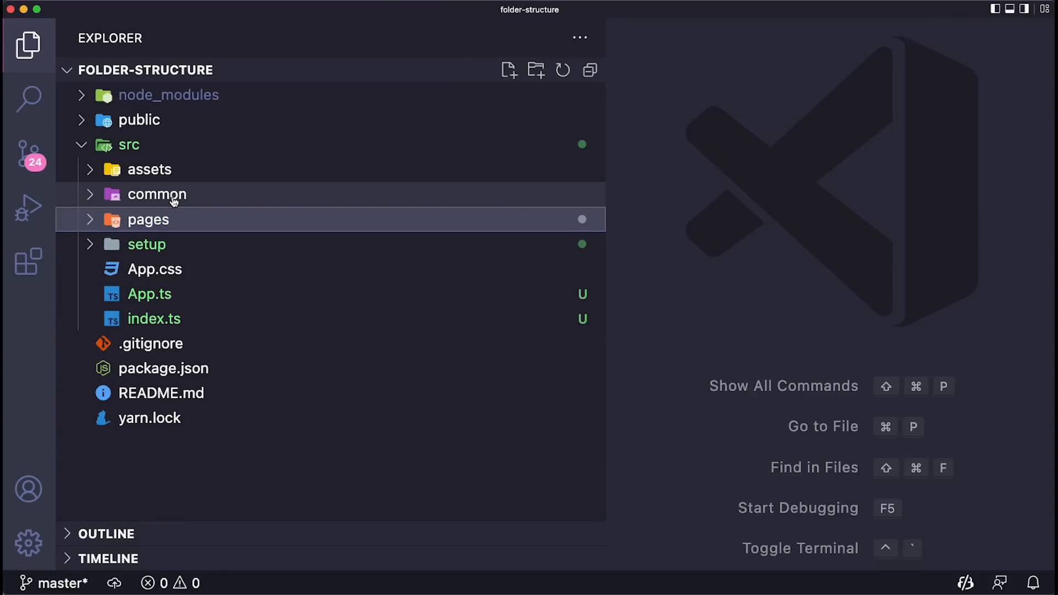
pyautogui.moveTo(178, 199)
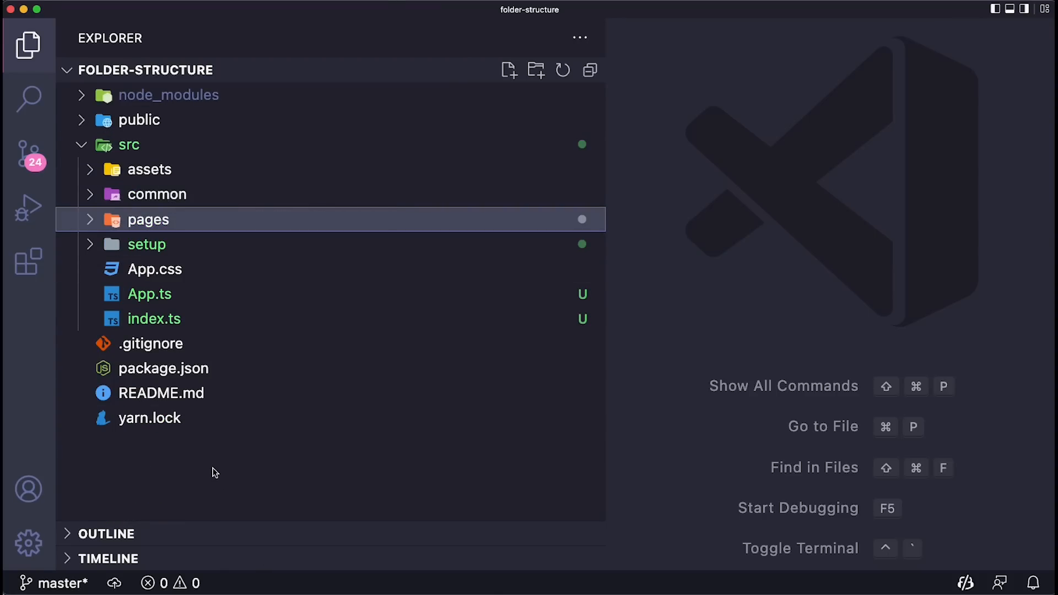
pyautogui.moveTo(188, 451)
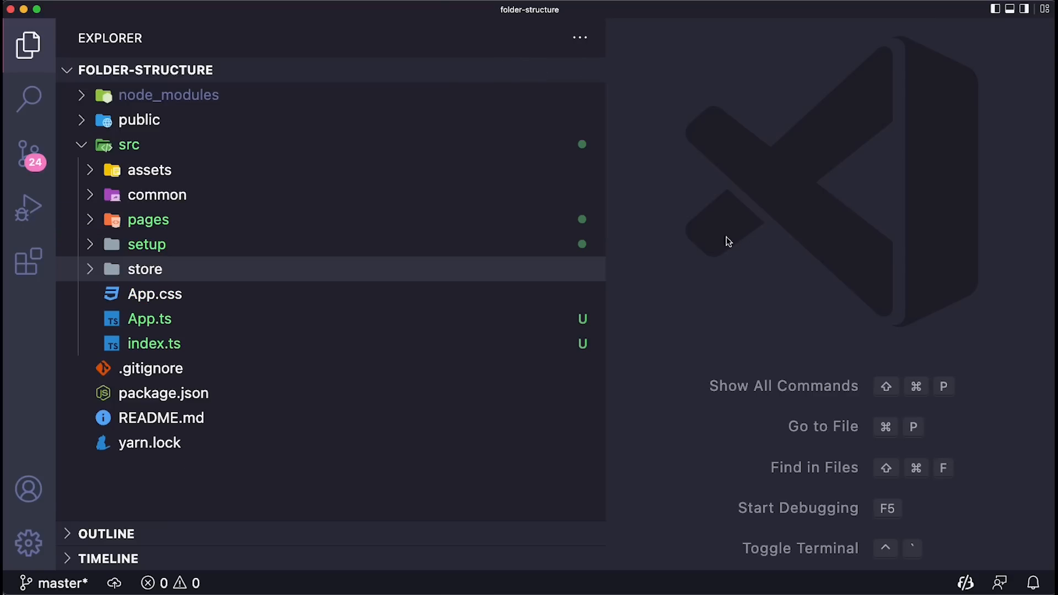
pyautogui.moveTo(192, 272)
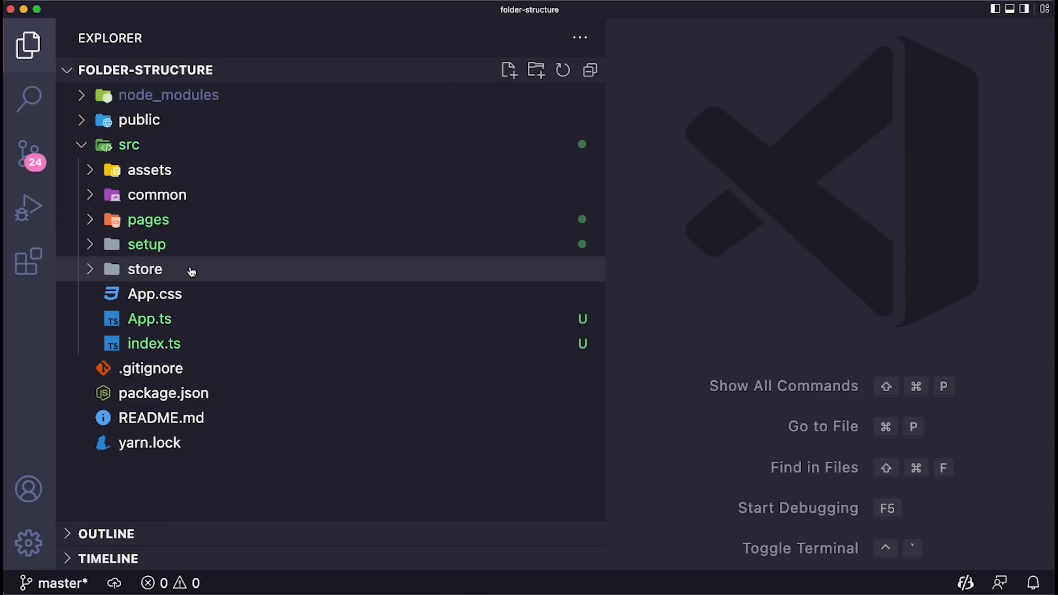
pyautogui.click(144, 269)
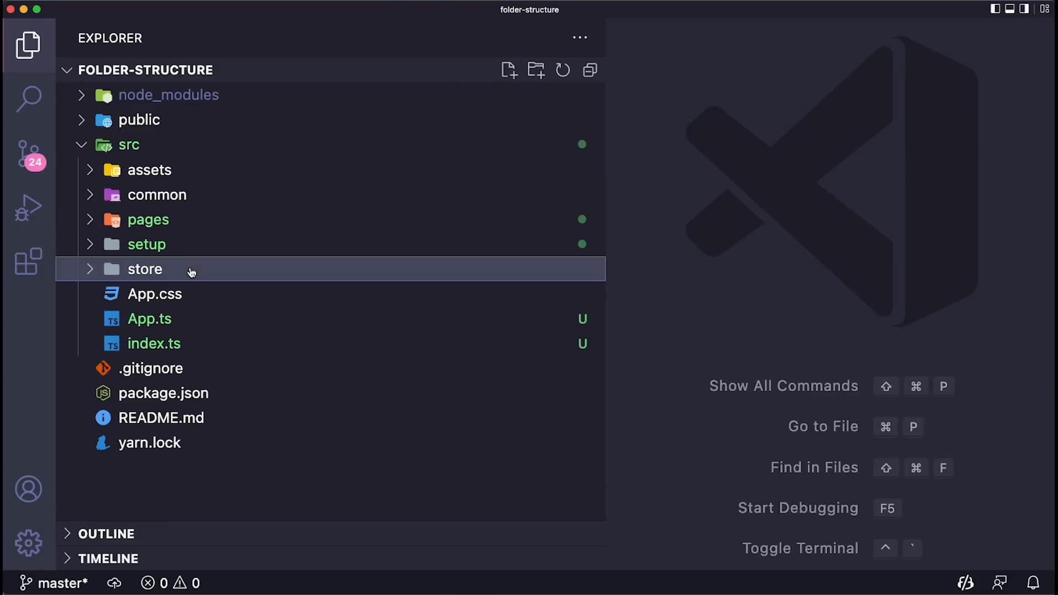
pyautogui.click(145, 269)
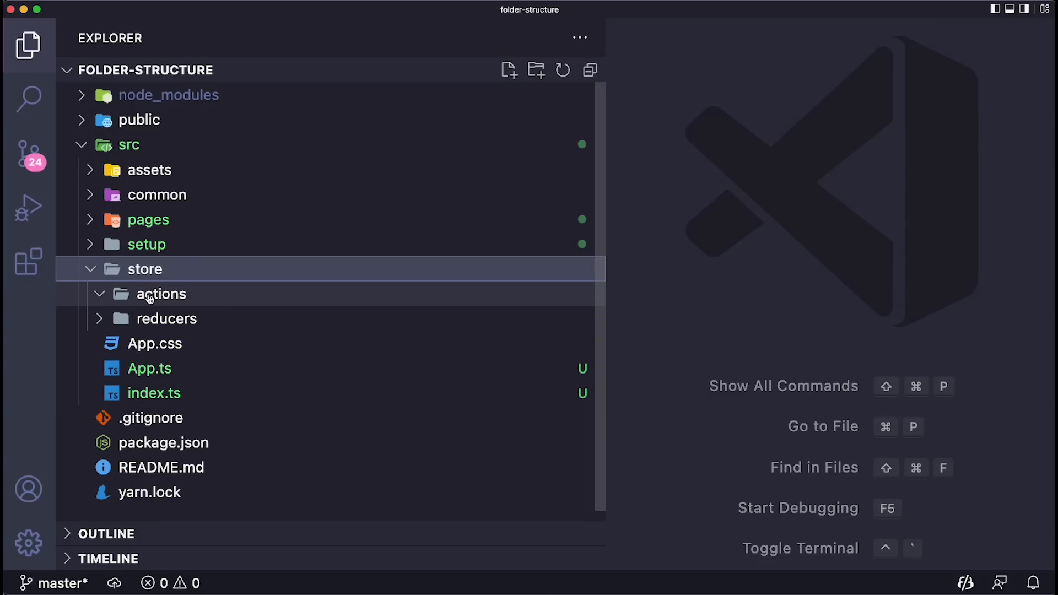
pyautogui.click(161, 295)
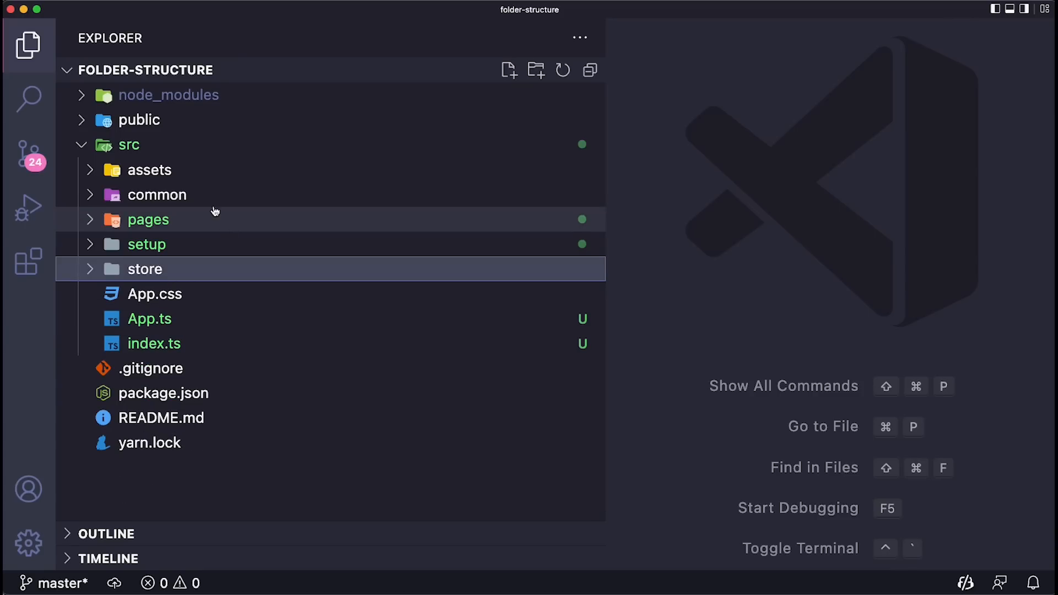
pyautogui.moveTo(182, 158)
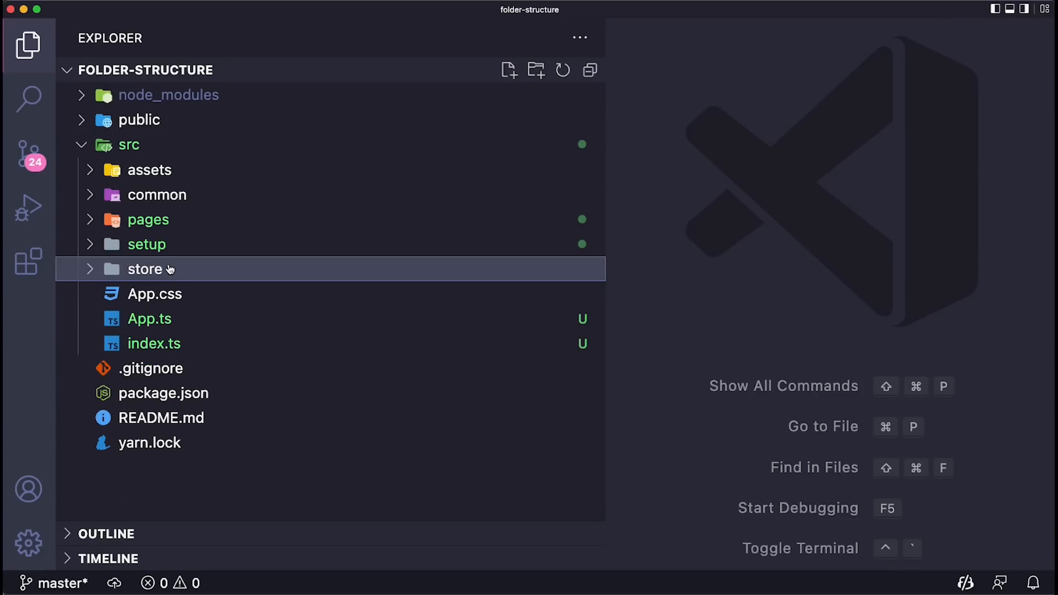
pyautogui.moveTo(146, 269)
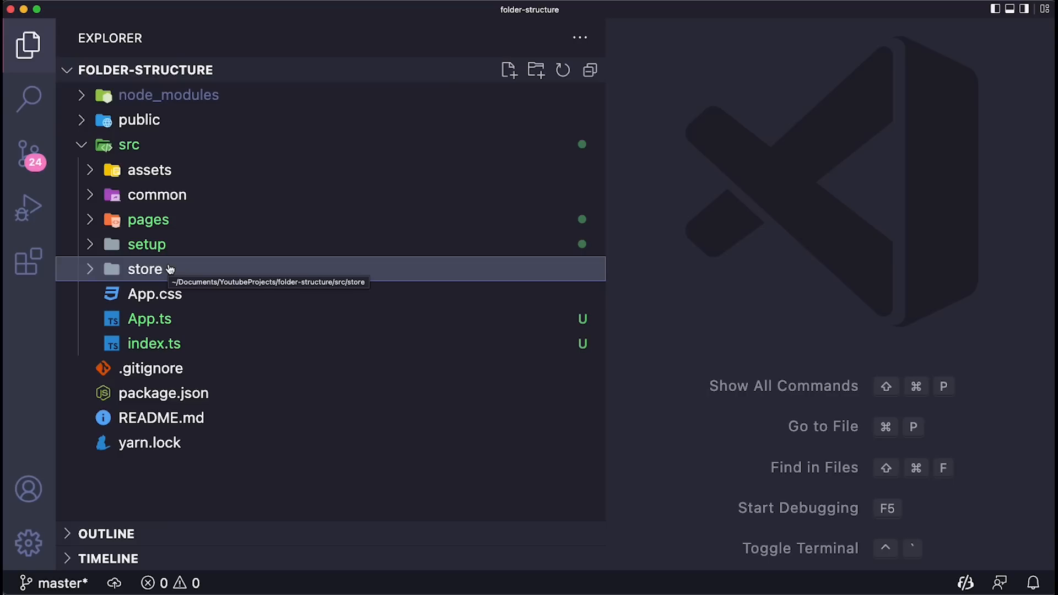
# - Expand pages > posts > components > comments and view its empty index.tsx, then select hooks
pyautogui.click(148, 219)
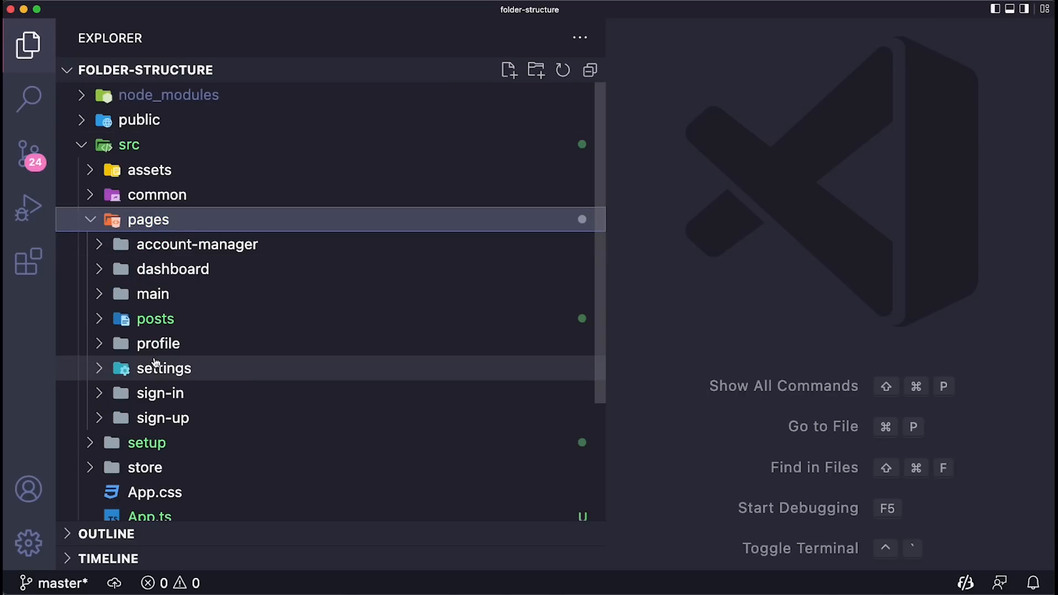
pyautogui.scroll(-3)
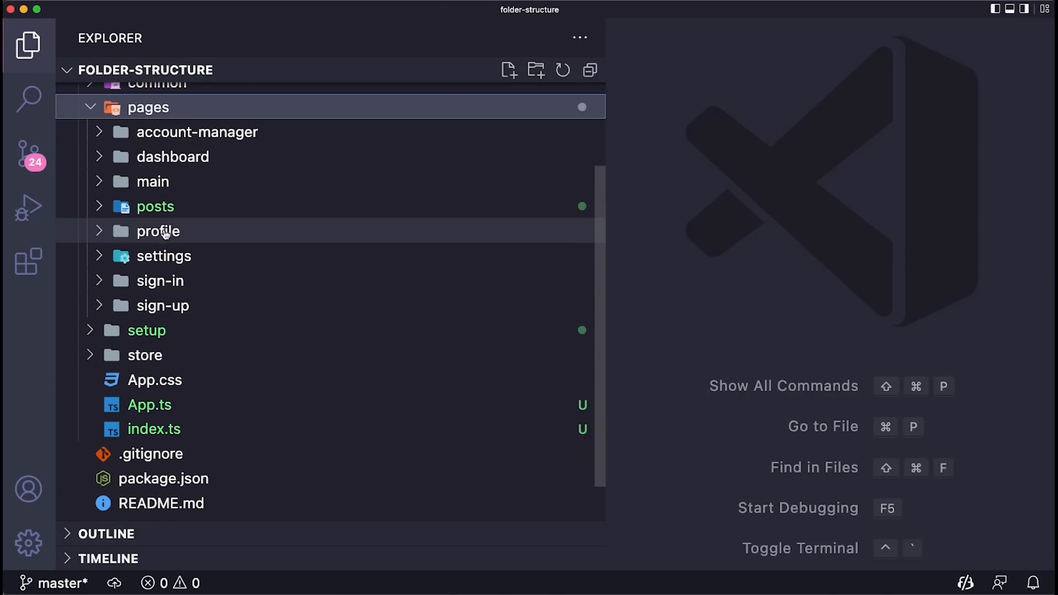
pyautogui.click(155, 206)
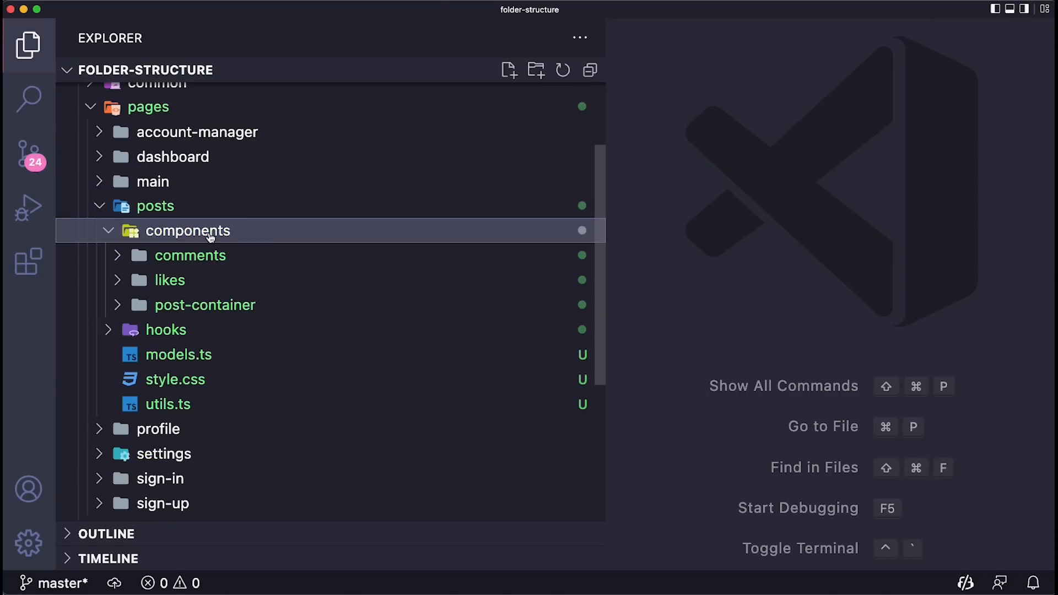
pyautogui.click(190, 255)
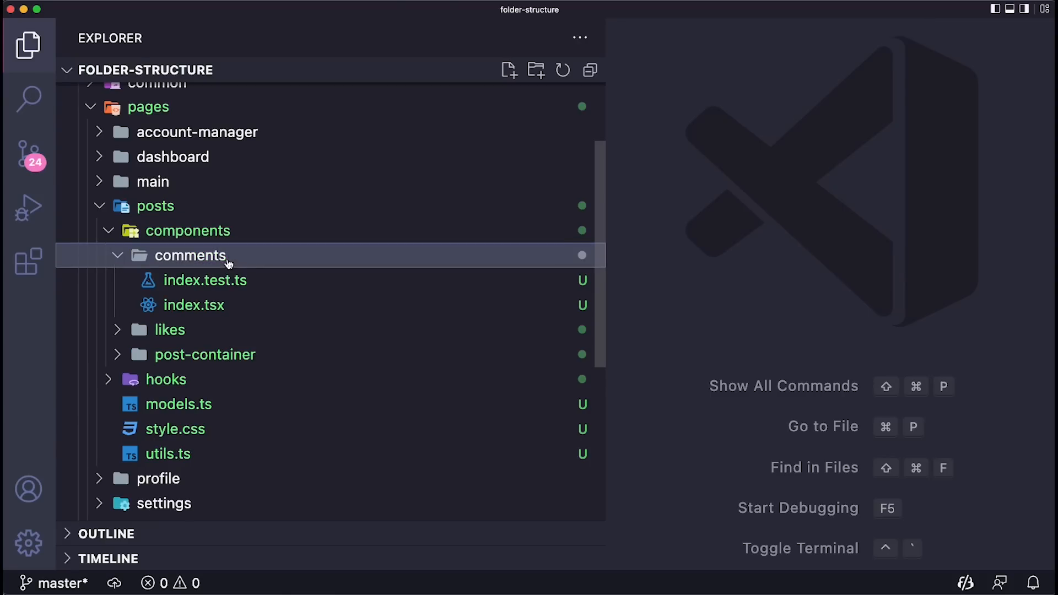
pyautogui.click(194, 304)
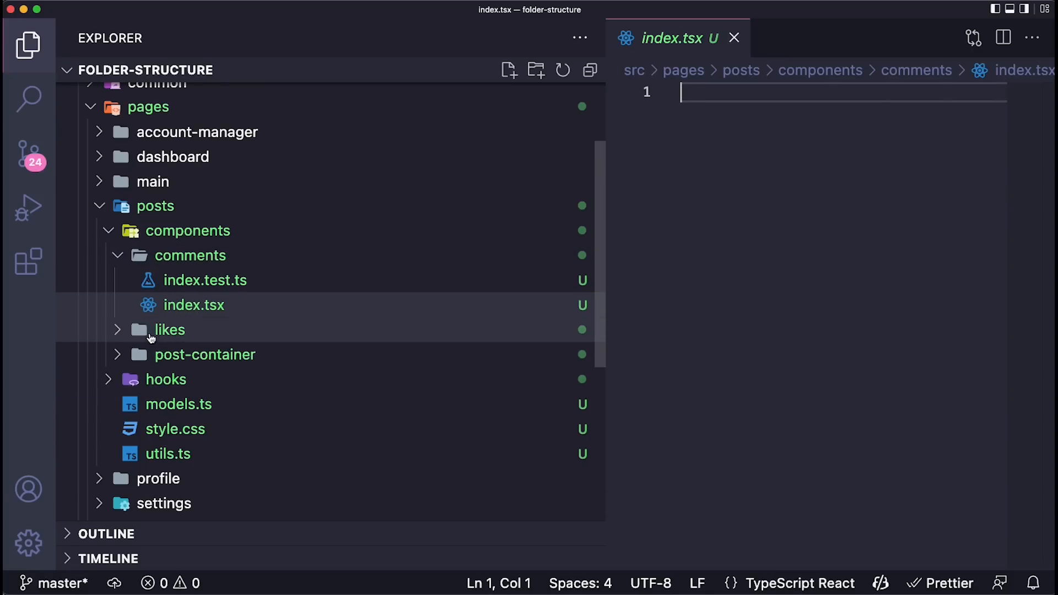
pyautogui.moveTo(147, 391)
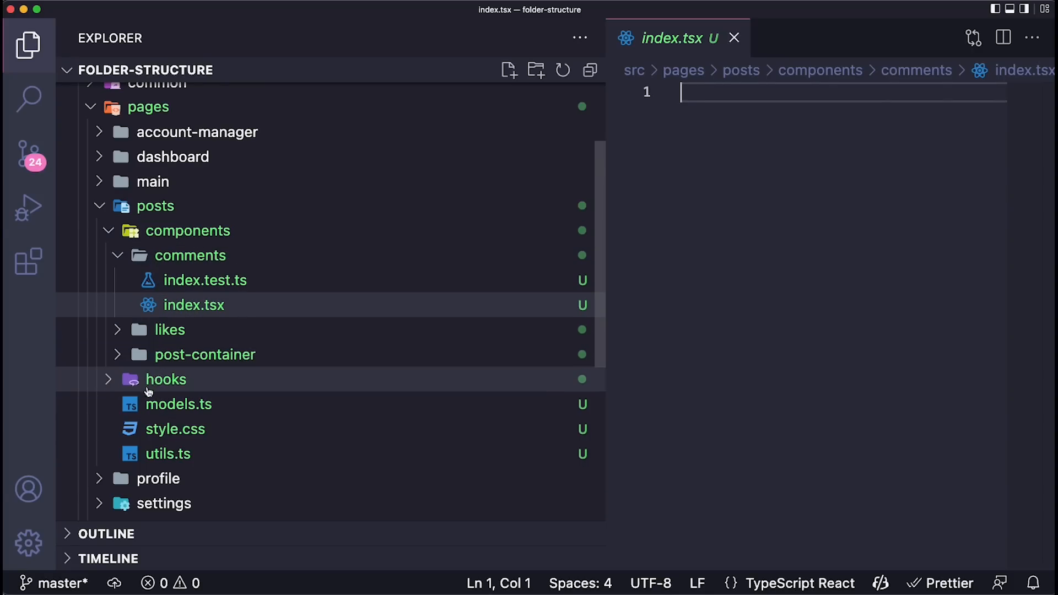
pyautogui.click(167, 378)
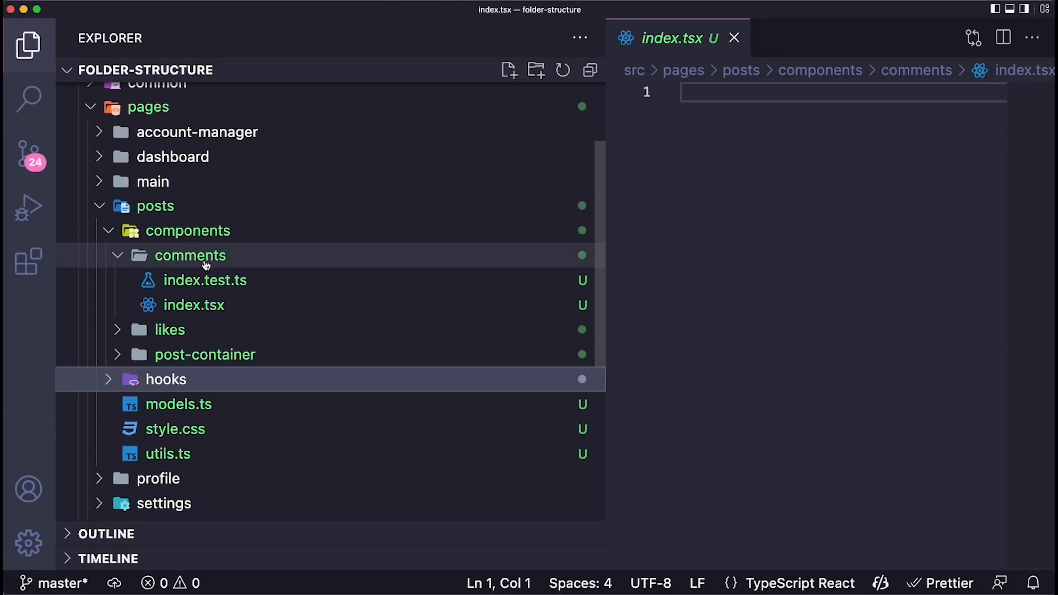
pyautogui.moveTo(216, 257)
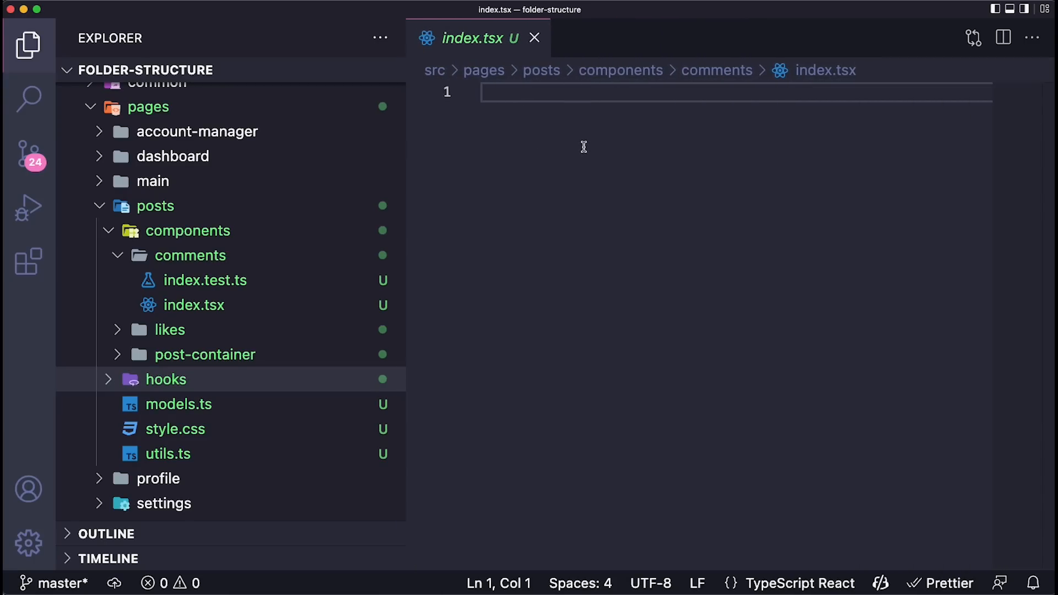
pyautogui.write('../')
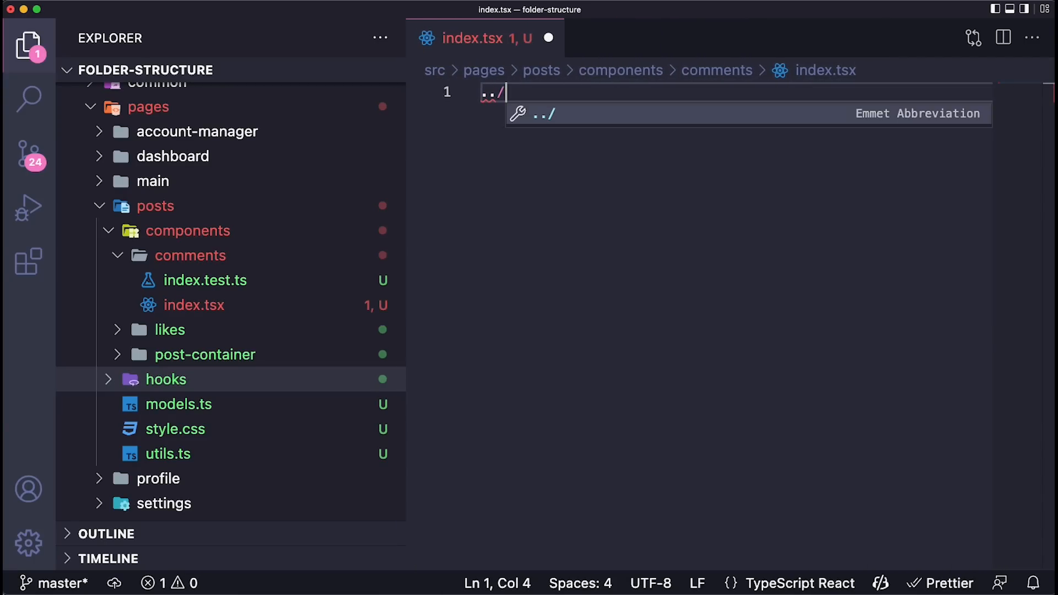
pyautogui.write('../')
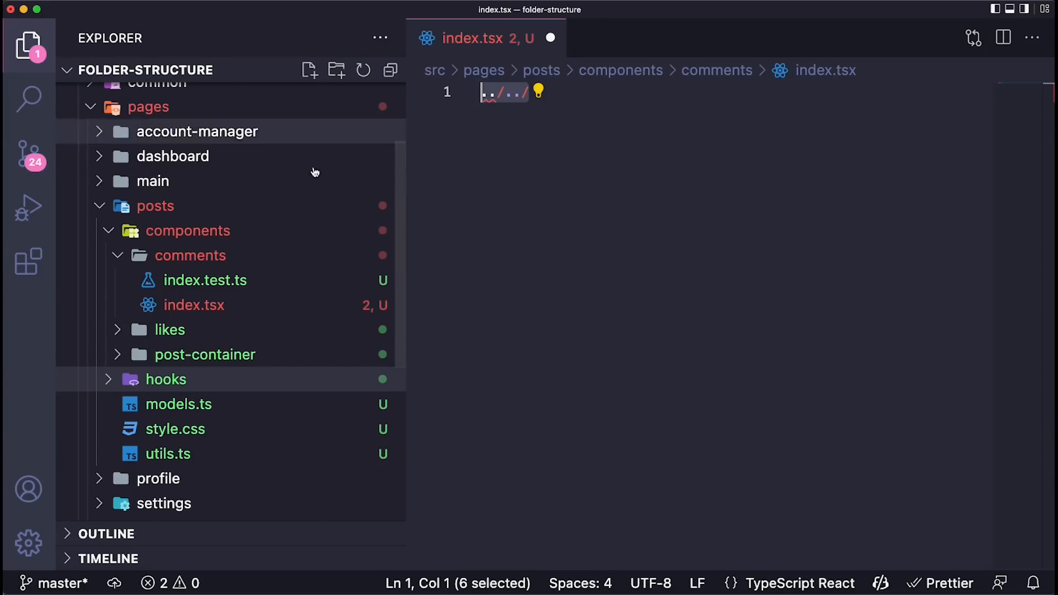
pyautogui.moveTo(205, 280)
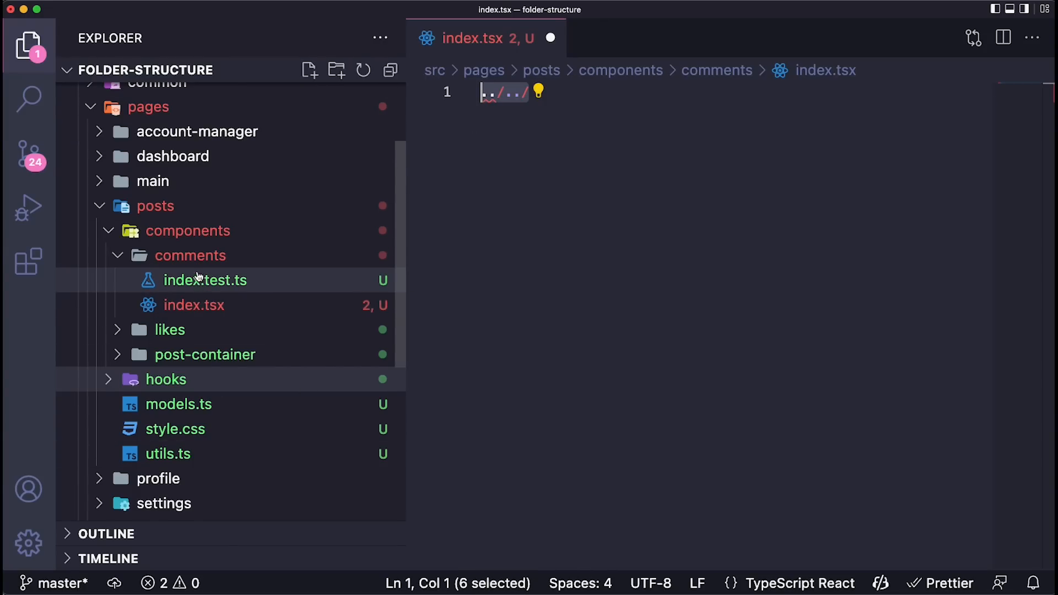
pyautogui.moveTo(216, 296)
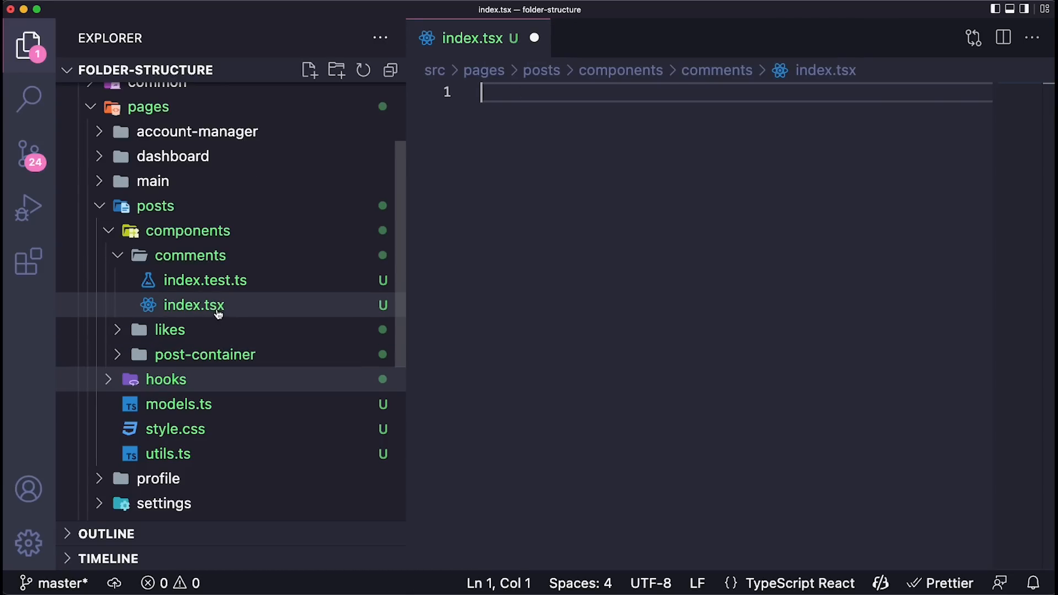
pyautogui.moveTo(217, 322)
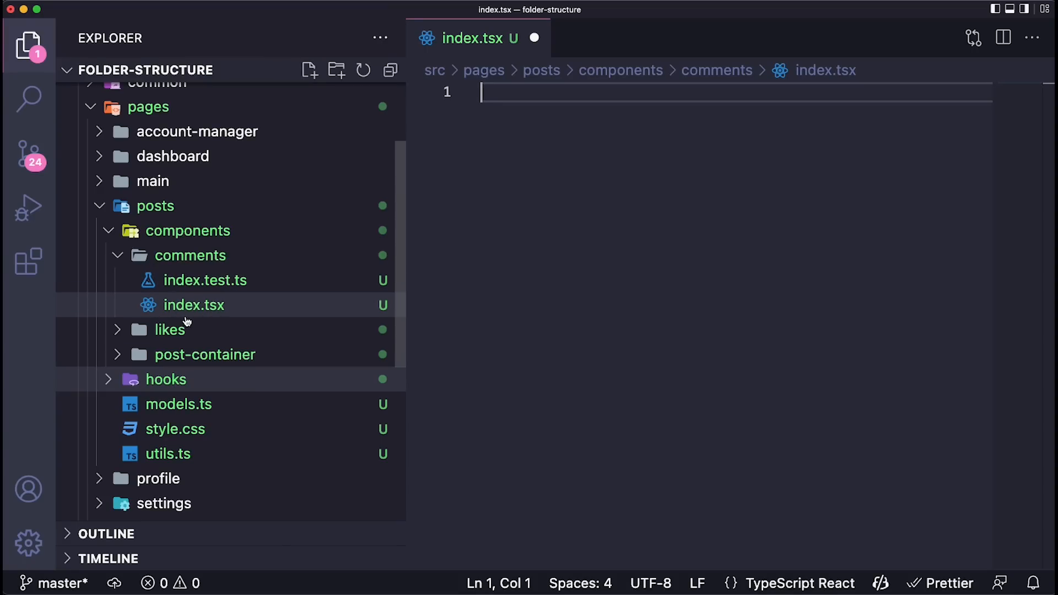
pyautogui.moveTo(226, 311)
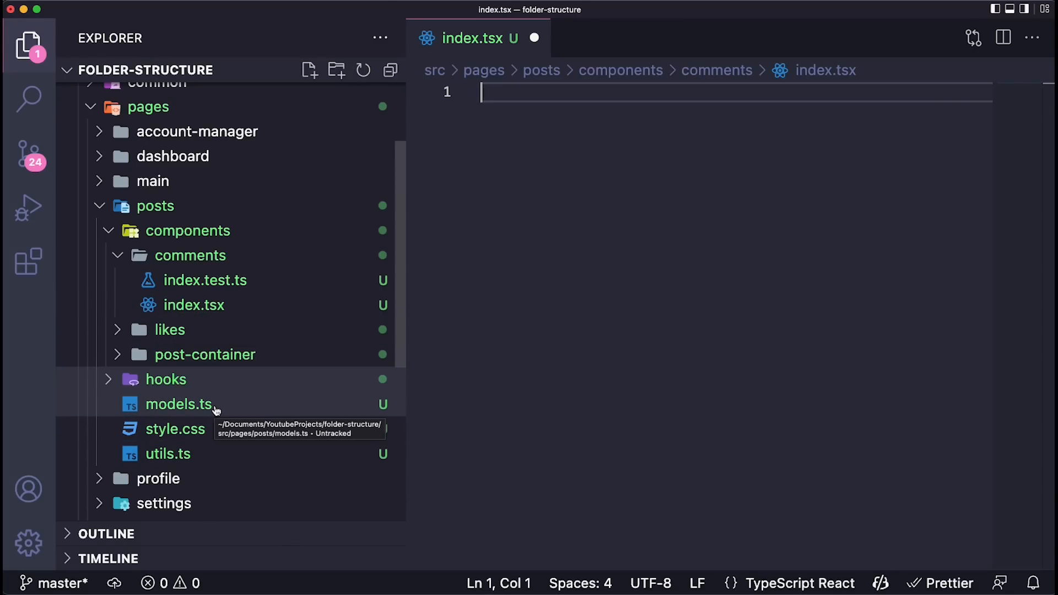
pyautogui.moveTo(167, 454)
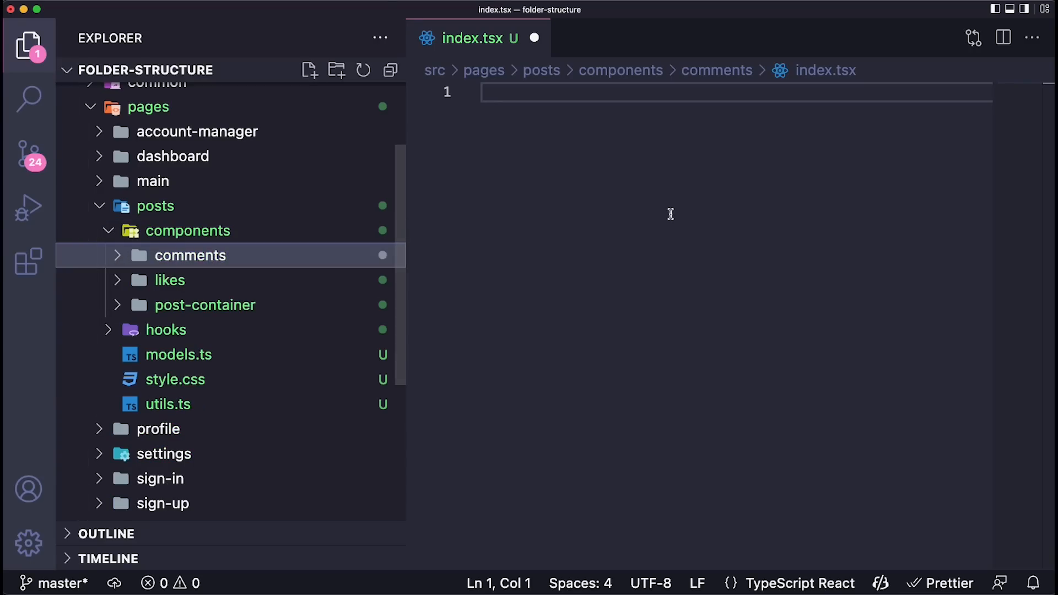
pyautogui.click(190, 254)
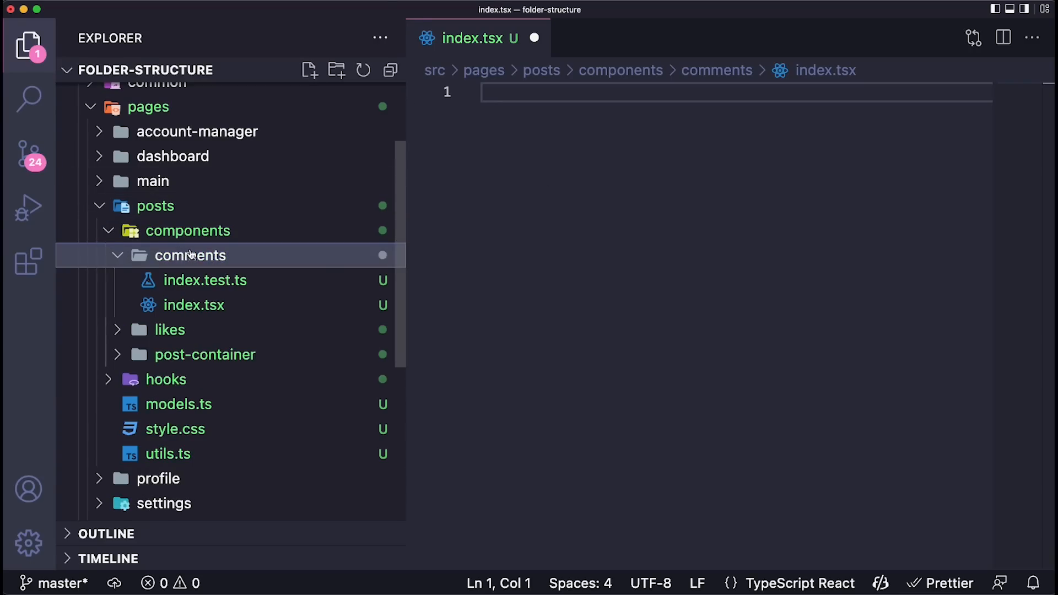
# - Search files by name for 'comm' to locate the comments index.tsx
pyautogui.press('cmd+p')
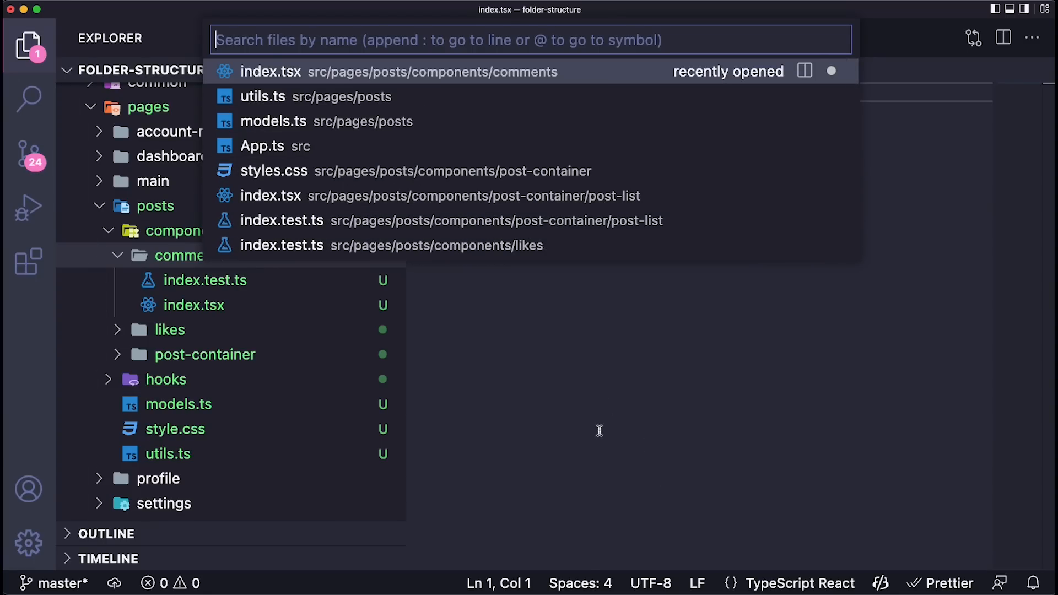
pyautogui.write('comment')
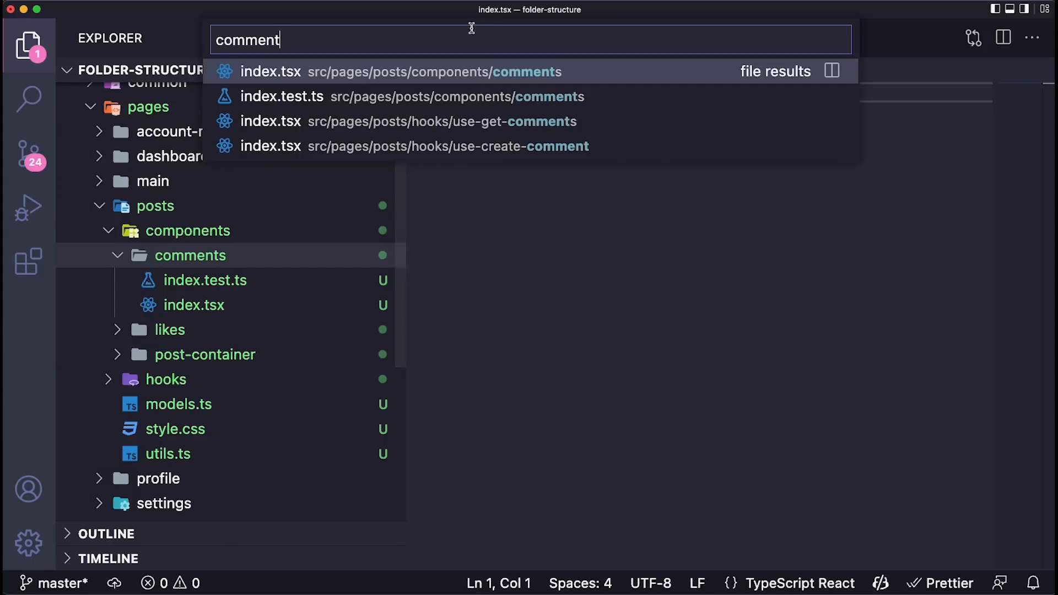
pyautogui.moveTo(252, 83)
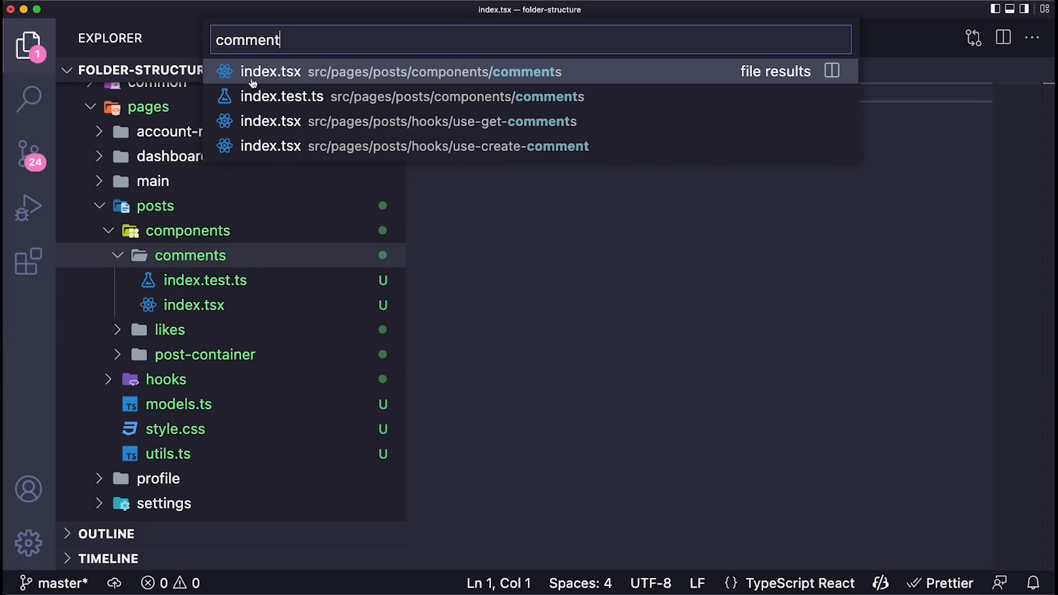
pyautogui.moveTo(480, 72)
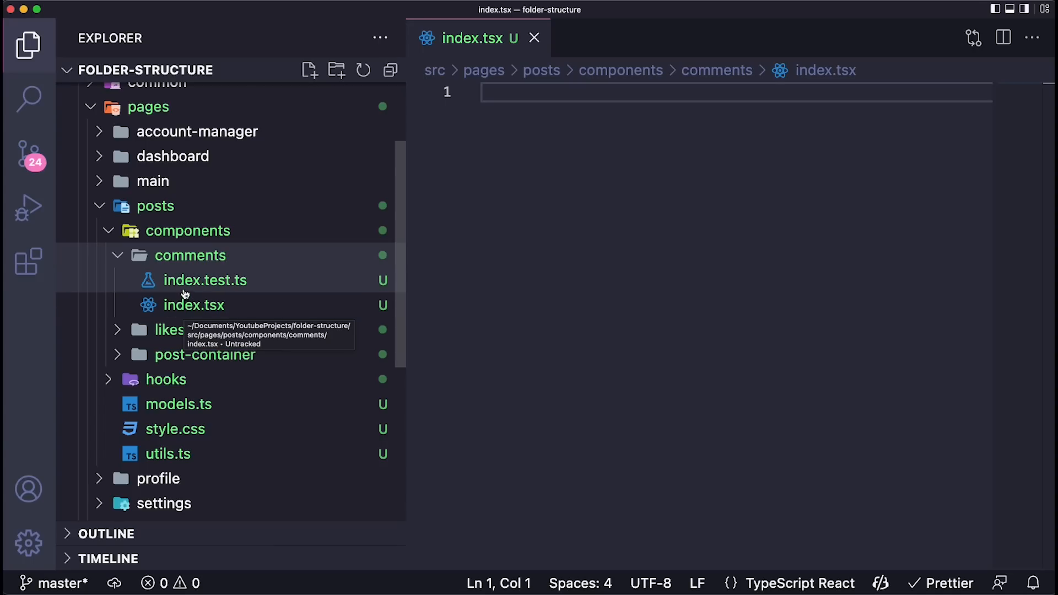
pyautogui.moveTo(205, 280)
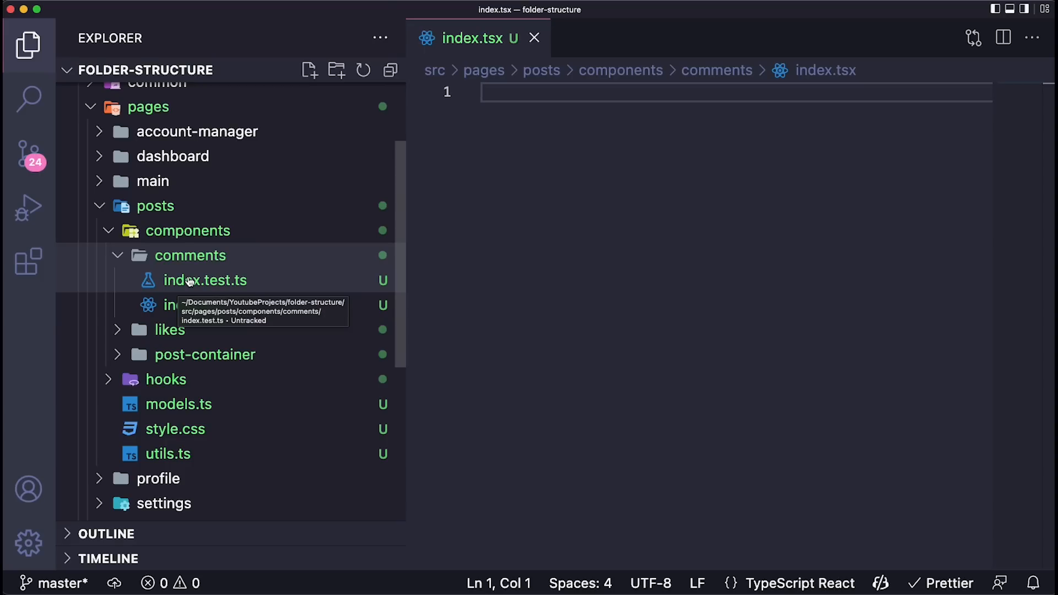
pyautogui.moveTo(570, 424)
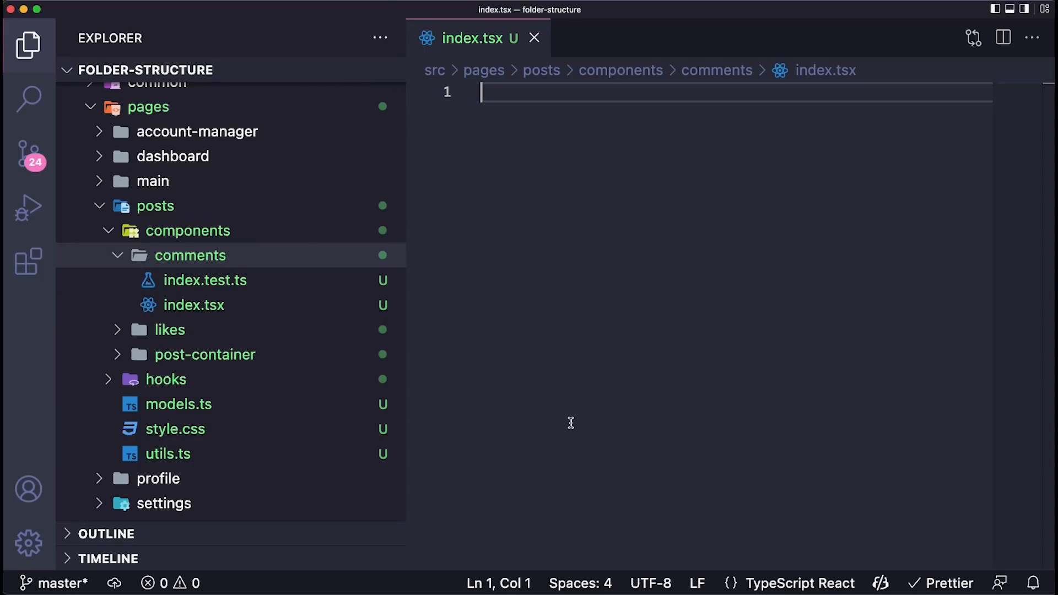